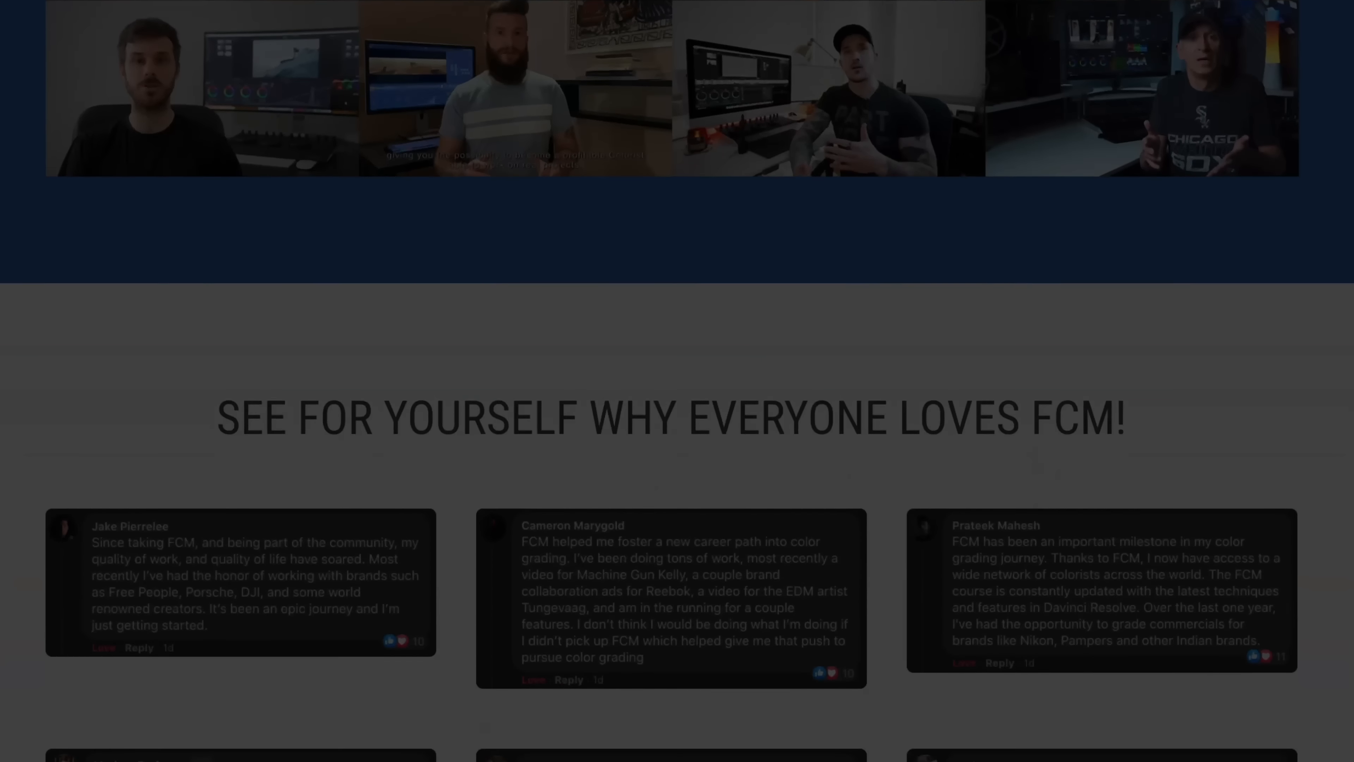
Step: Close Project Settings and select the look node to inspect its adjustments
{"action": "scroll", "scroll_direction": "down", "scroll_amount": 3}
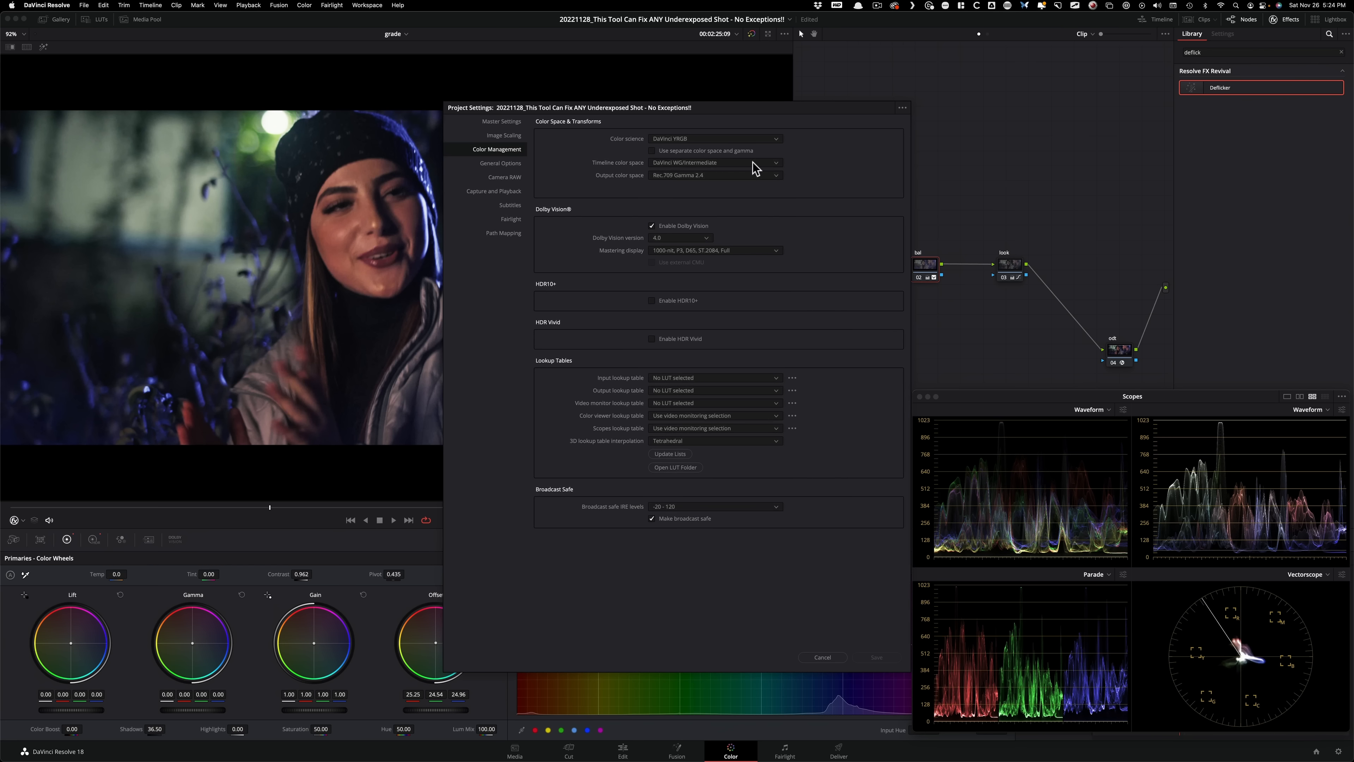
{"action": "left_click", "coordinate": [821, 658]}
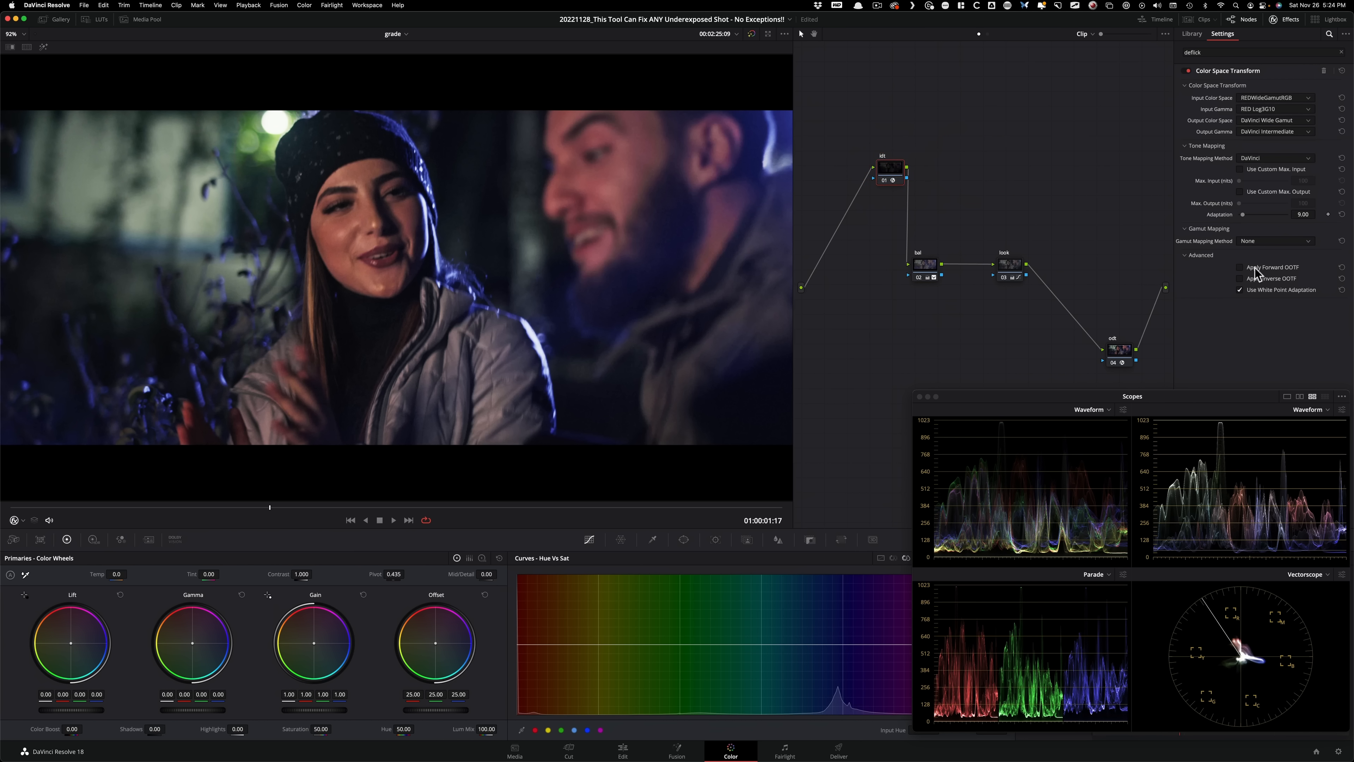
{"action": "mouse_move", "coordinate": [1312, 103]}
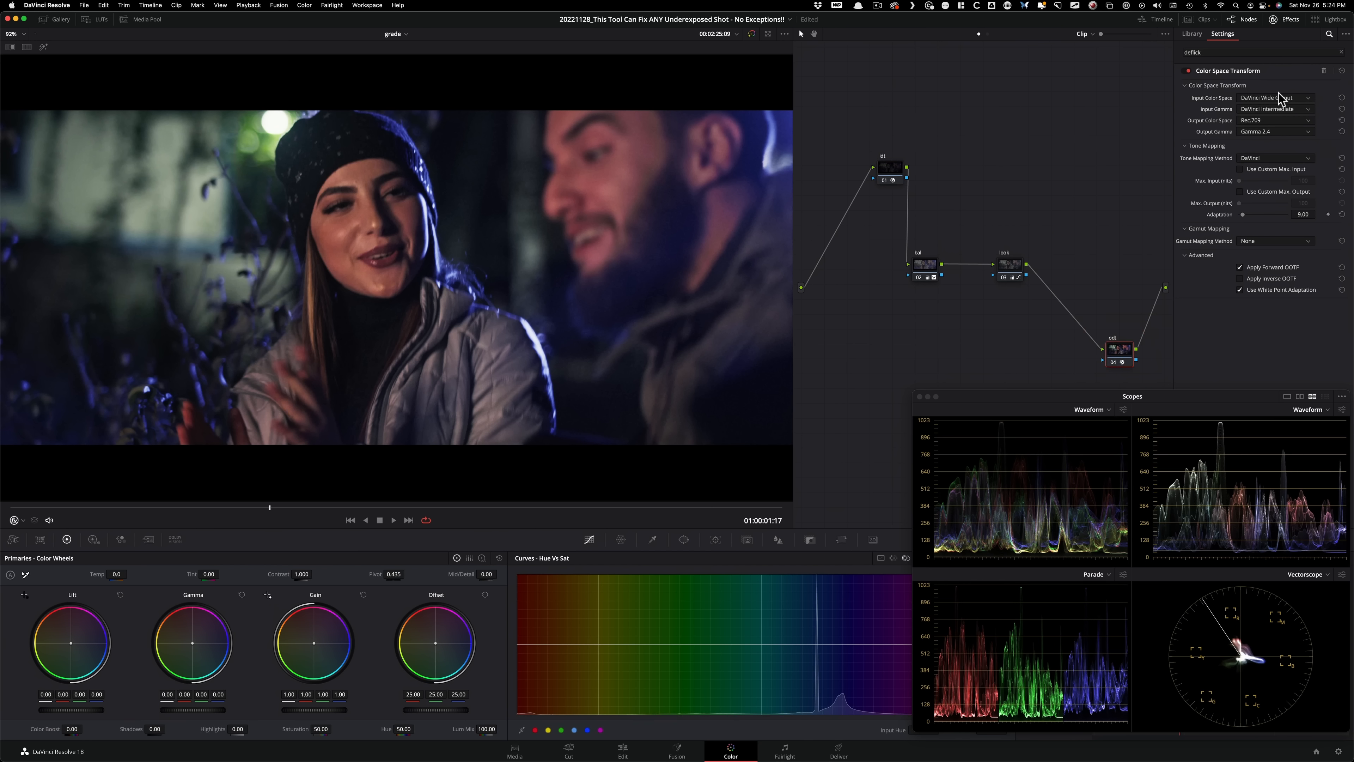
{"action": "mouse_move", "coordinate": [1064, 218]}
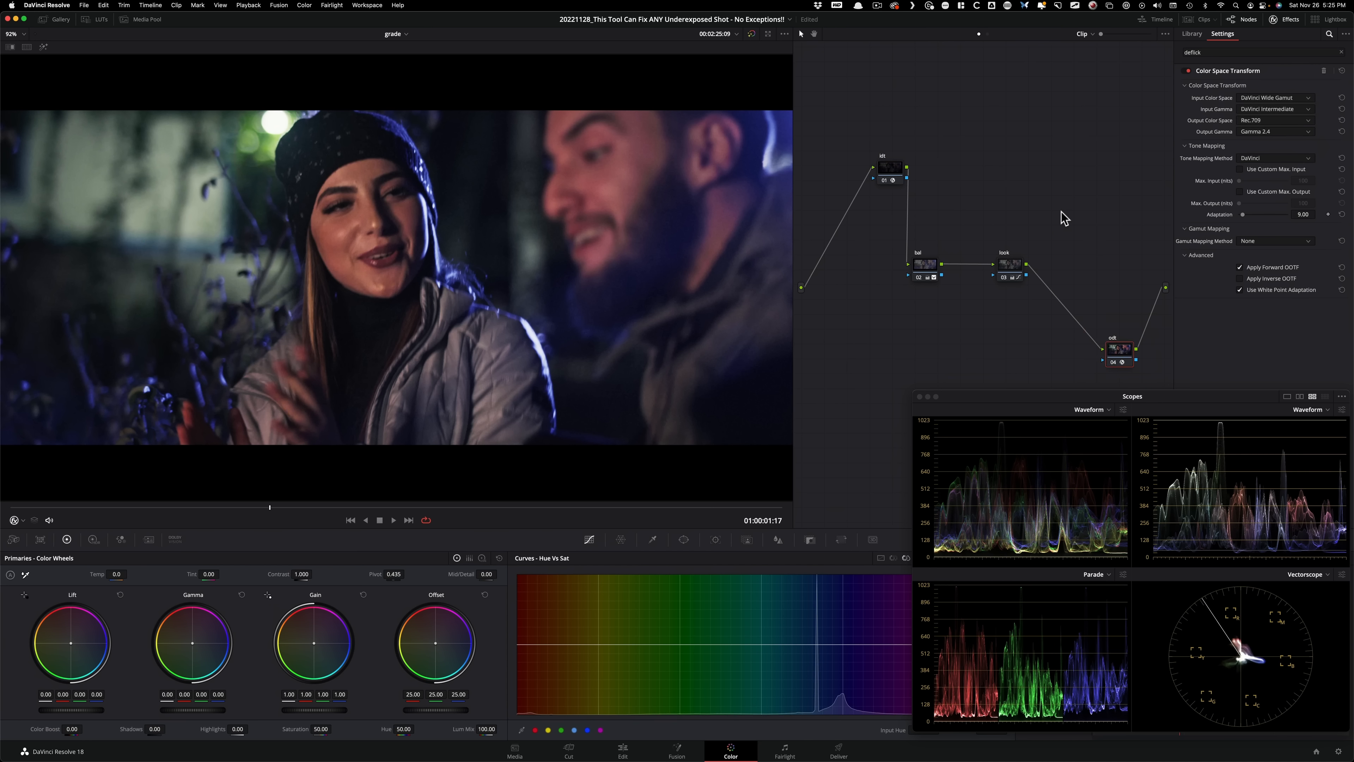
{"action": "left_click", "coordinate": [1193, 33]}
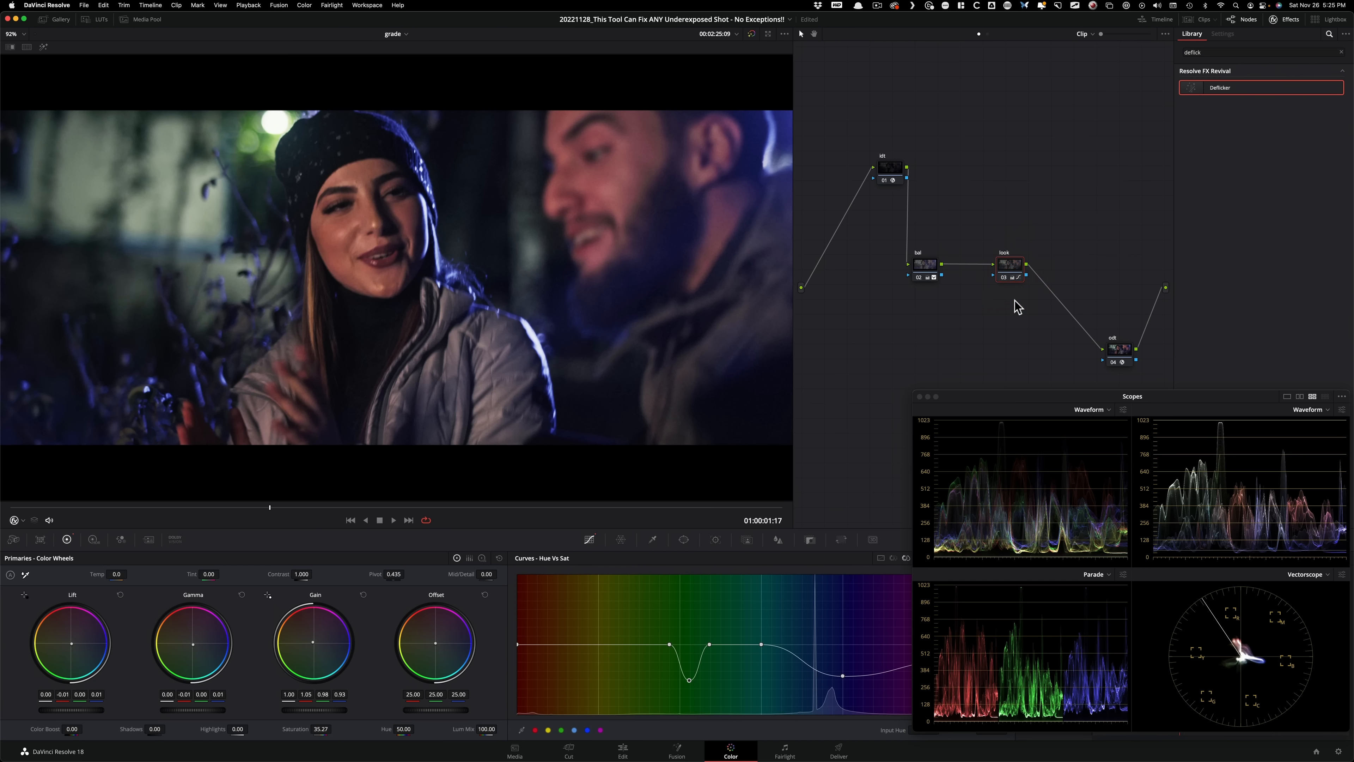
Step: Disable all grade nodes and select the balance node on the ungraded shot
{"action": "key", "text": "cmd+d"}
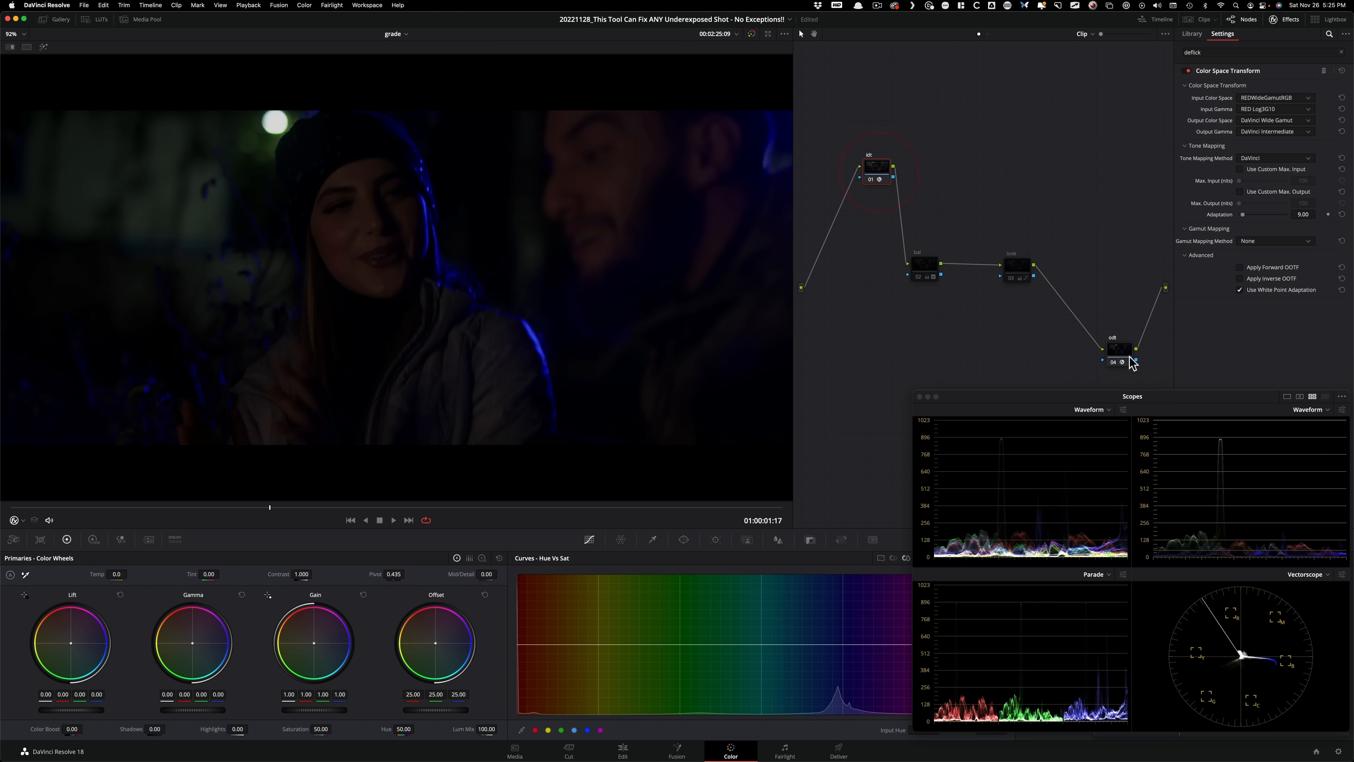
{"action": "key", "text": "shift+d"}
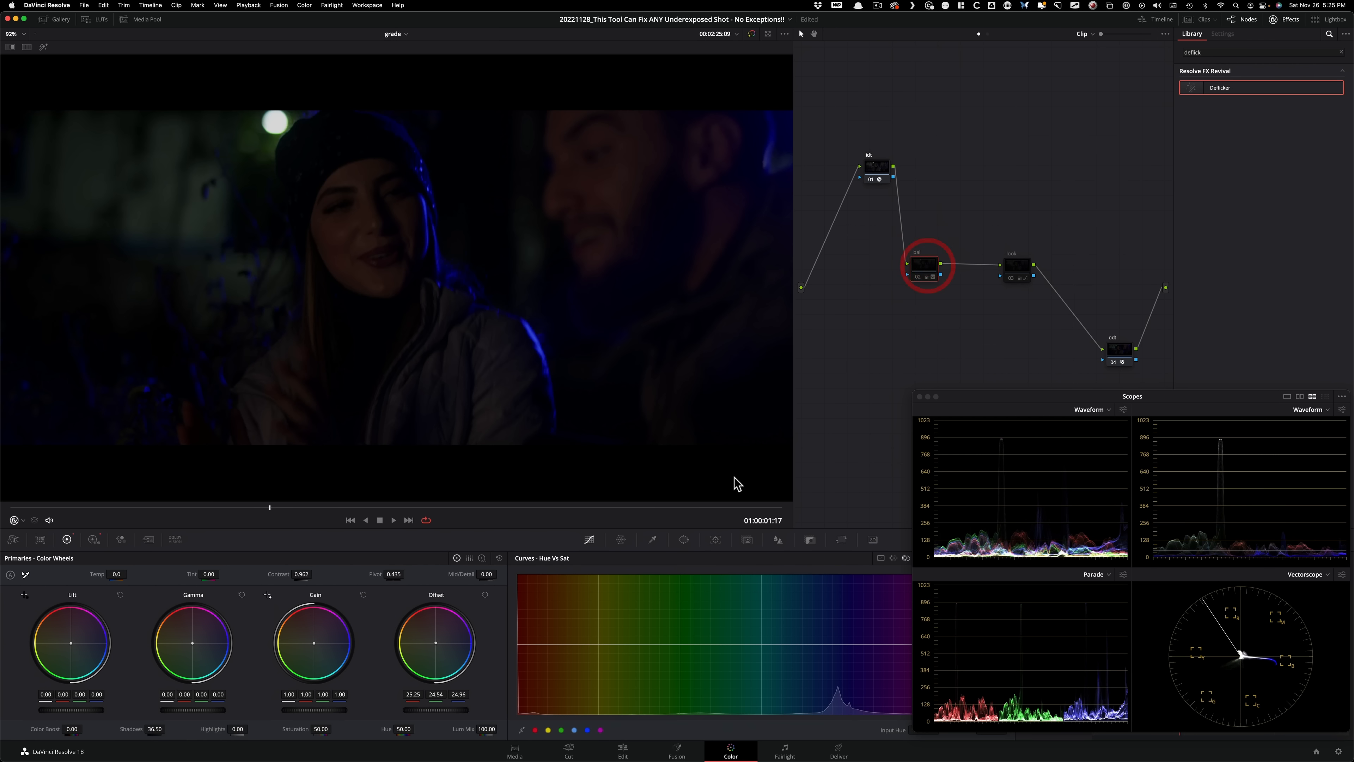
{"action": "left_click", "coordinate": [927, 263]}
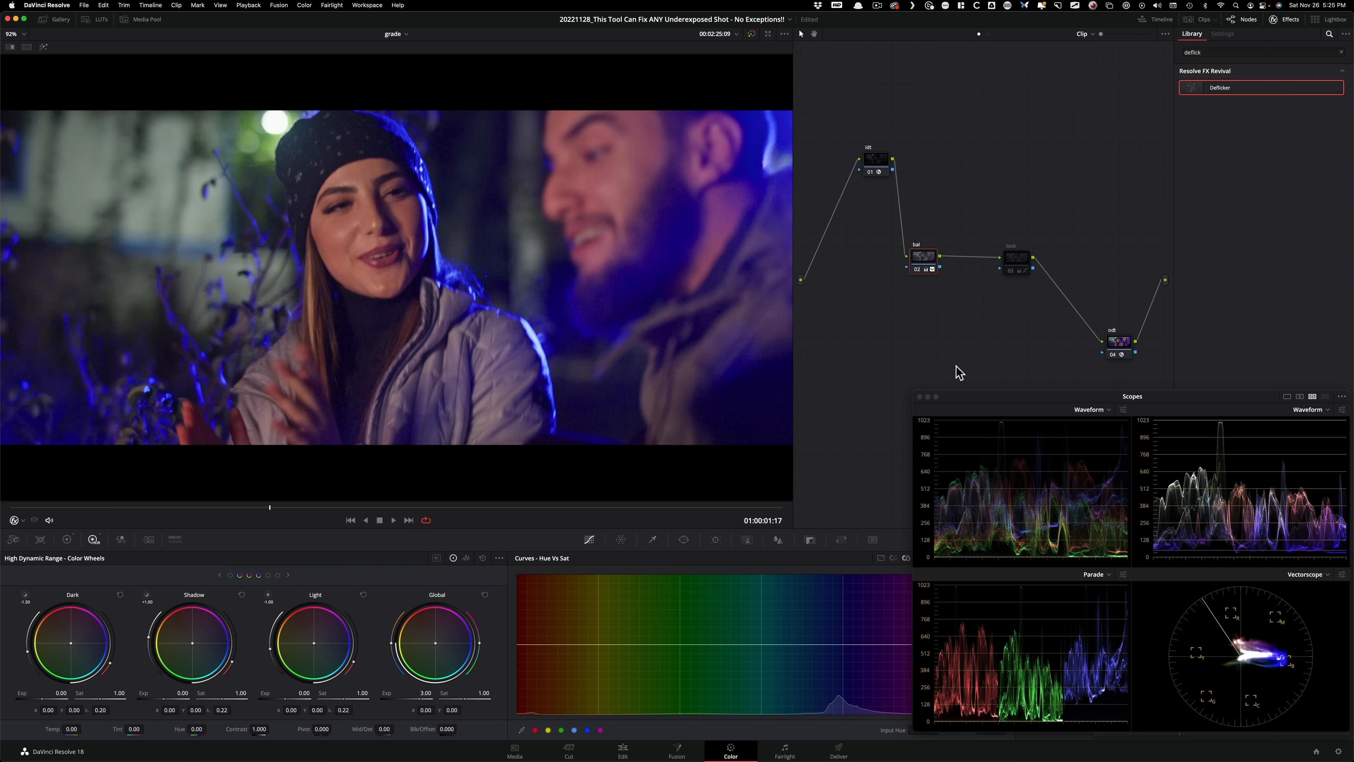
Step: Re-enable the correction nodes one by one, leaving the look node bypassed and selected
{"action": "key", "text": "cmd+d"}
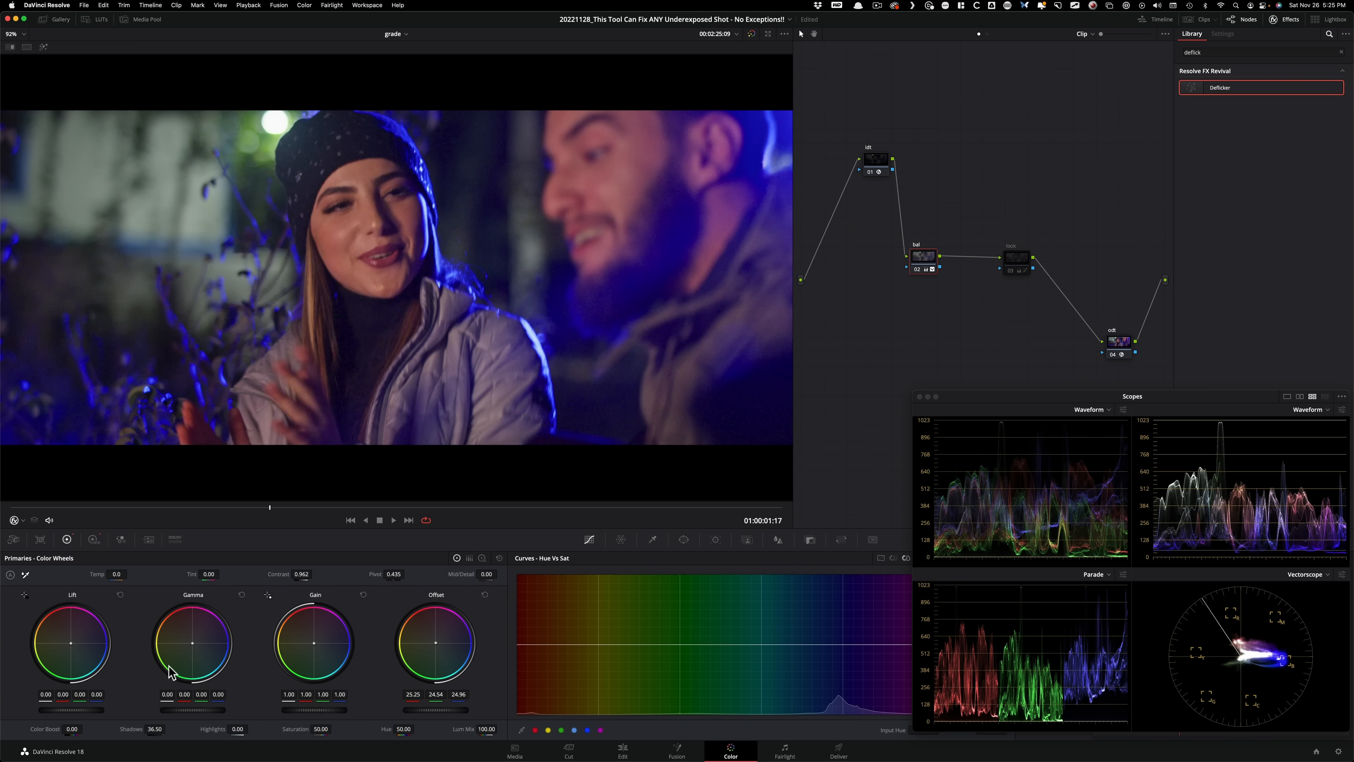
{"action": "key", "text": "cmd+d"}
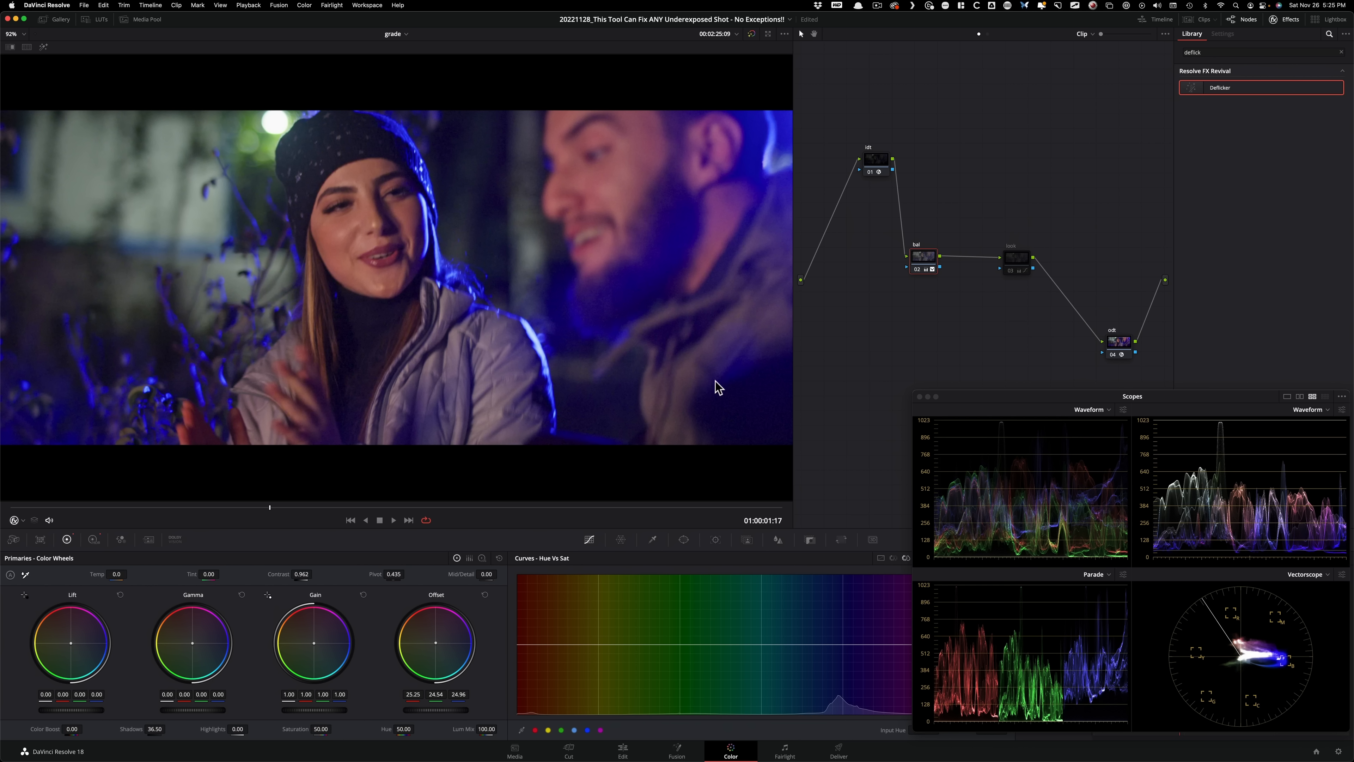
{"action": "left_click", "coordinate": [1017, 257]}
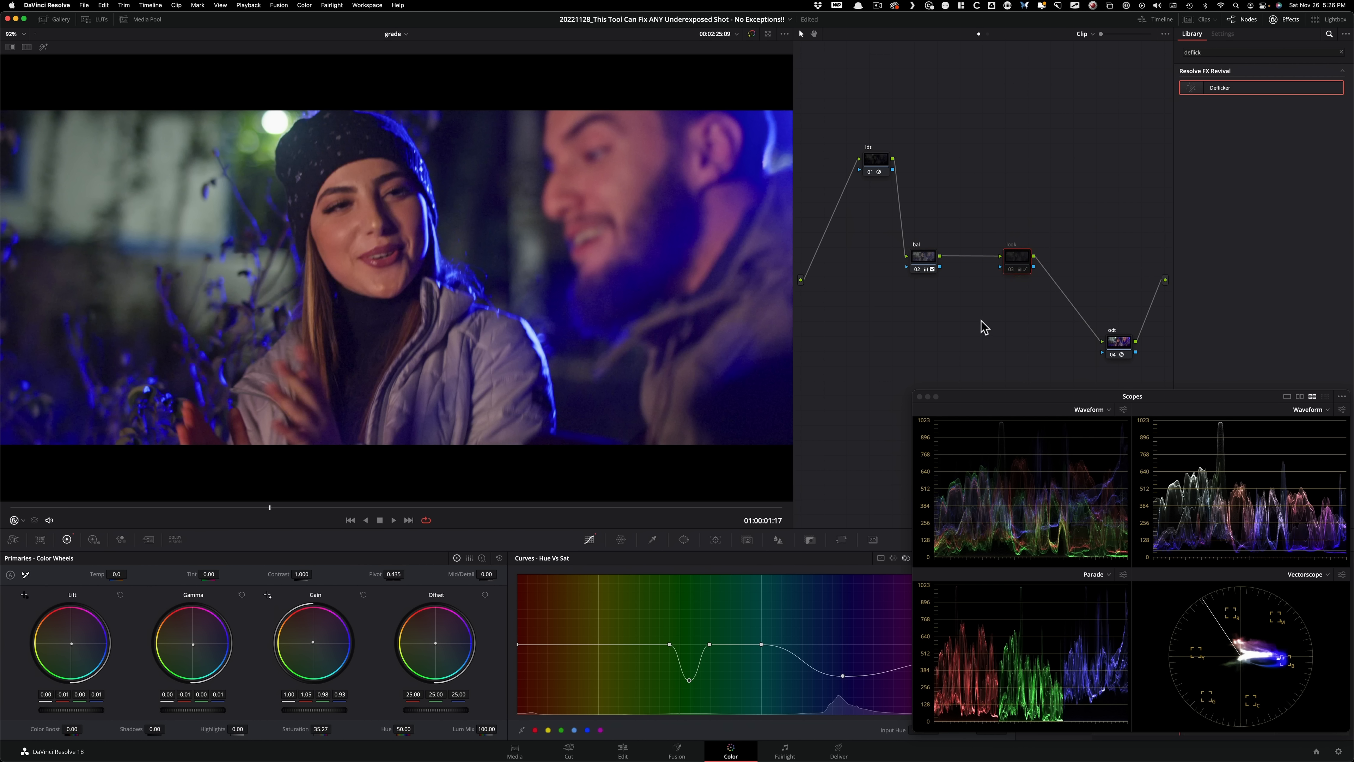
Step: Re-enable the look node and toggle its curves on and off to compare, ending enabled
{"action": "left_click", "coordinate": [1017, 257]}
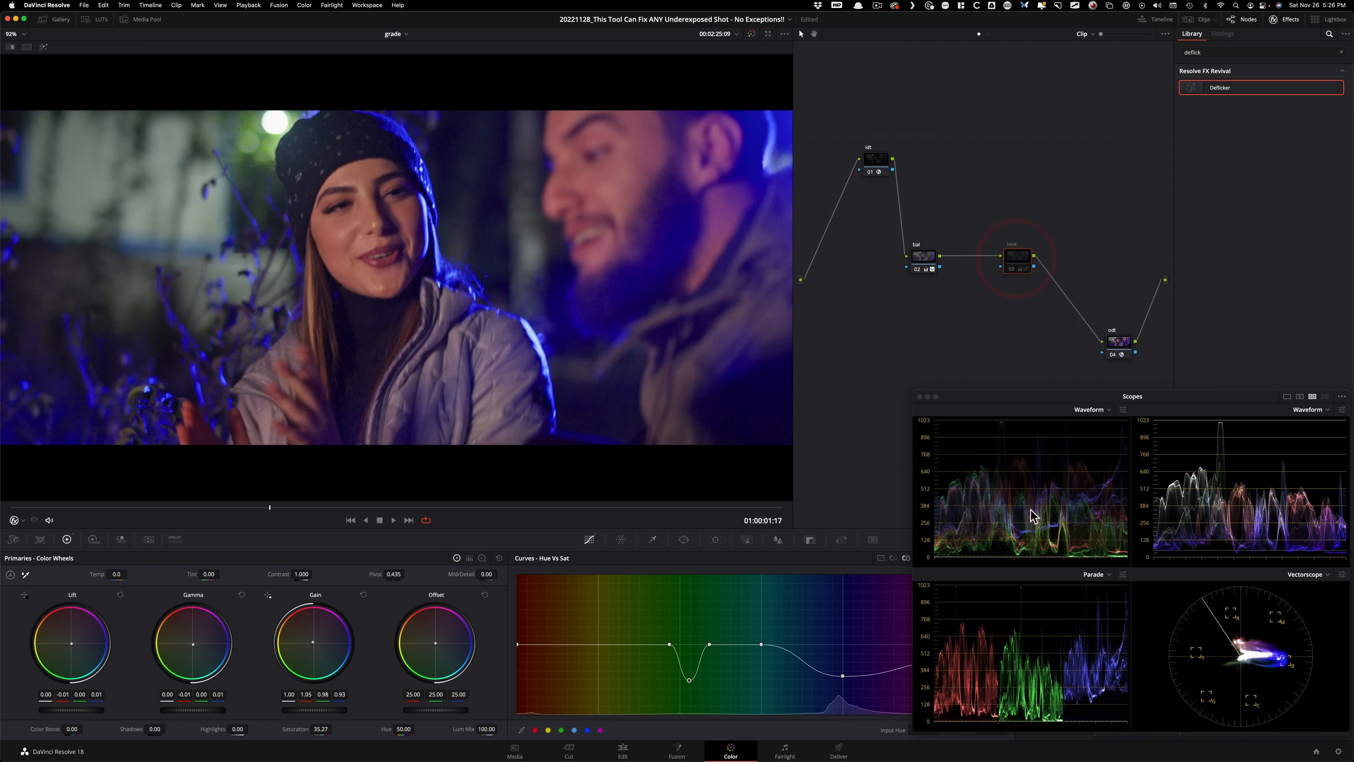
{"action": "left_click", "coordinate": [881, 558]}
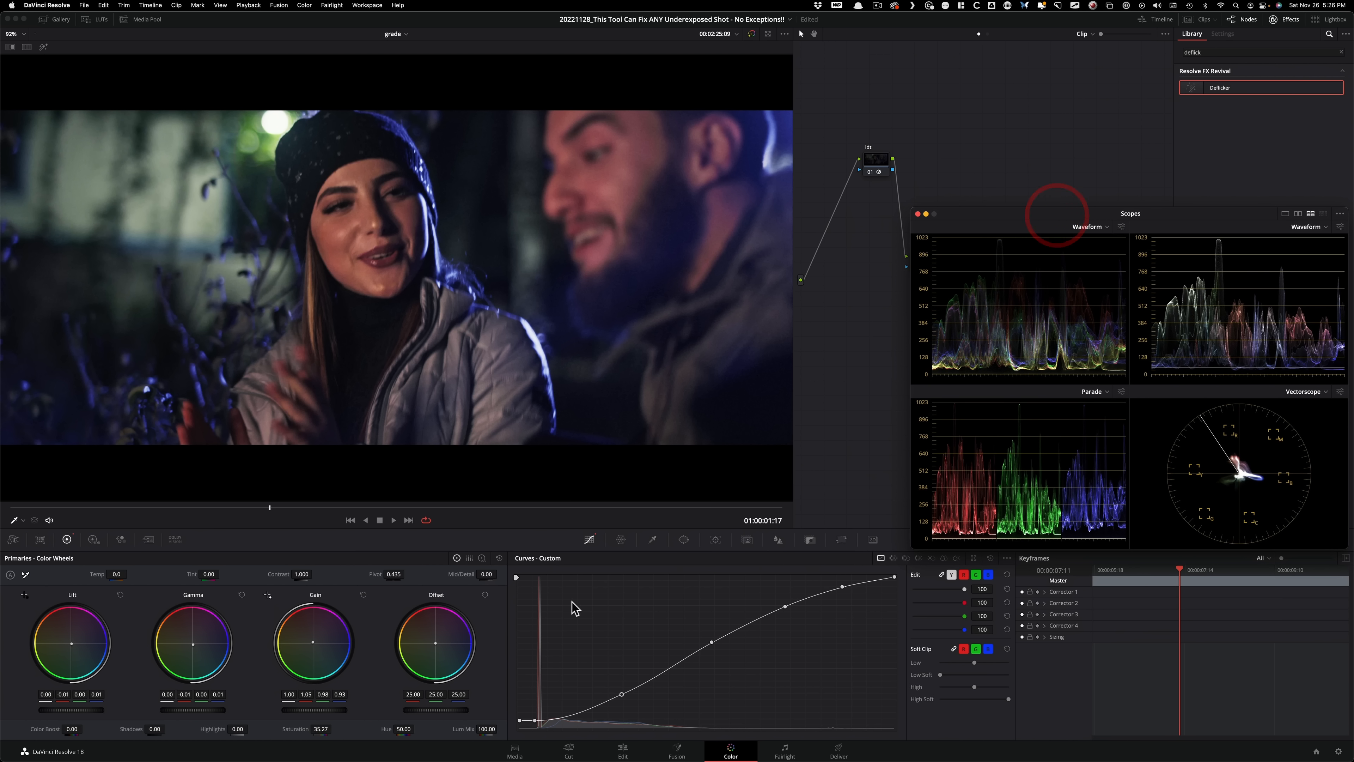
{"action": "mouse_move", "coordinate": [547, 740]}
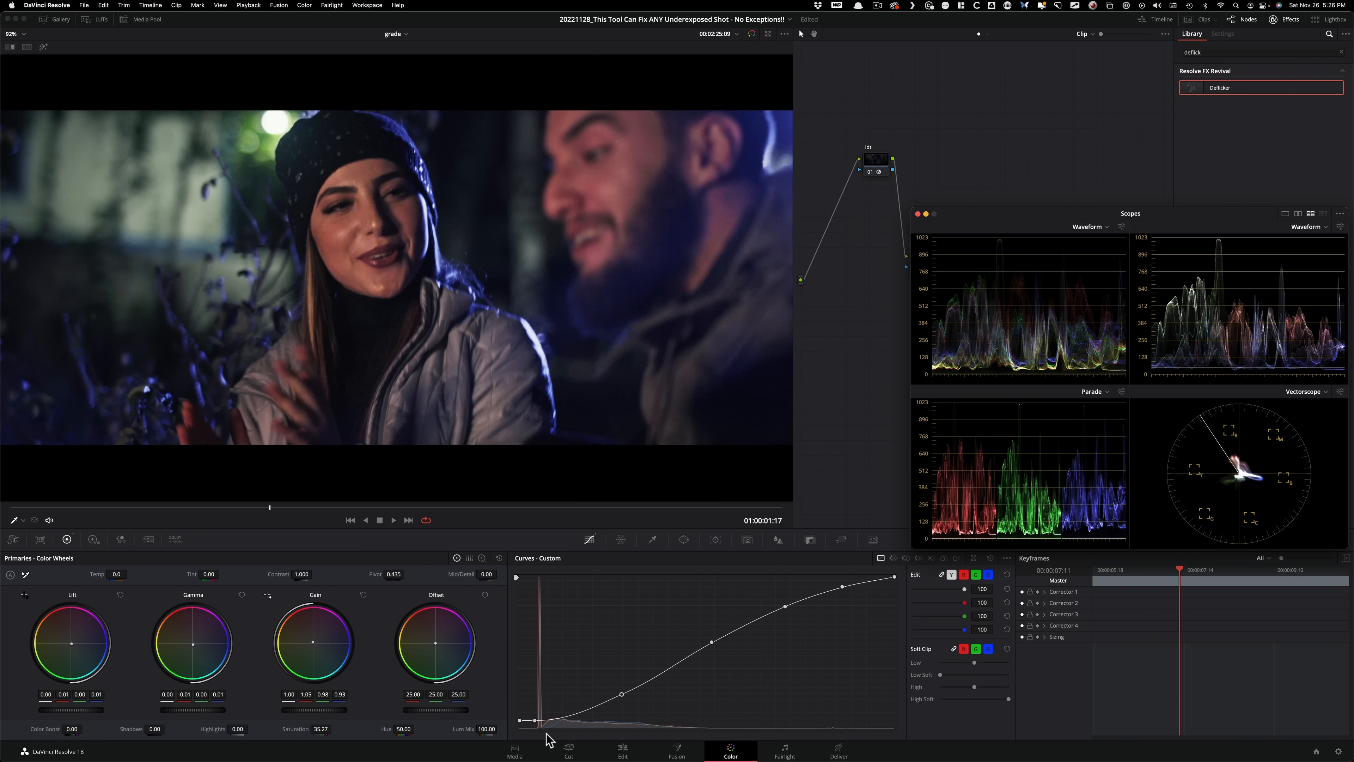
{"action": "key", "text": "cmd+d"}
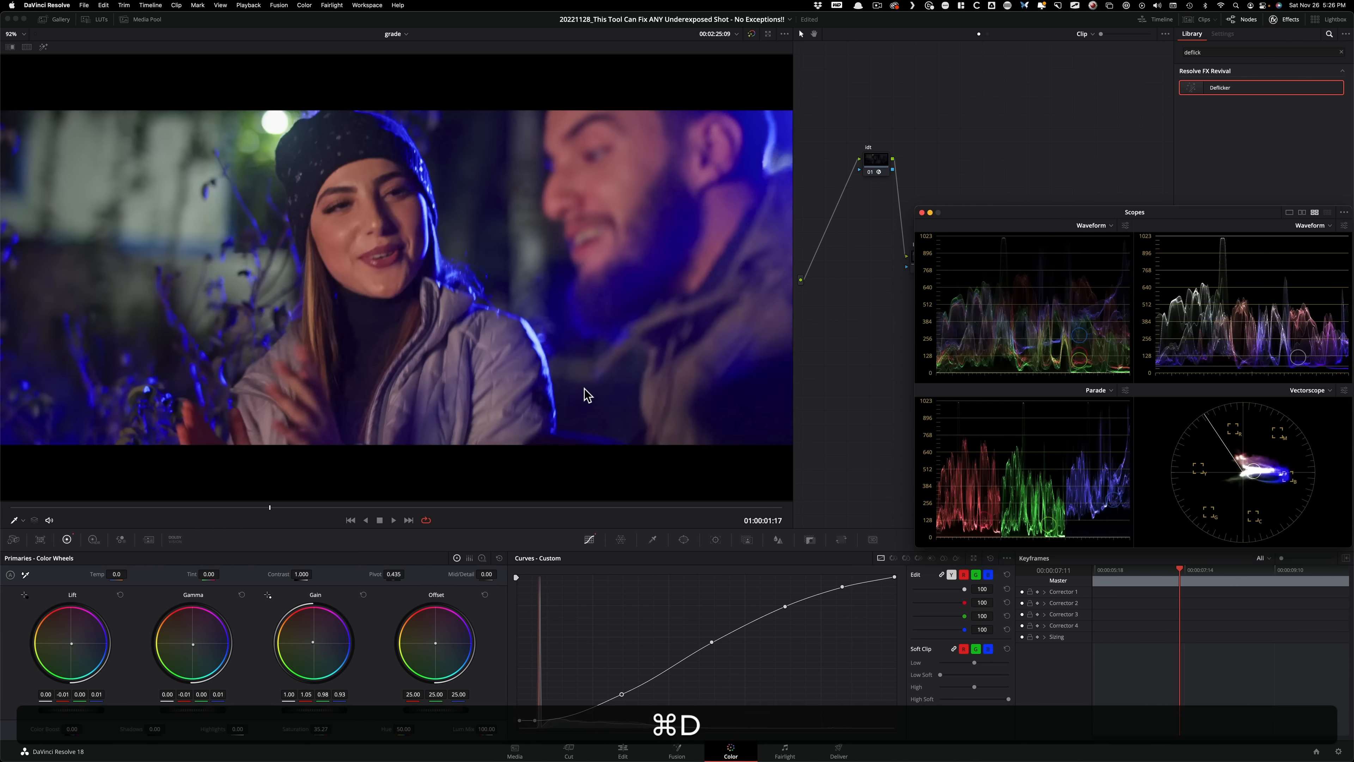
{"action": "key", "text": "cmd+d"}
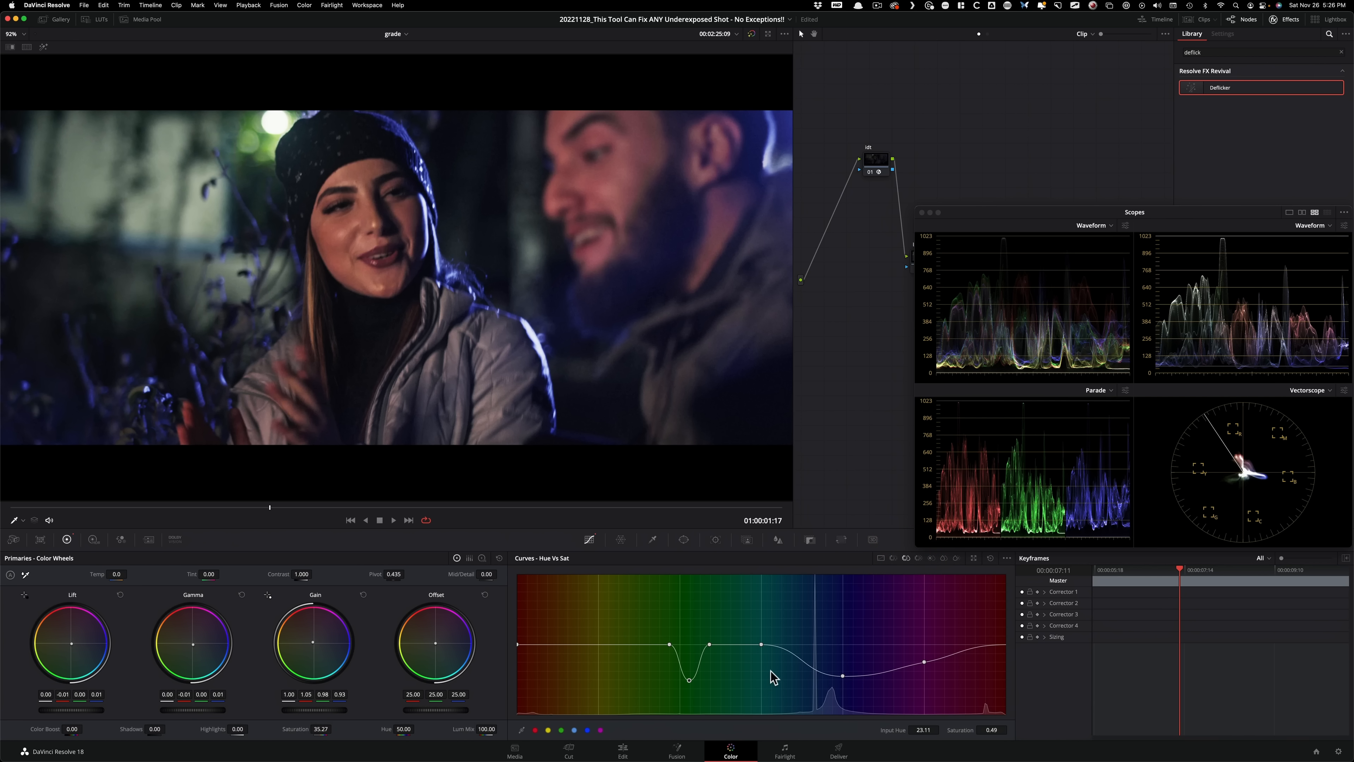
{"action": "mouse_move", "coordinate": [613, 259]}
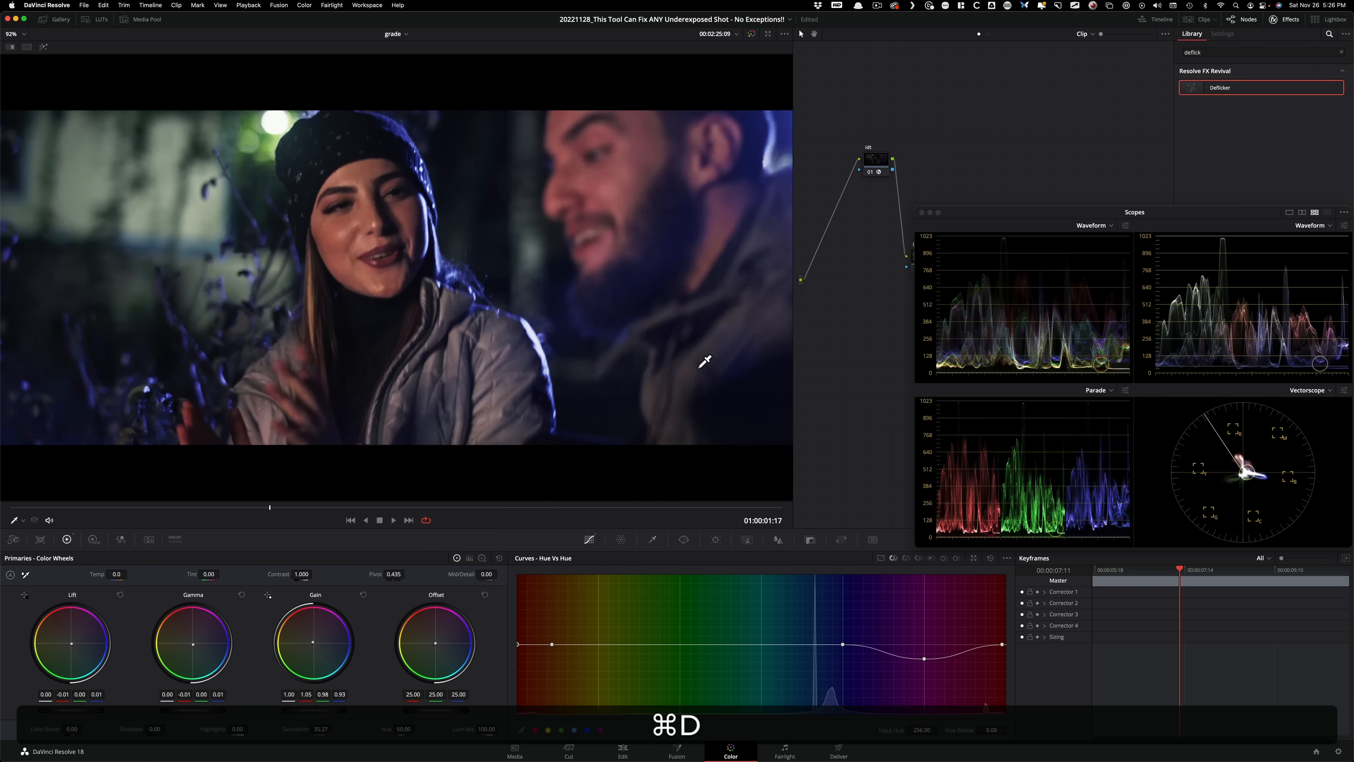
{"action": "key", "text": "cmd+d"}
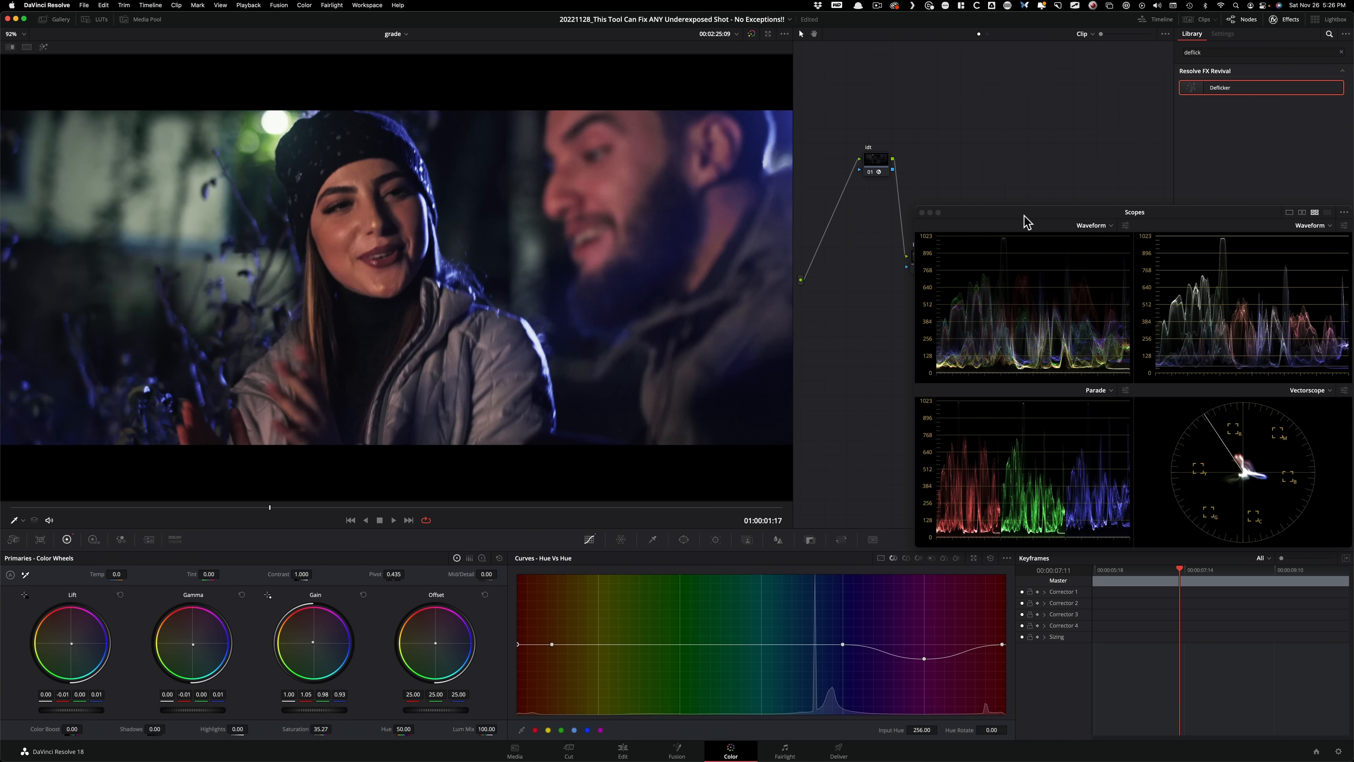
{"action": "left_click", "coordinate": [1223, 34]}
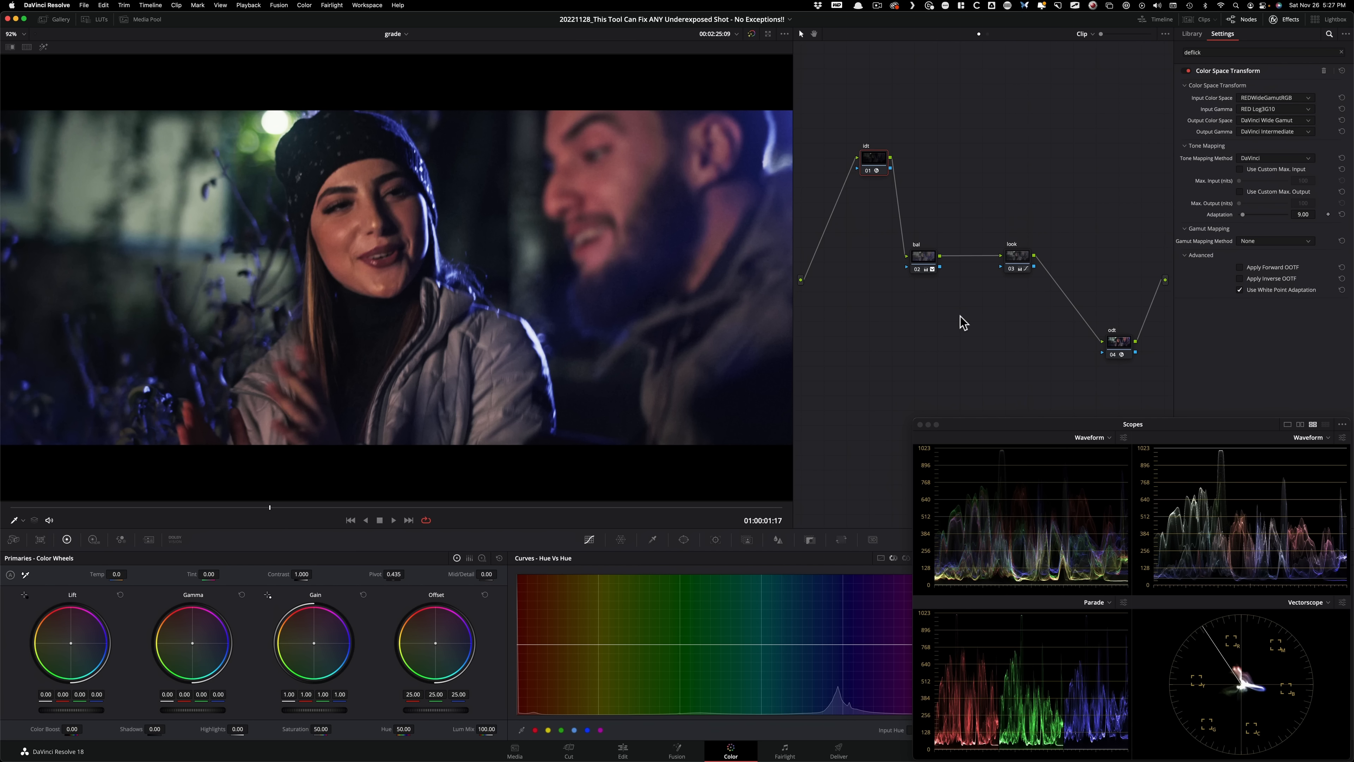
{"action": "mouse_move", "coordinate": [936, 389]}
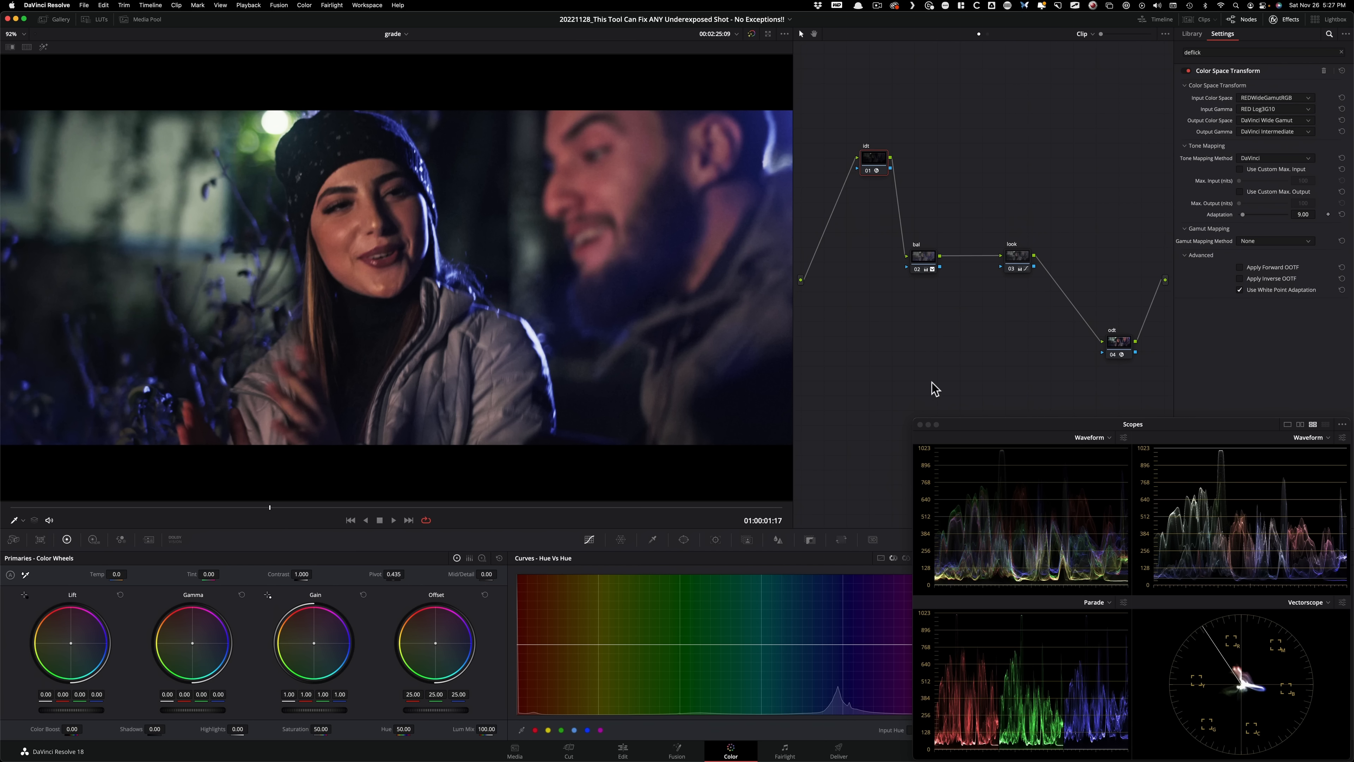
{"action": "mouse_move", "coordinate": [1260, 375]}
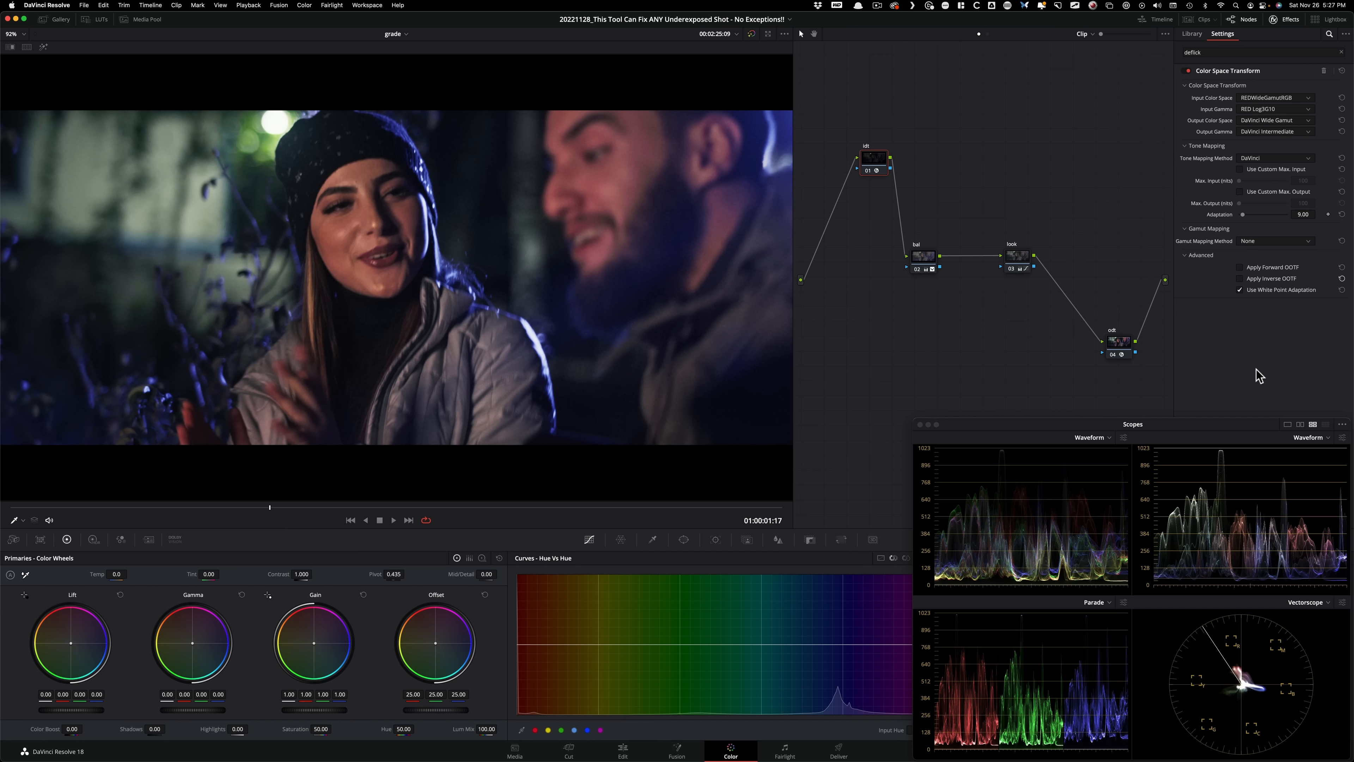
{"action": "mouse_move", "coordinate": [982, 362]}
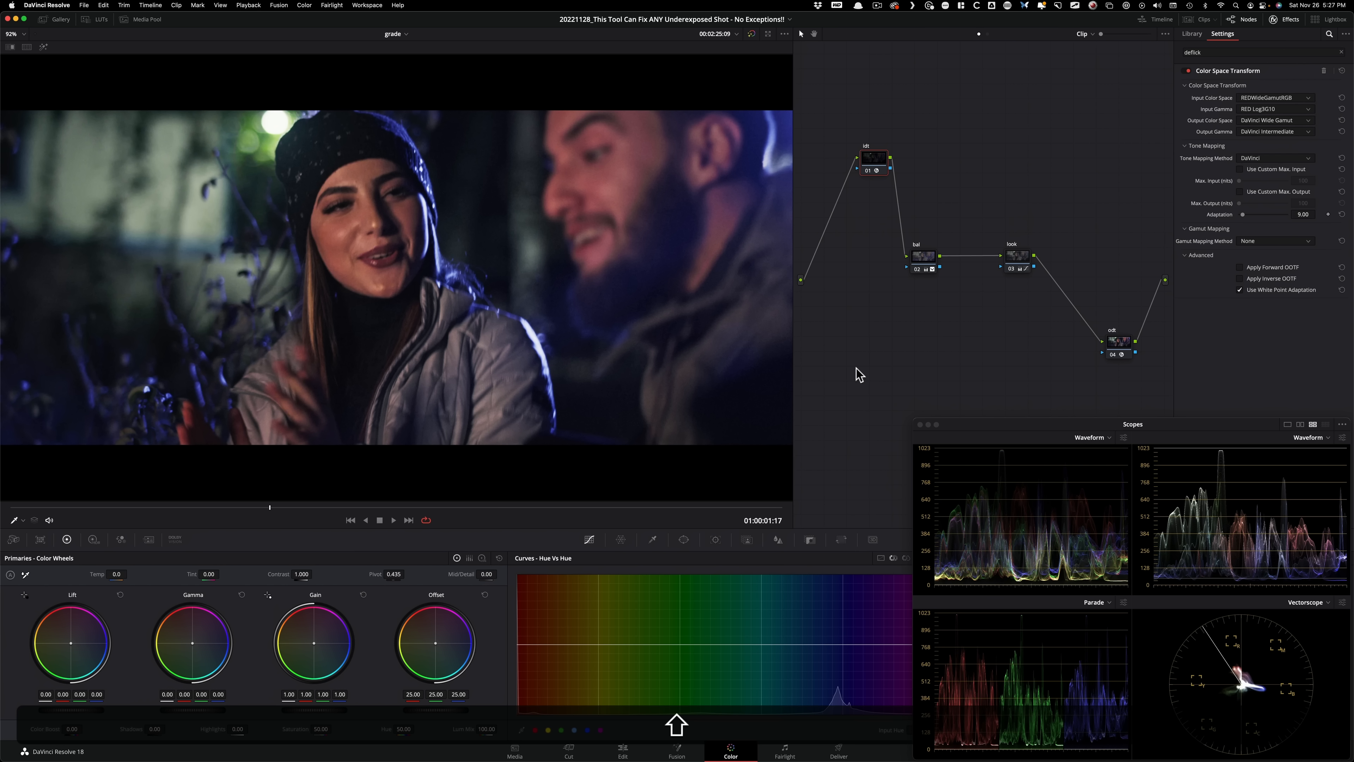
Step: Insert a new serial node labelled nr ahead of the input Color Space Transform
{"action": "left_click", "coordinate": [1192, 34]}
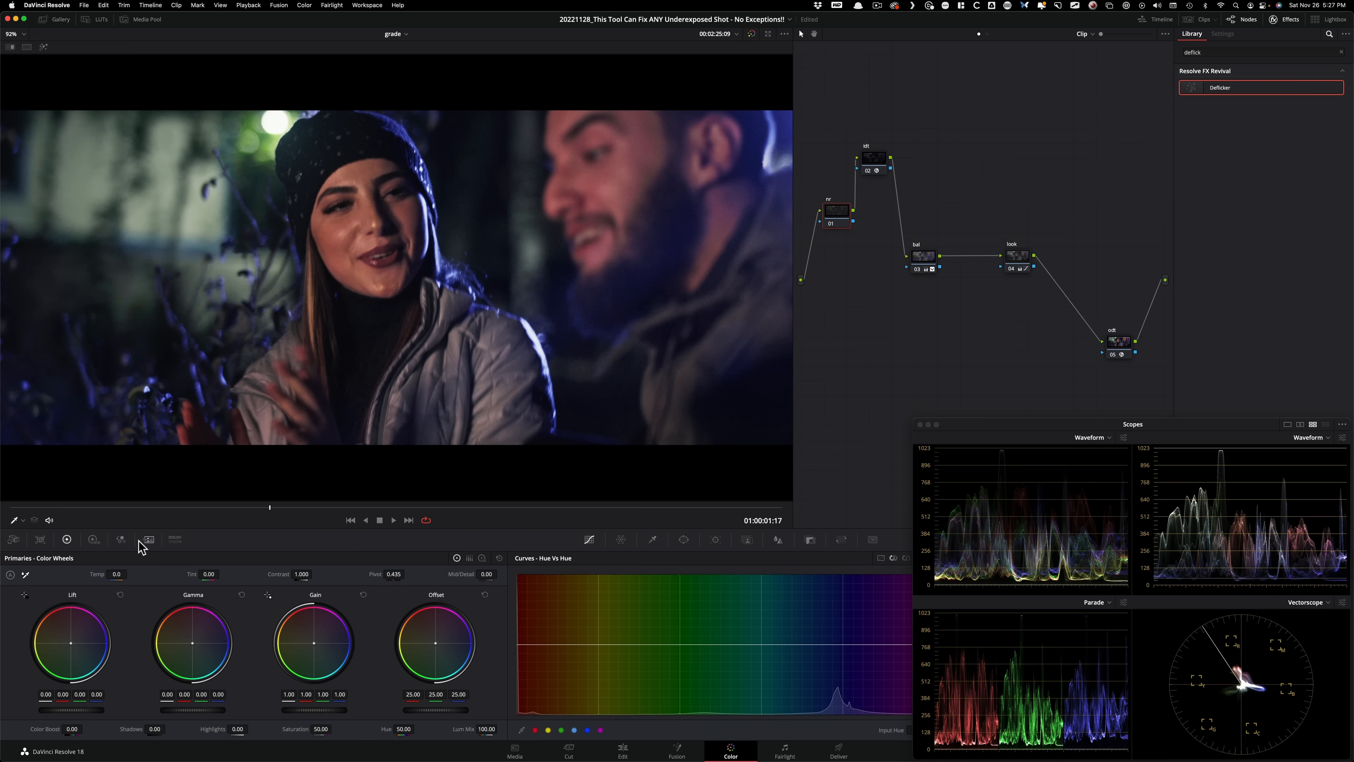
Step: Set Temporal NR to 3 frames with Better motion estimation in Motion Effects
{"action": "left_click", "coordinate": [148, 538]}
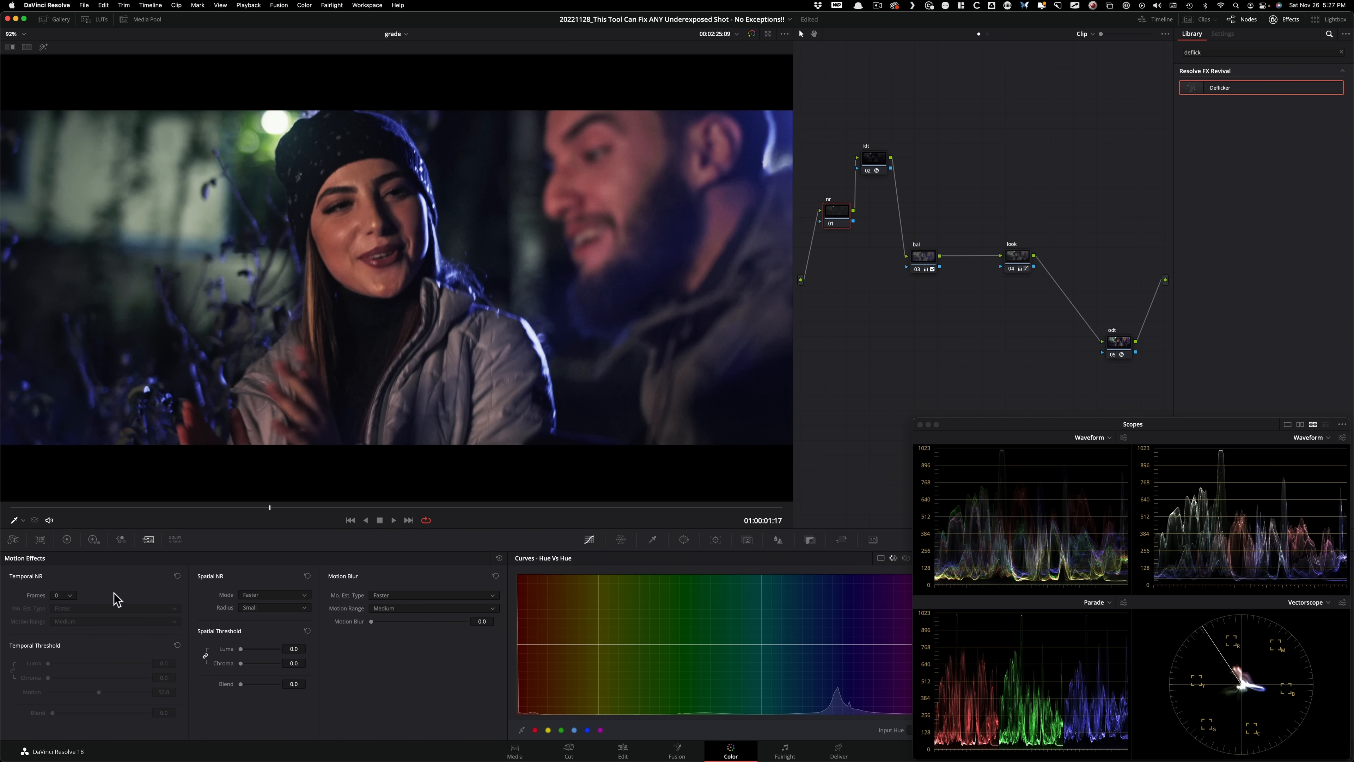
{"action": "left_click", "coordinate": [63, 596]}
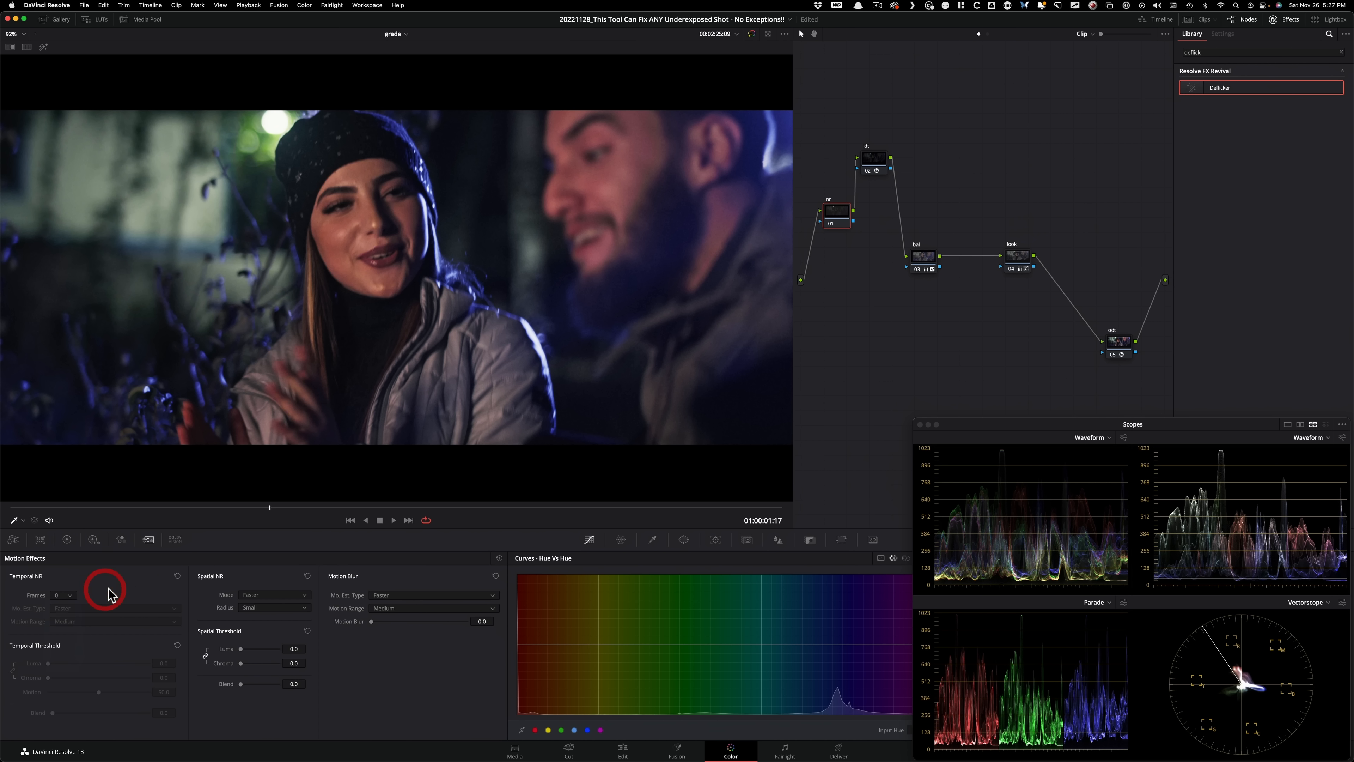
{"action": "left_click", "coordinate": [69, 596]}
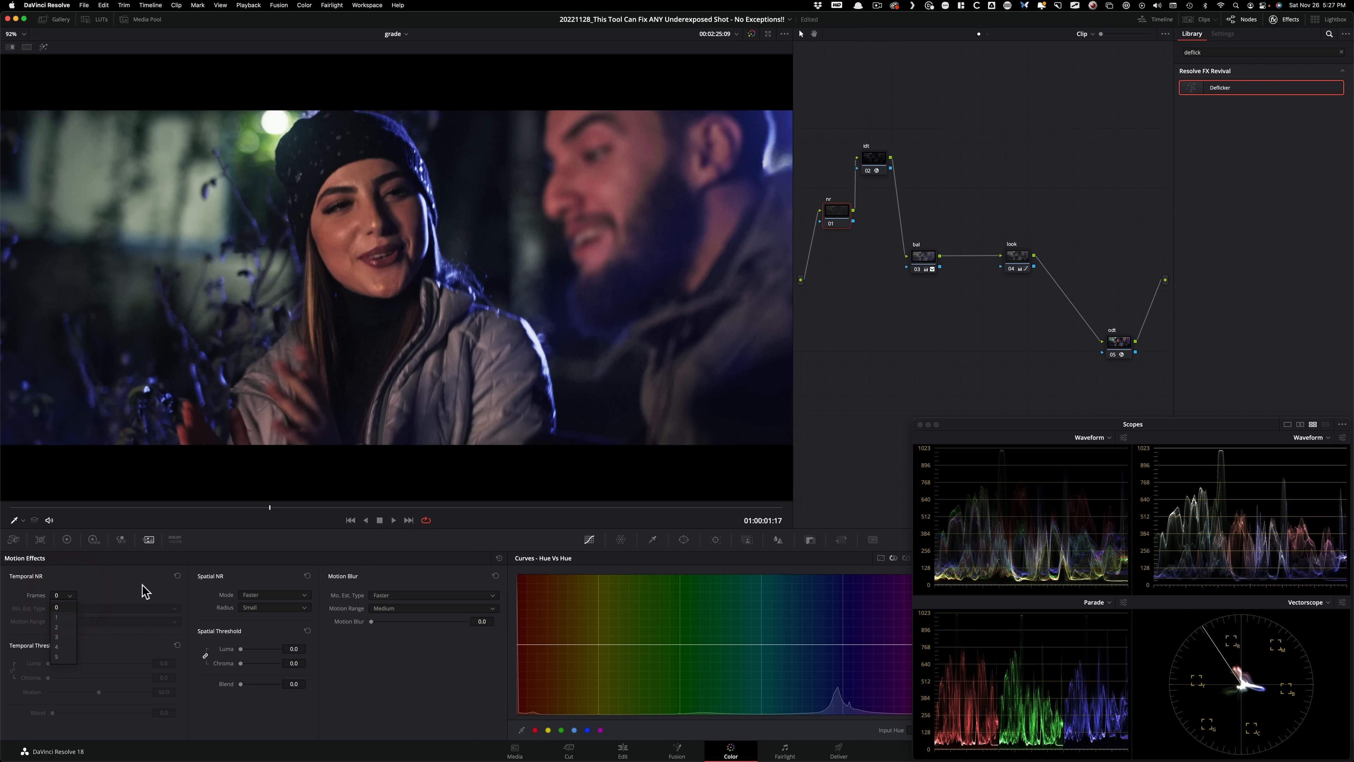
{"action": "left_click", "coordinate": [59, 596]}
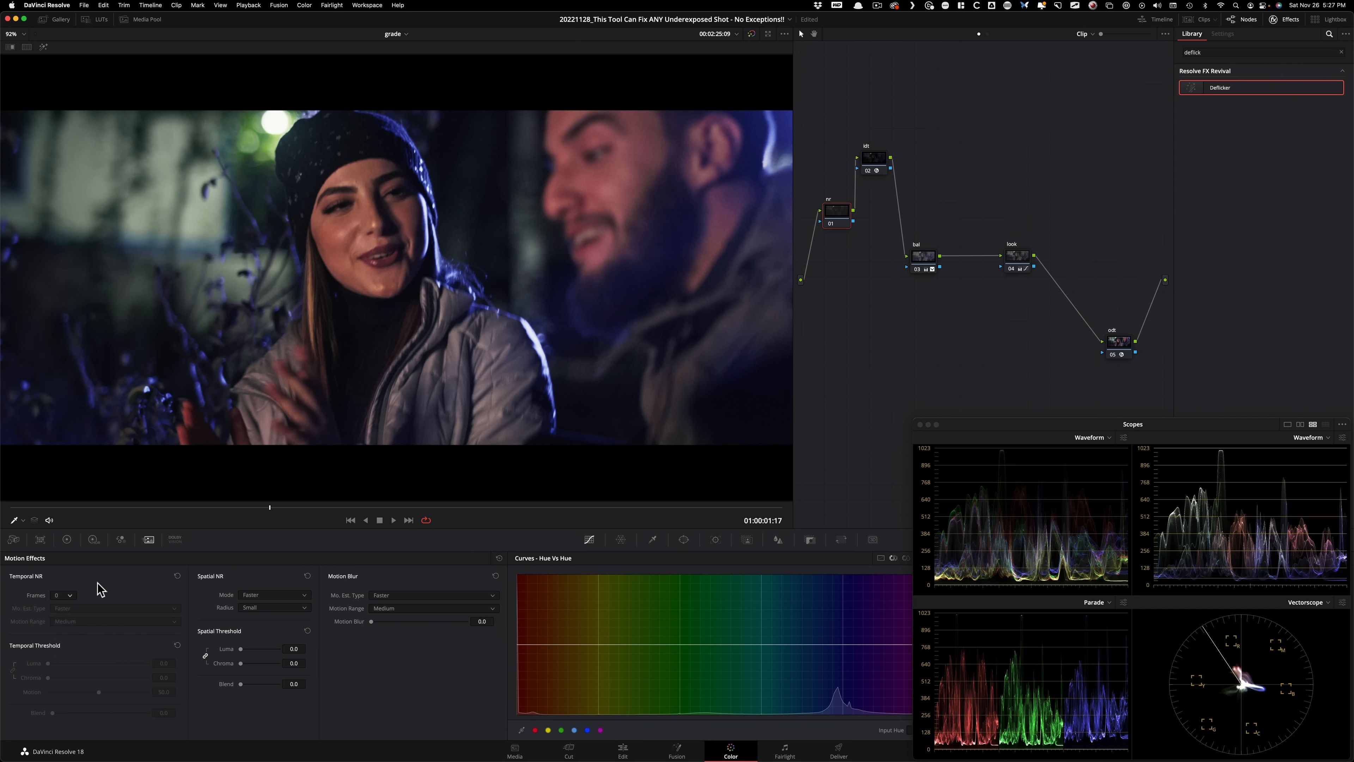
{"action": "mouse_move", "coordinate": [73, 599]}
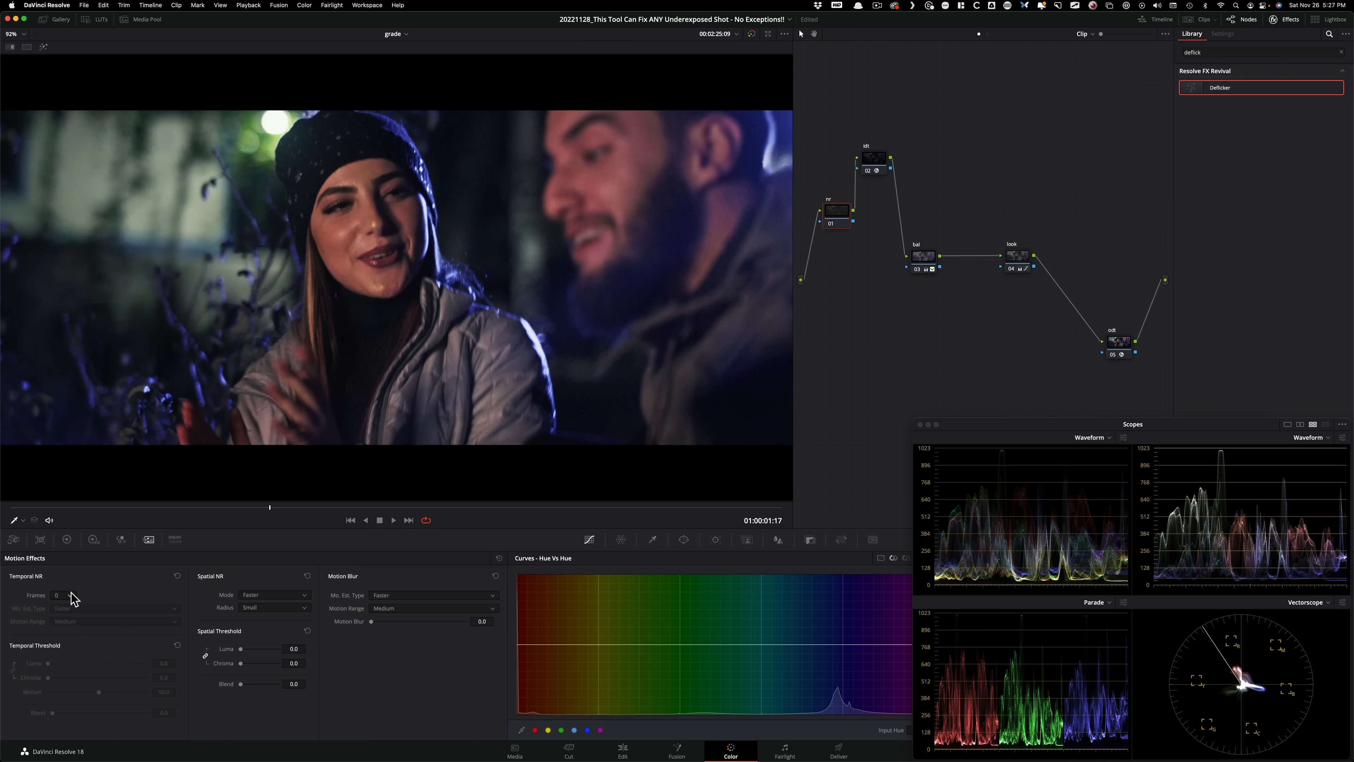
{"action": "left_click", "coordinate": [69, 596]}
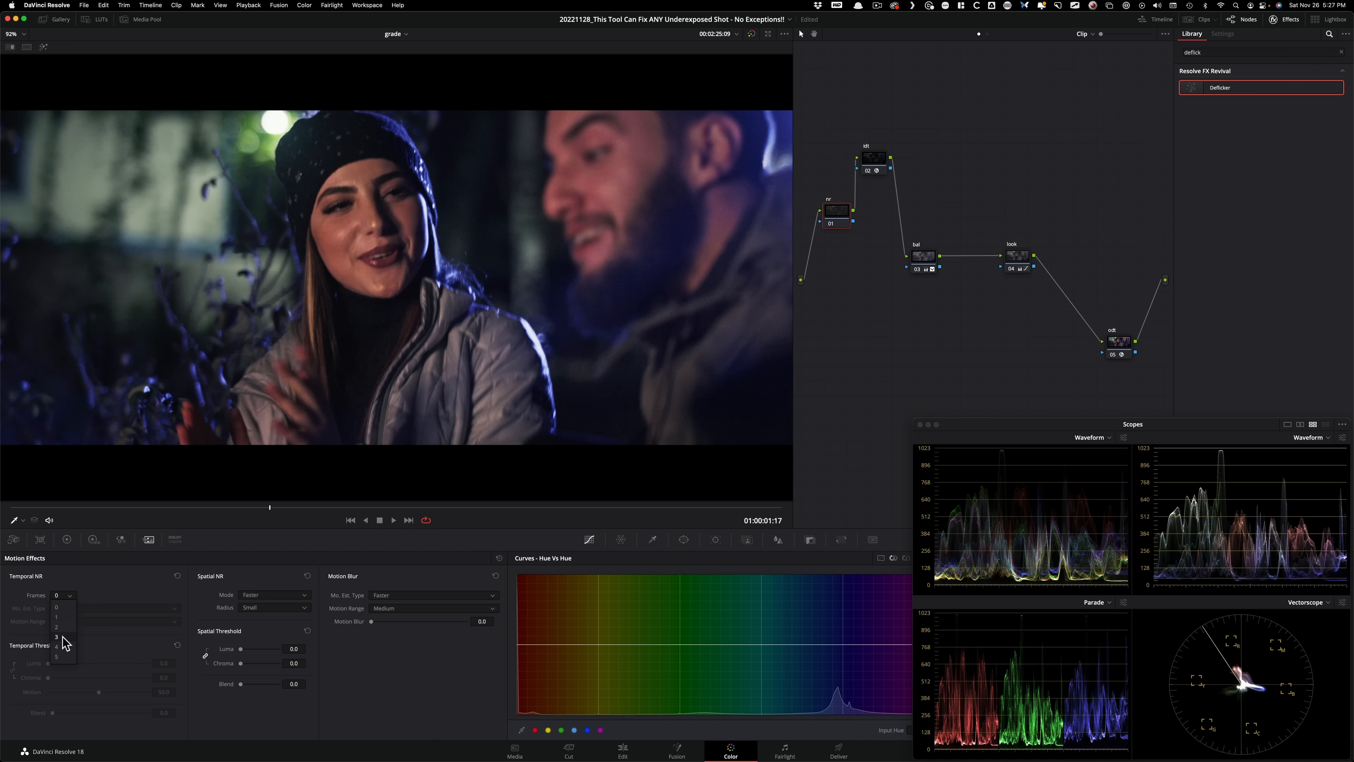
{"action": "left_click", "coordinate": [58, 638]}
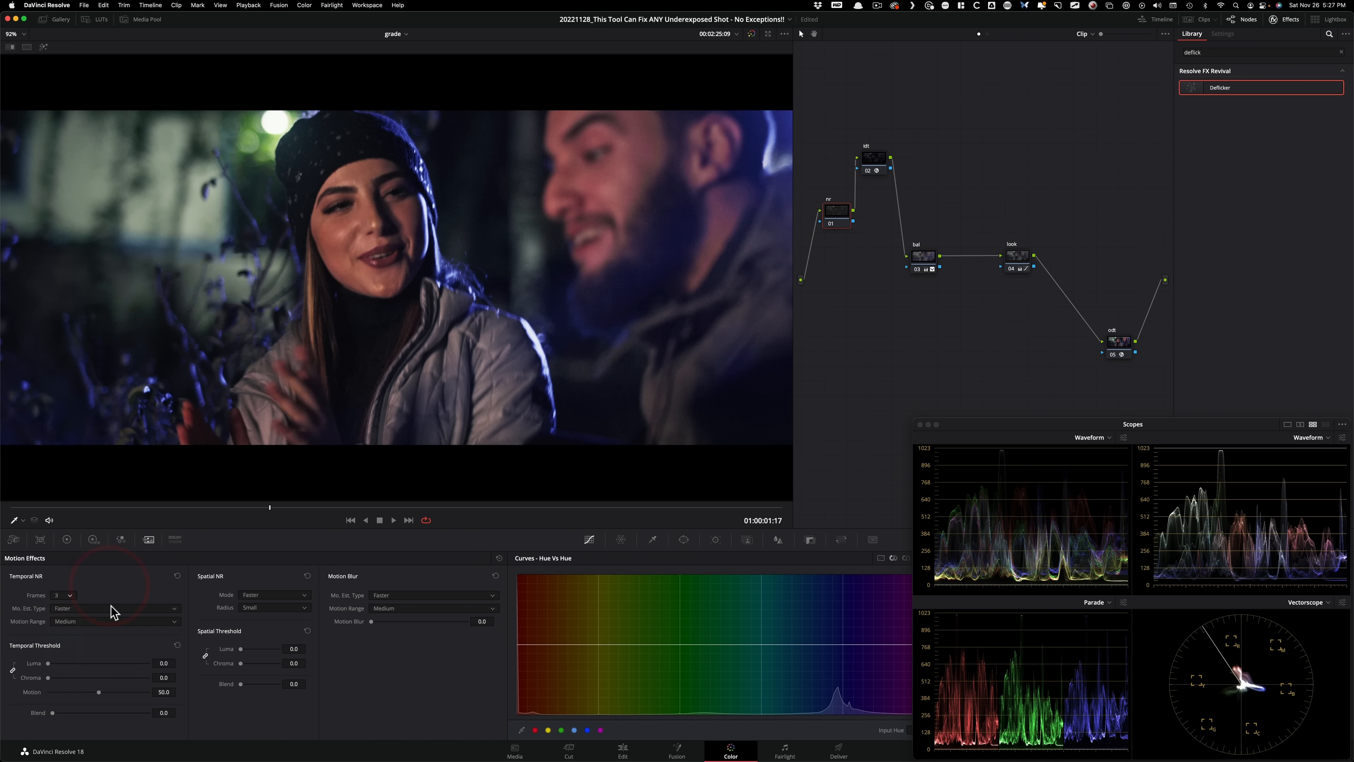
{"action": "left_click", "coordinate": [112, 608]}
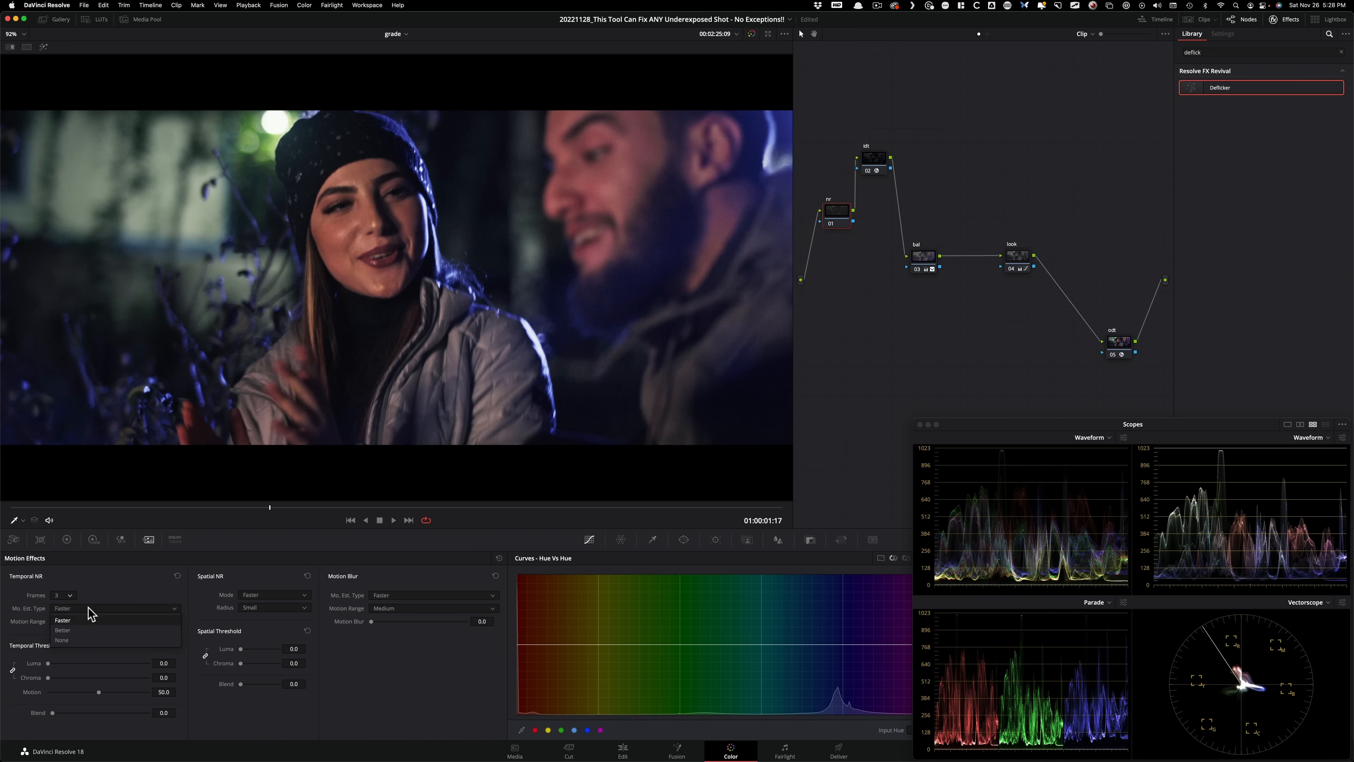
{"action": "left_click", "coordinate": [62, 630]}
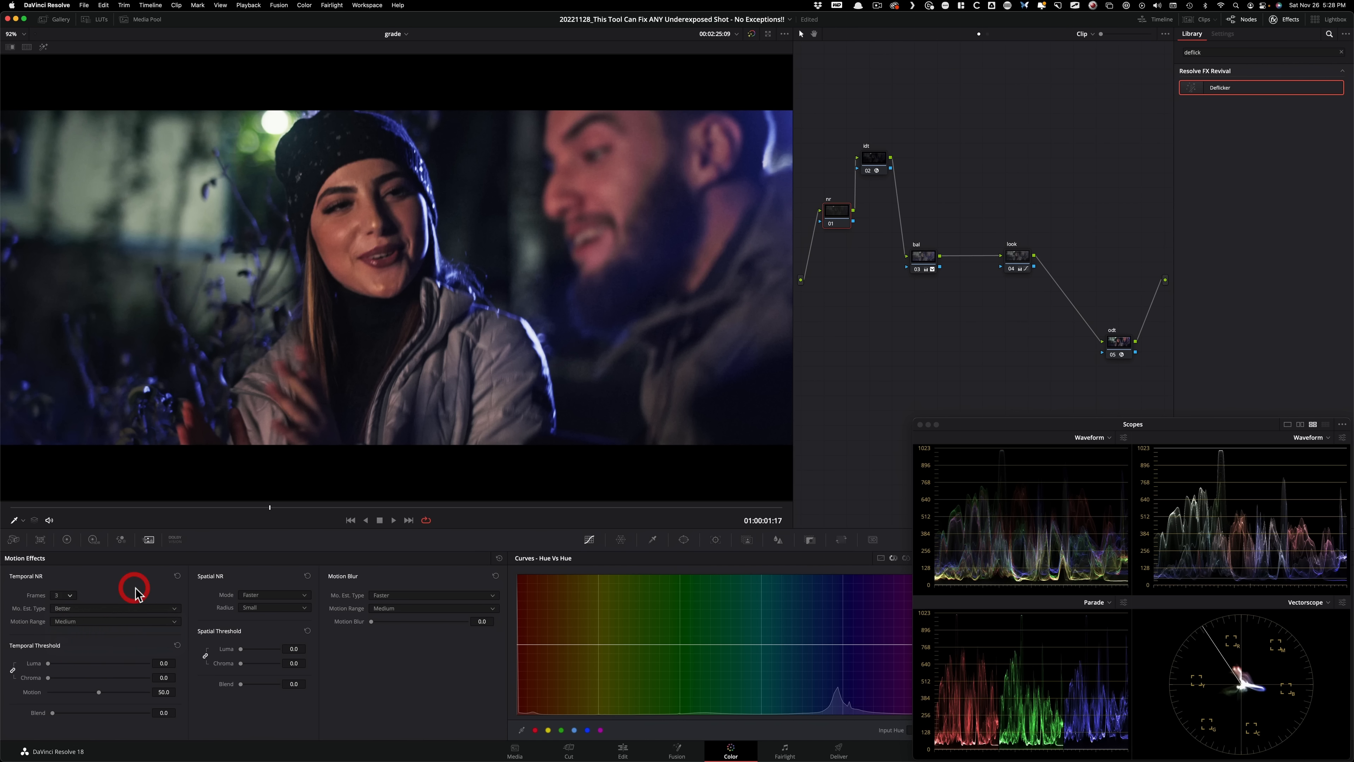
{"action": "mouse_move", "coordinate": [158, 623]}
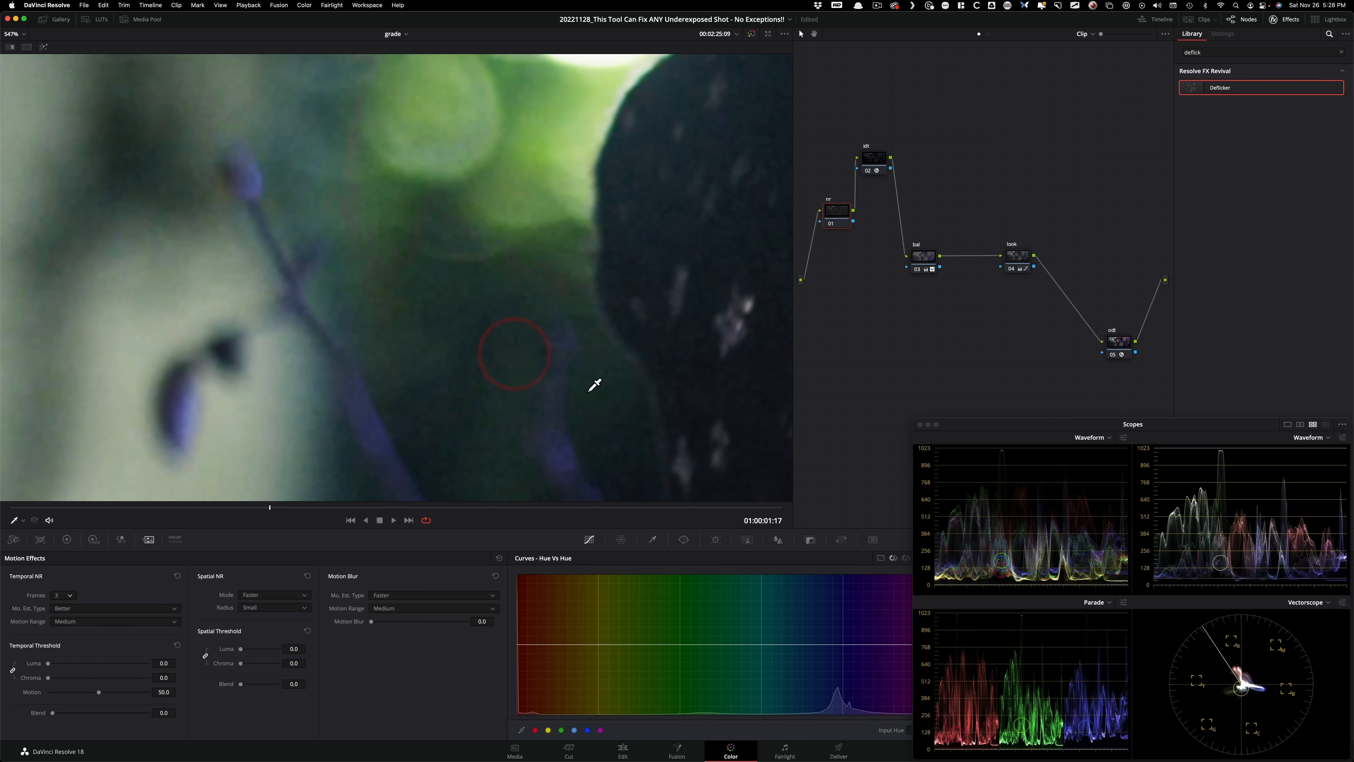
{"action": "mouse_move", "coordinate": [194, 674]}
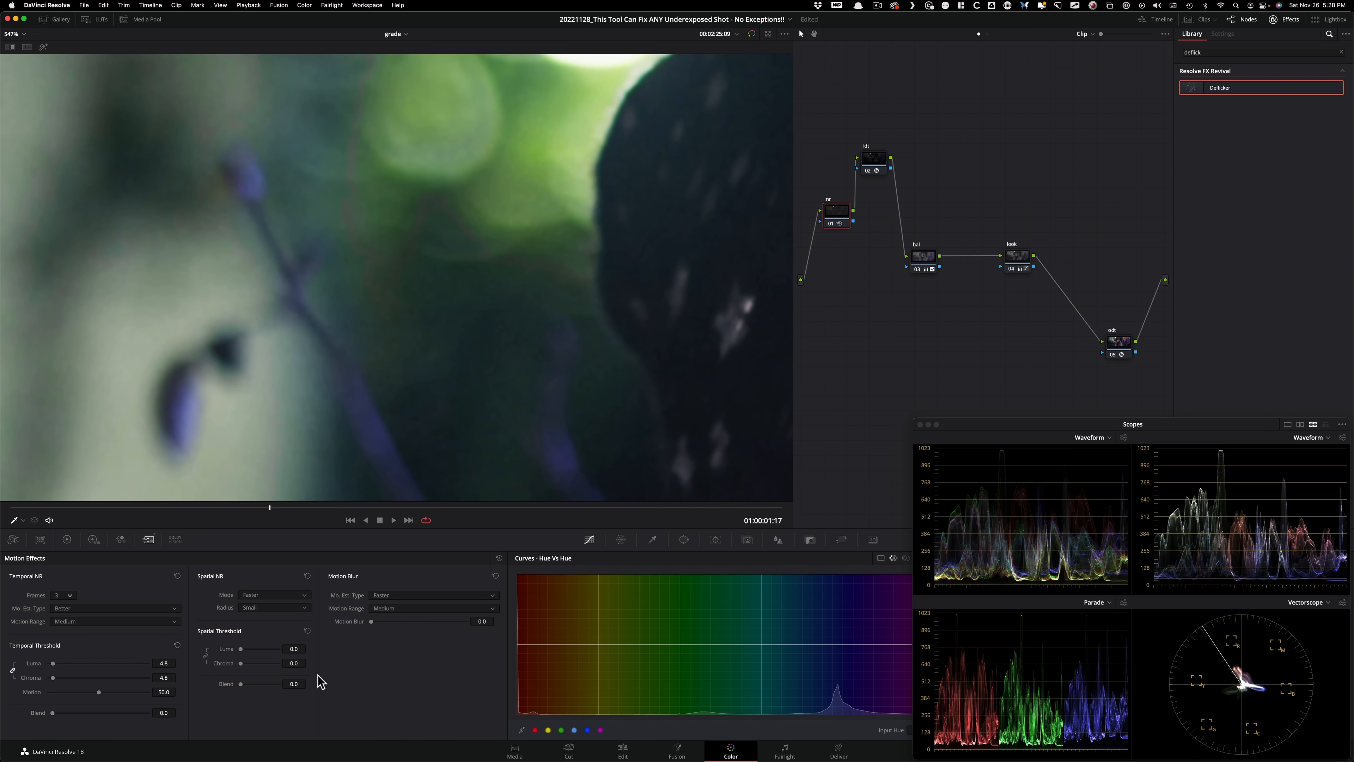
Step: Raise spatial chroma threshold to 6.8 and check noise on the faces during playback
{"action": "left_click", "coordinate": [293, 663]}
{"action": "type", "text": "6.8"}
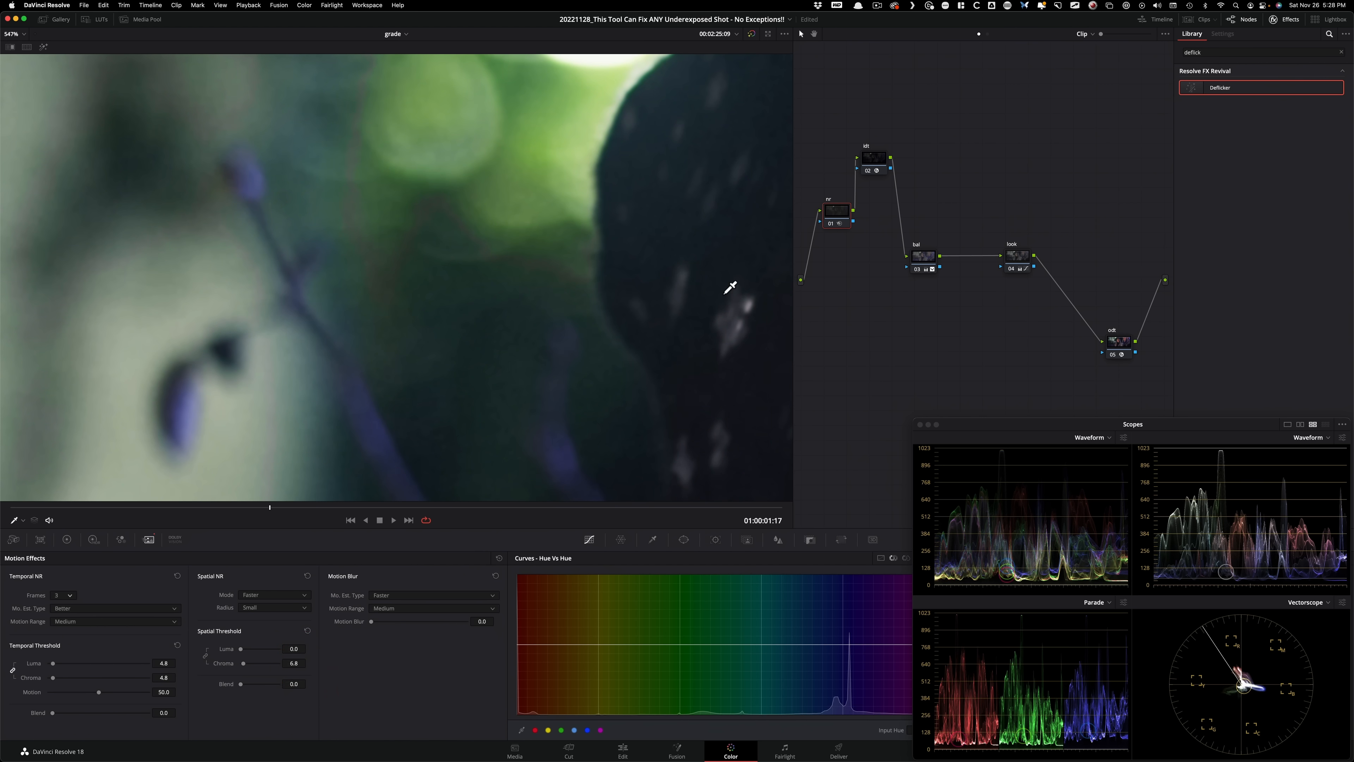
{"action": "key", "text": "cmd+d"}
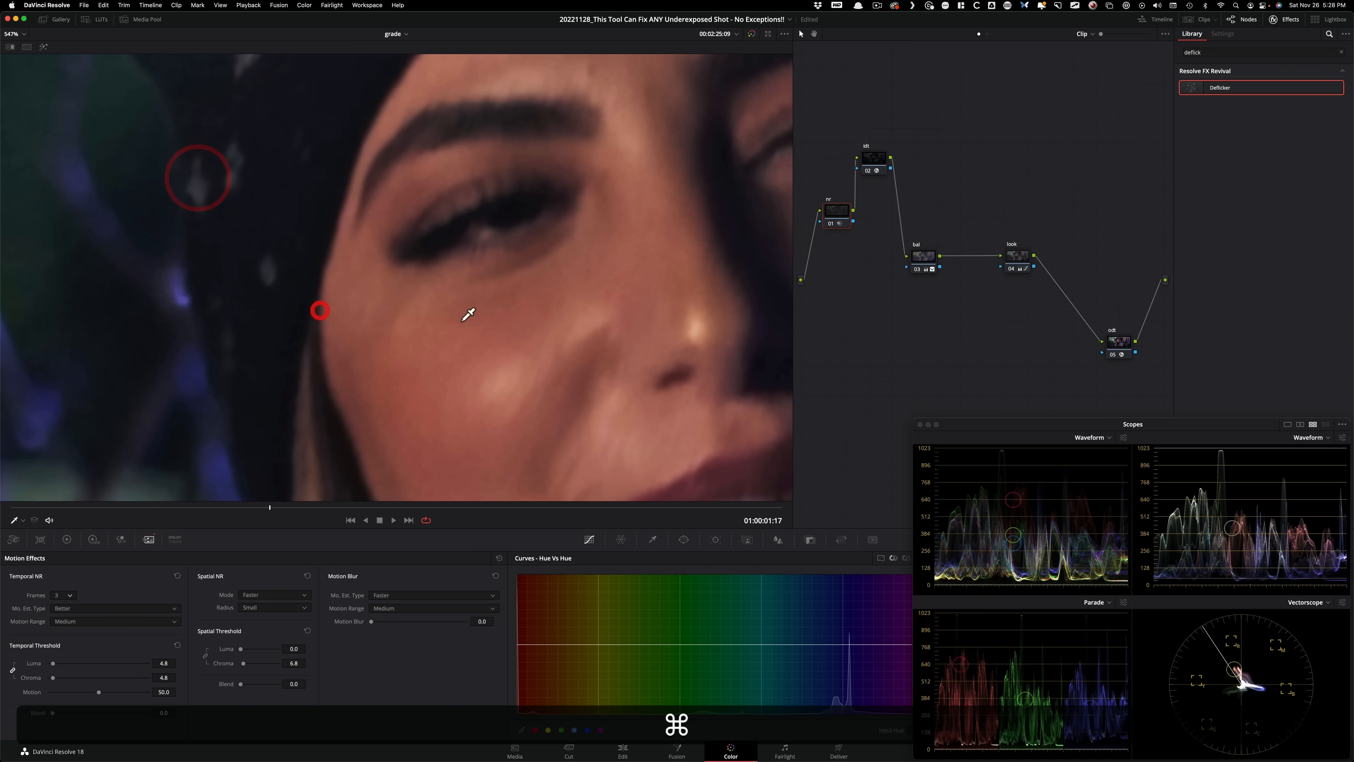
{"action": "key", "text": "cmd+d"}
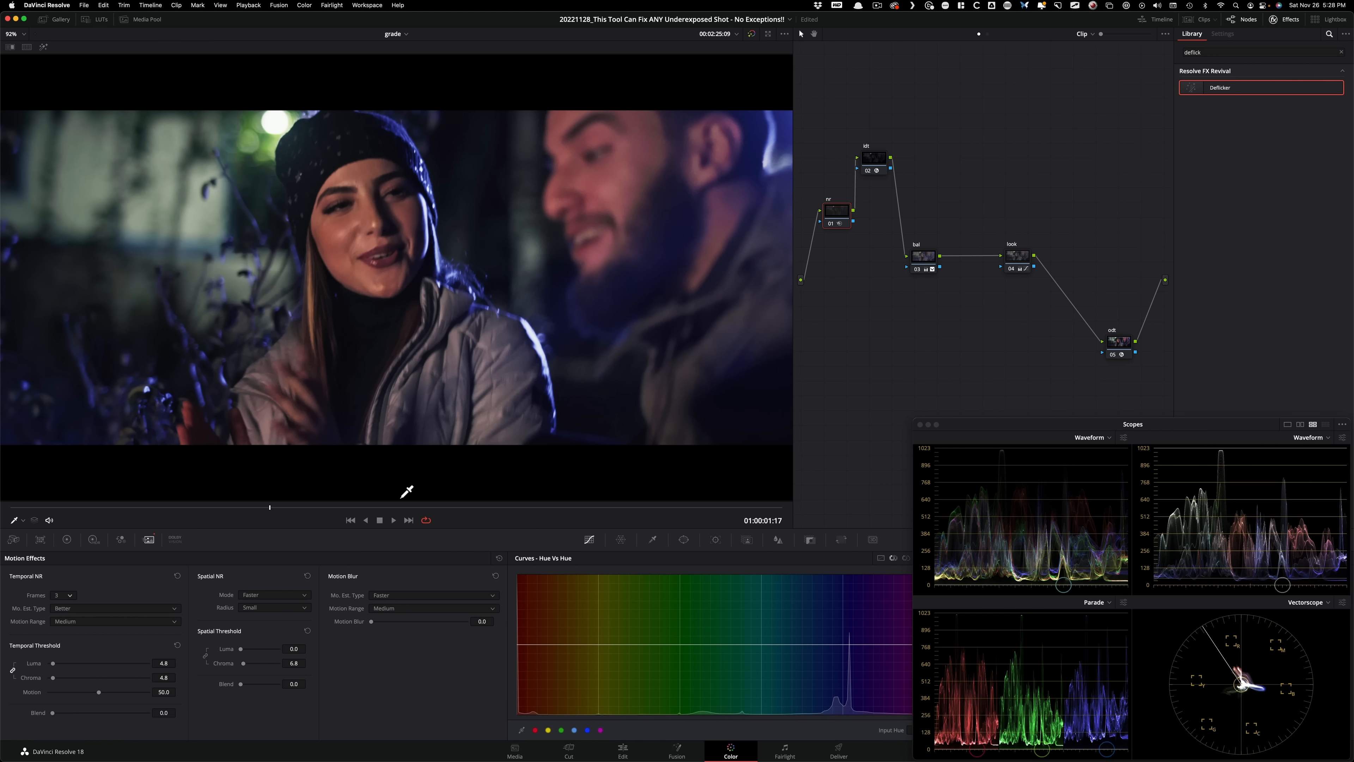
{"action": "left_click", "coordinate": [393, 519]}
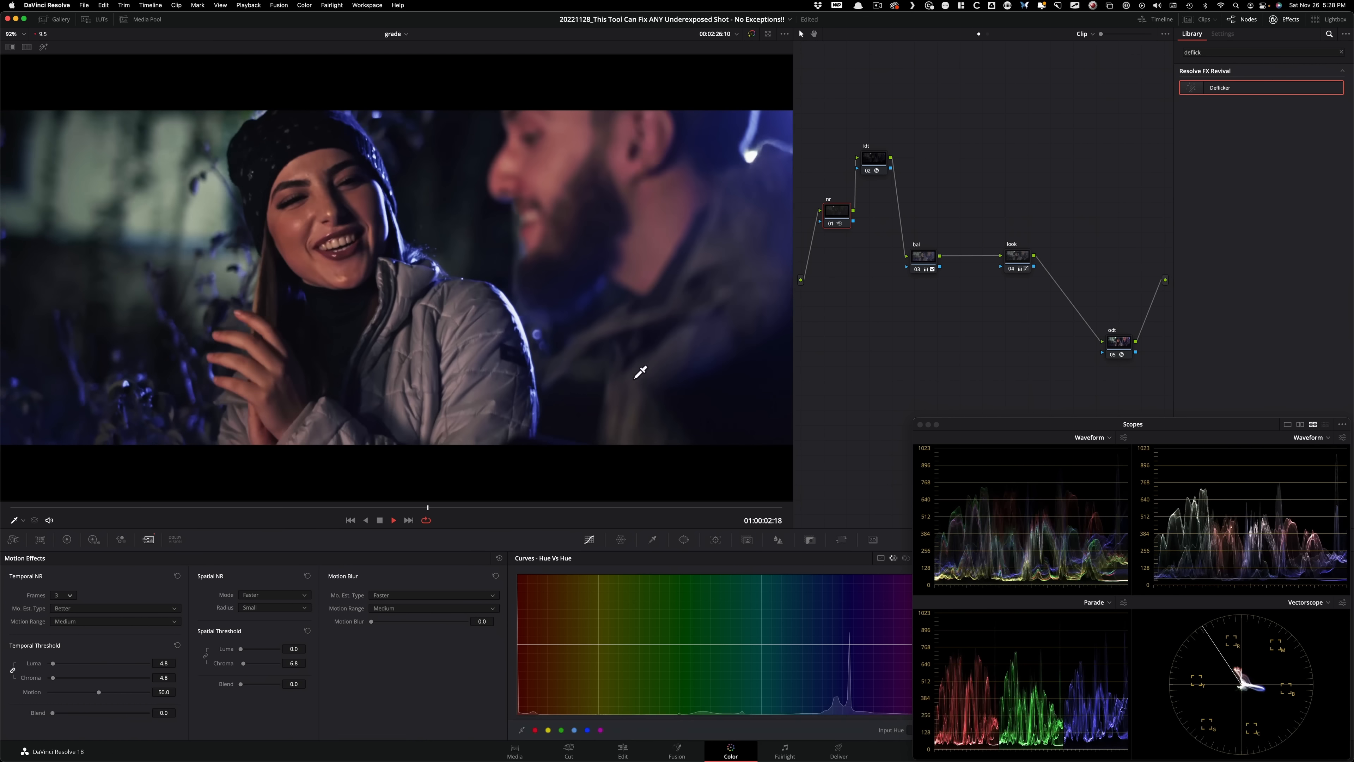
{"action": "key", "text": "cmd+2"}
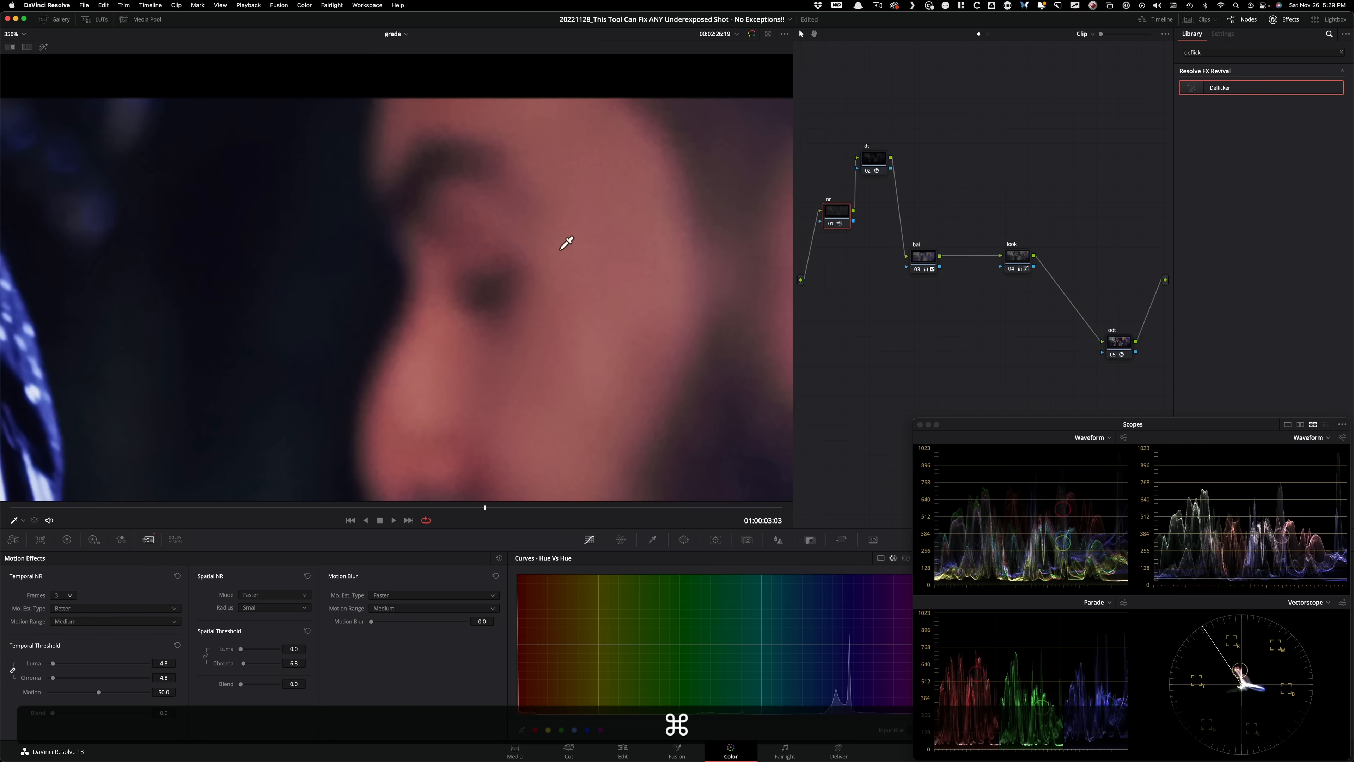
Step: Compare the denoise on and off zoomed into the woman's eye and beanie, then return to full frame
{"action": "key", "text": "cmd+d"}
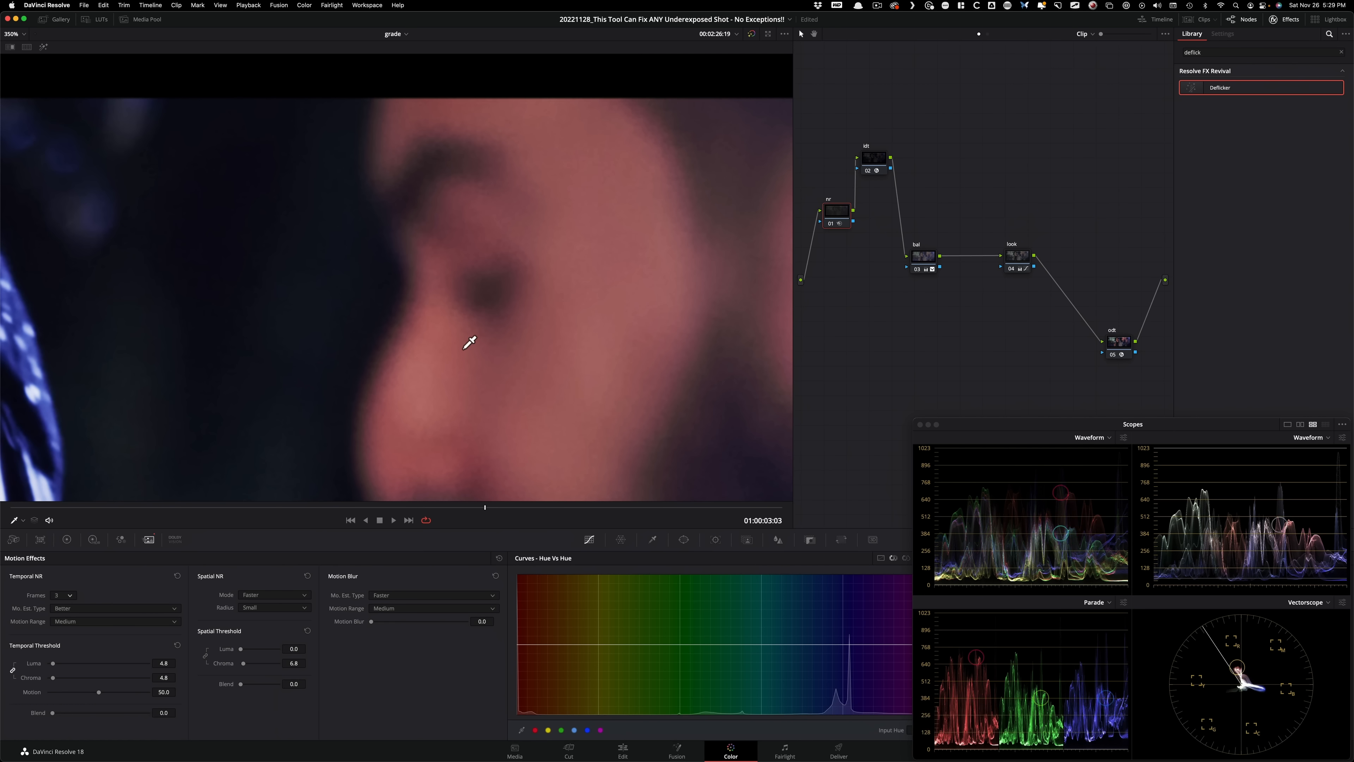
{"action": "key", "text": "cmd+d"}
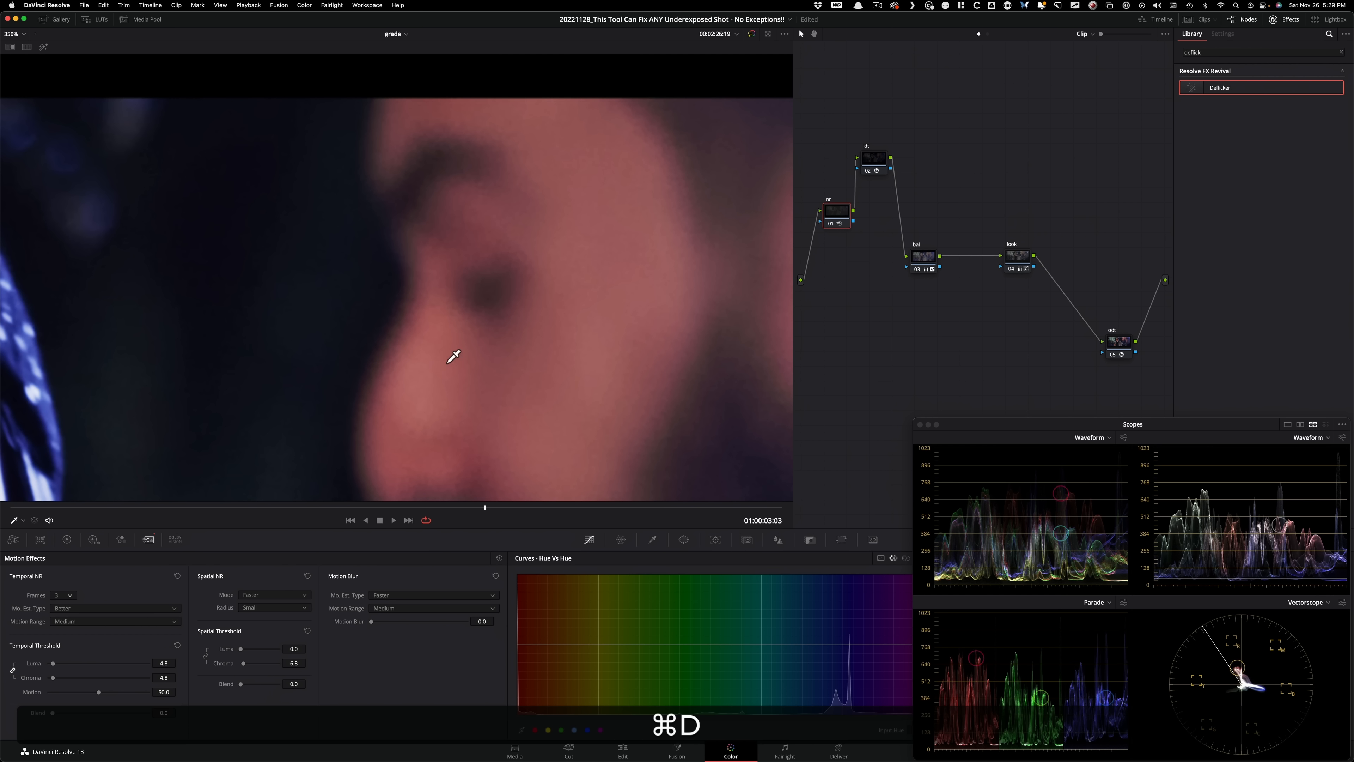
{"action": "left_click", "coordinate": [1021, 274]}
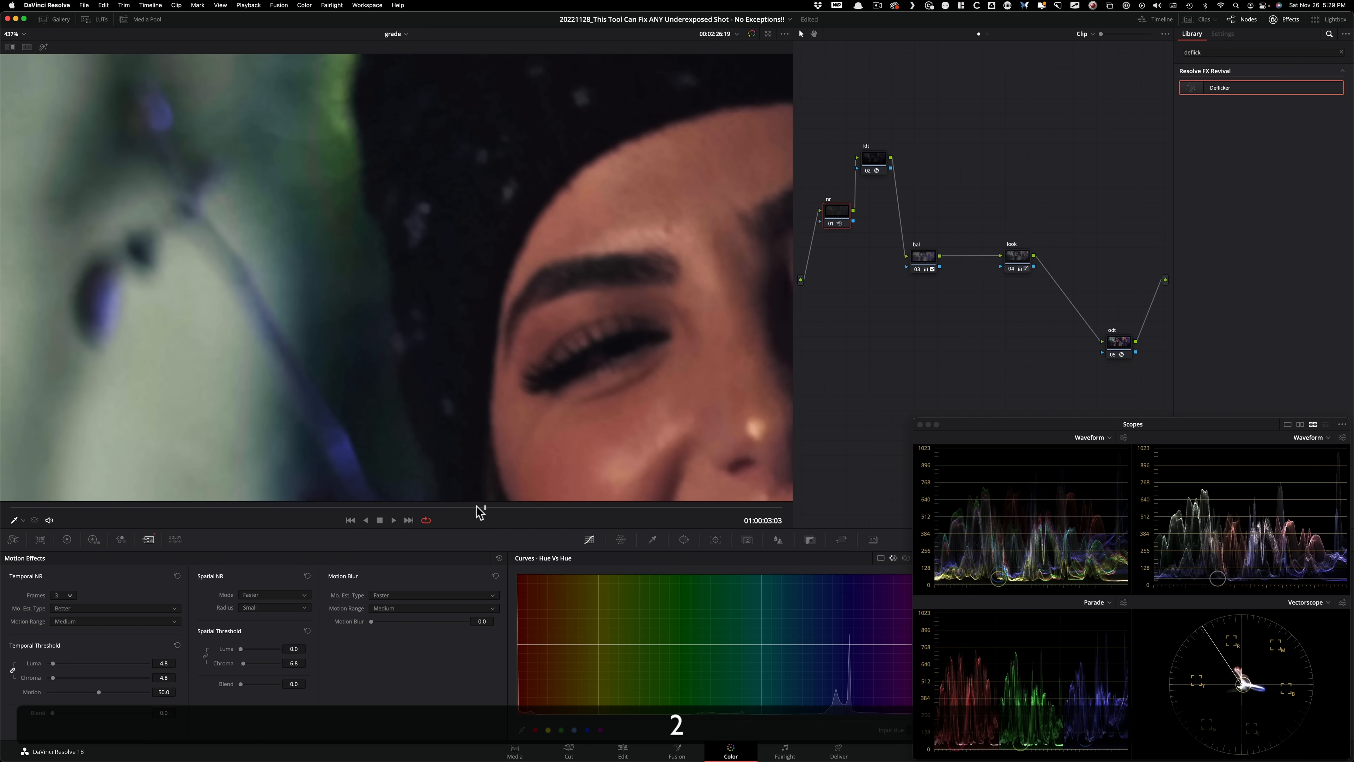
{"action": "key", "text": "cmd+d"}
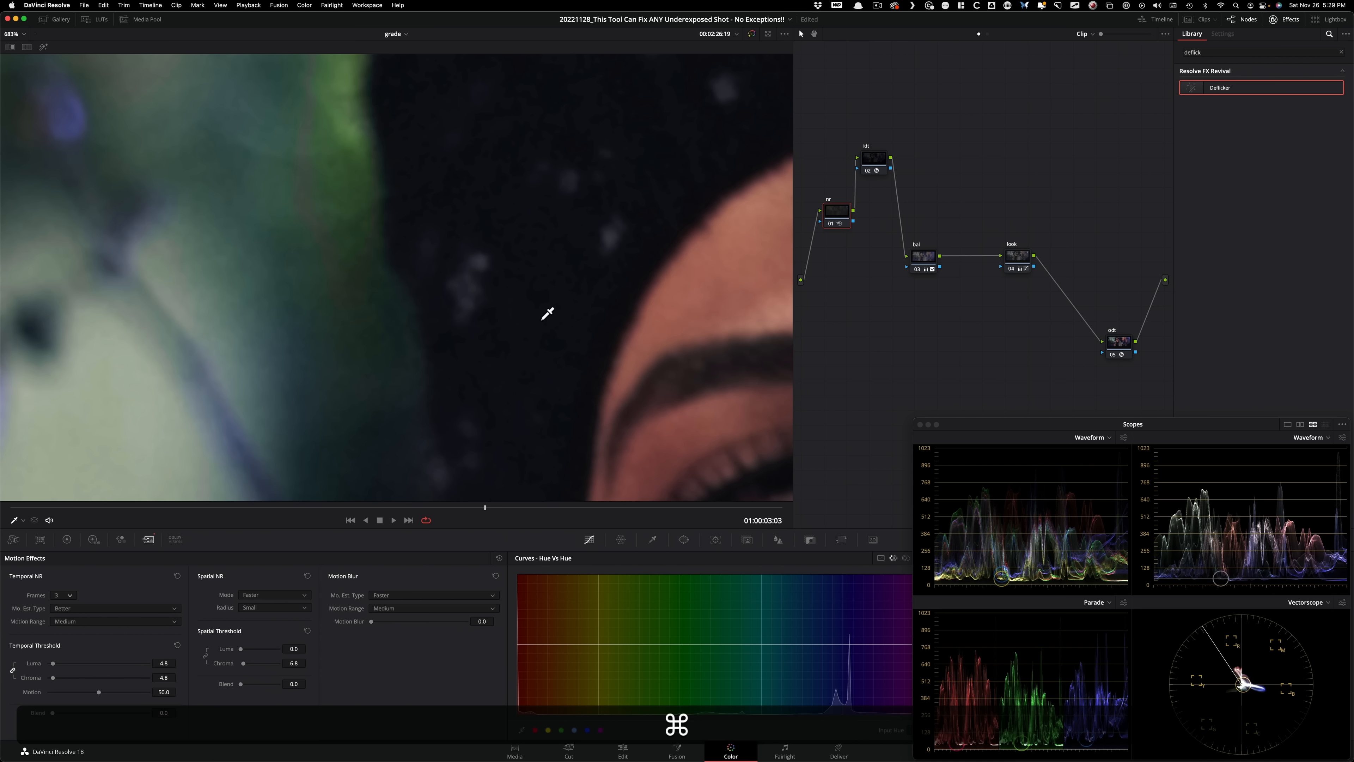
{"action": "mouse_move", "coordinate": [467, 357]}
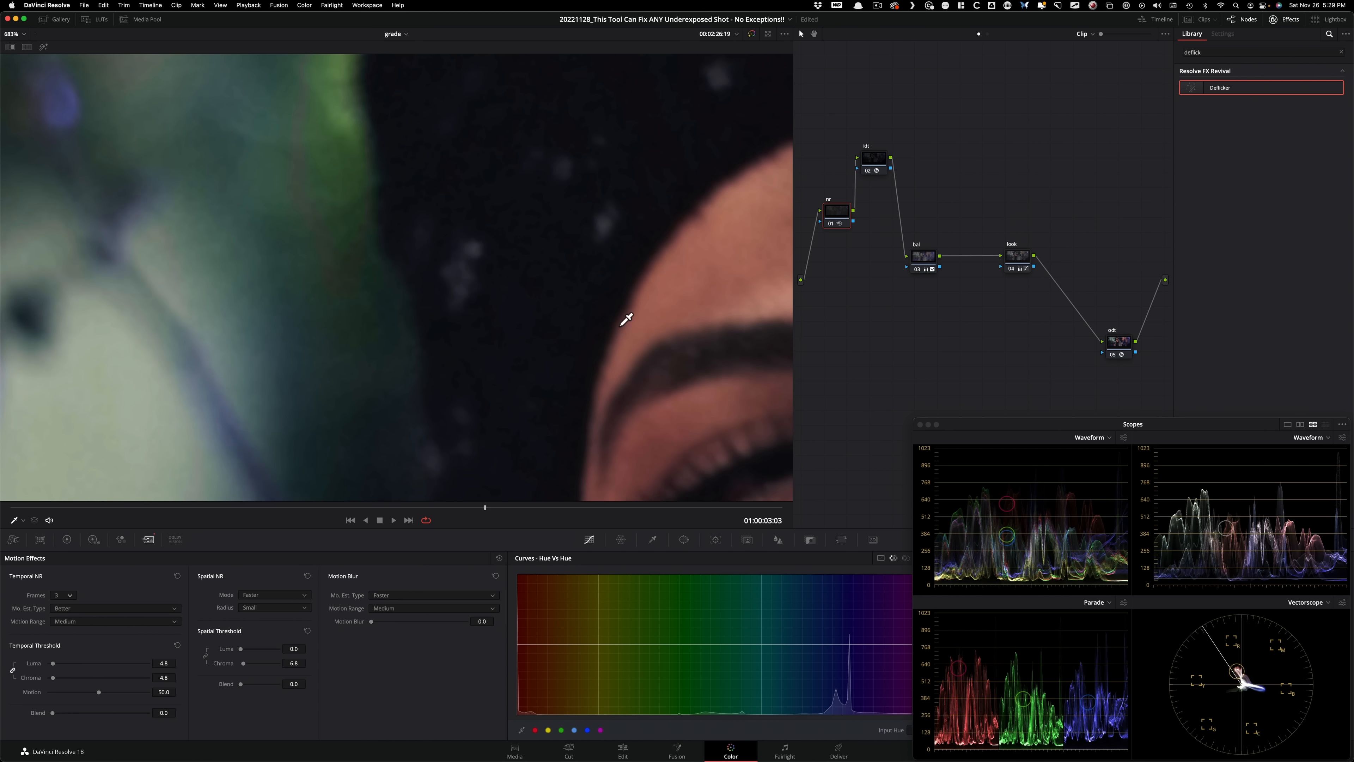
{"action": "key", "text": "cmd+d"}
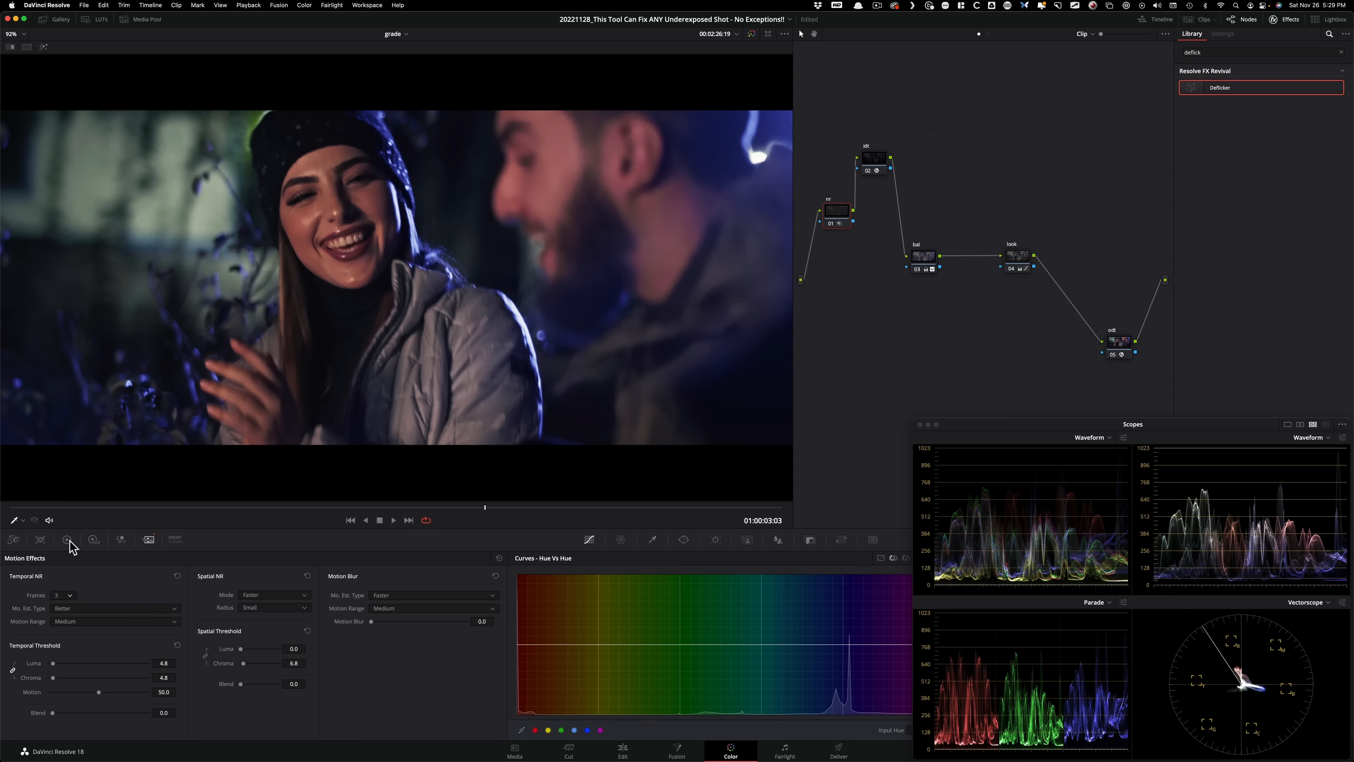
Step: Show the Primaries Color Wheels, play the denoised shot and stop at an earlier frame
{"action": "left_click", "coordinate": [66, 539]}
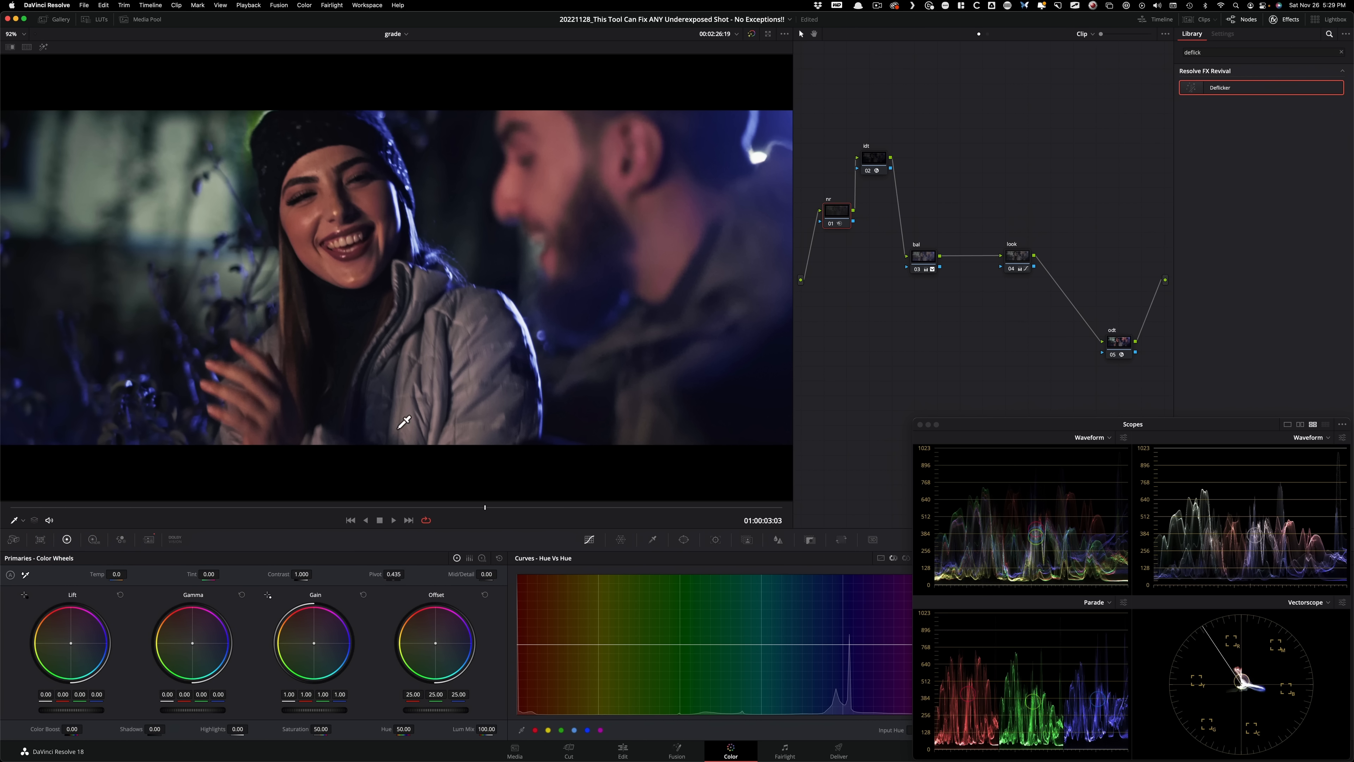
{"action": "mouse_move", "coordinate": [758, 389]}
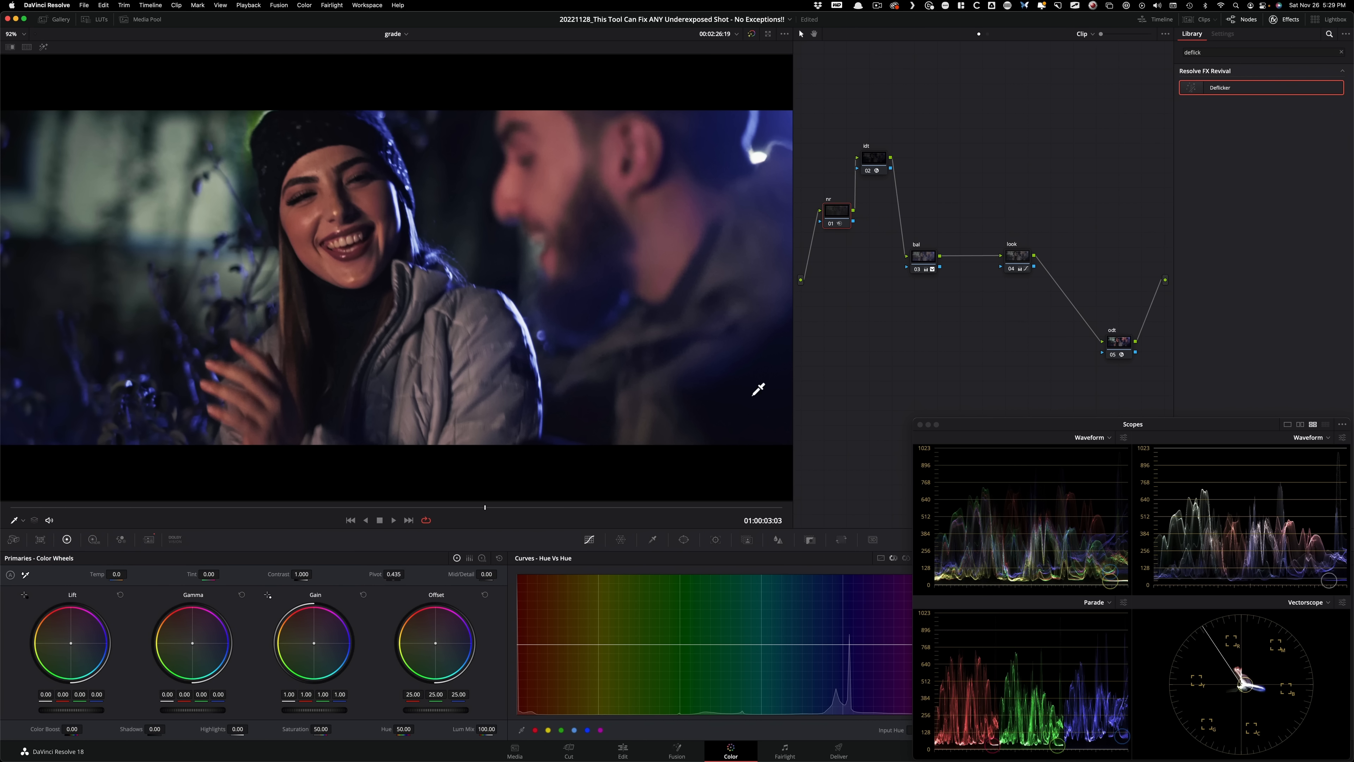
{"action": "mouse_move", "coordinate": [767, 474]}
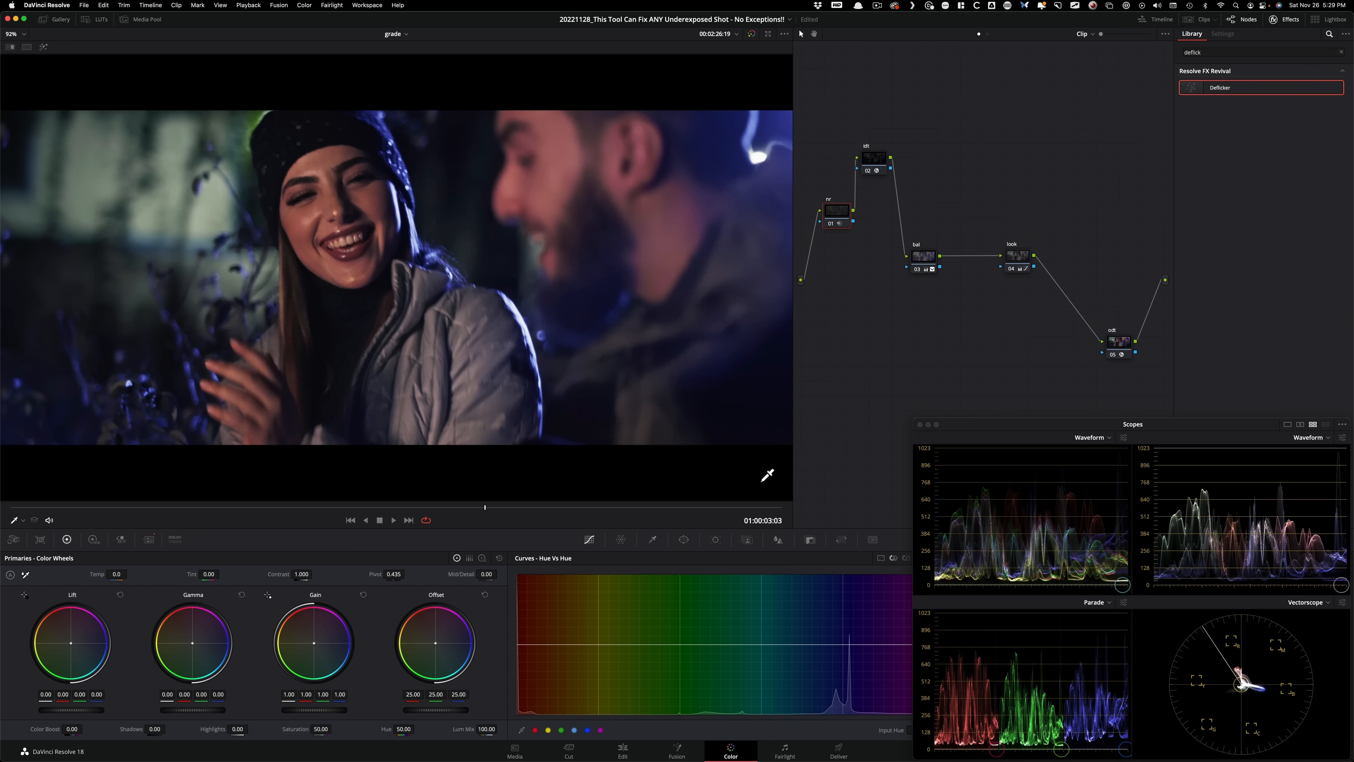
{"action": "mouse_move", "coordinate": [793, 414]}
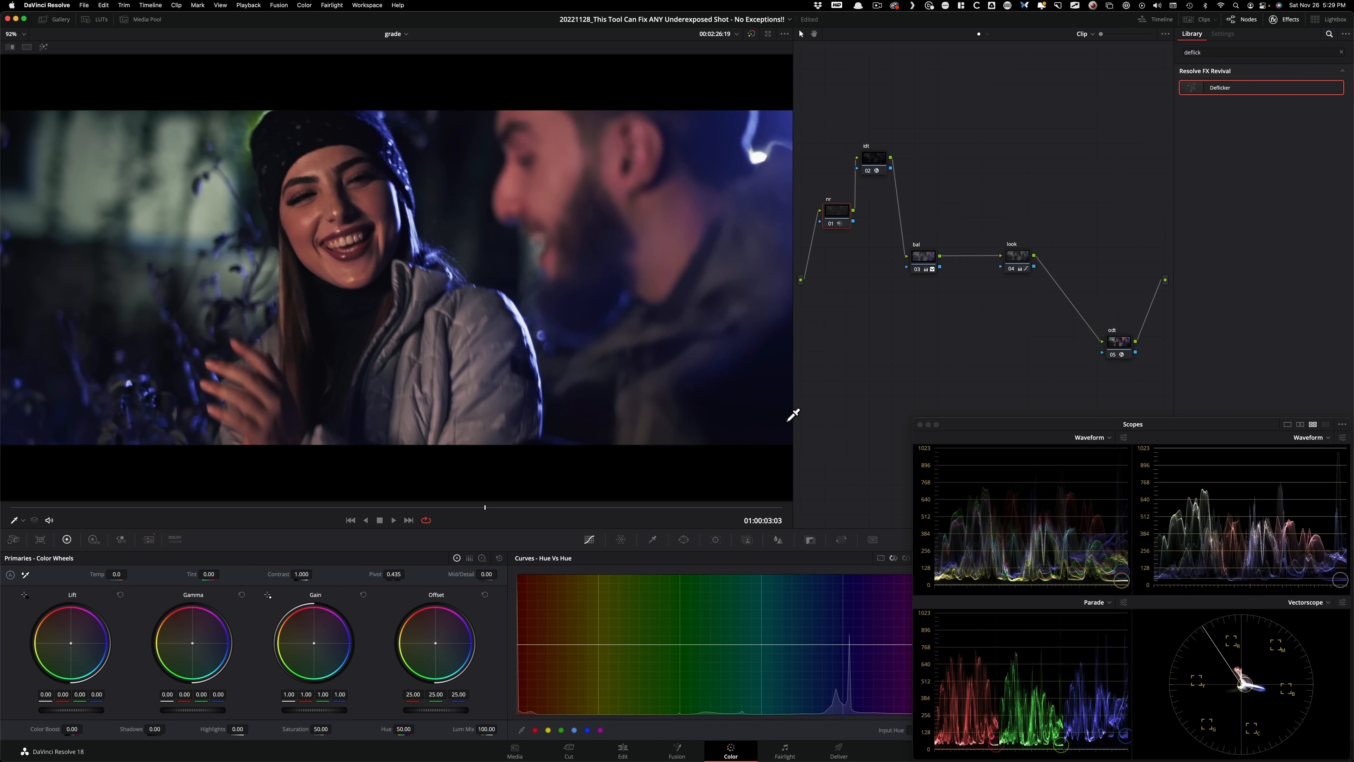
{"action": "left_click", "coordinate": [393, 520]}
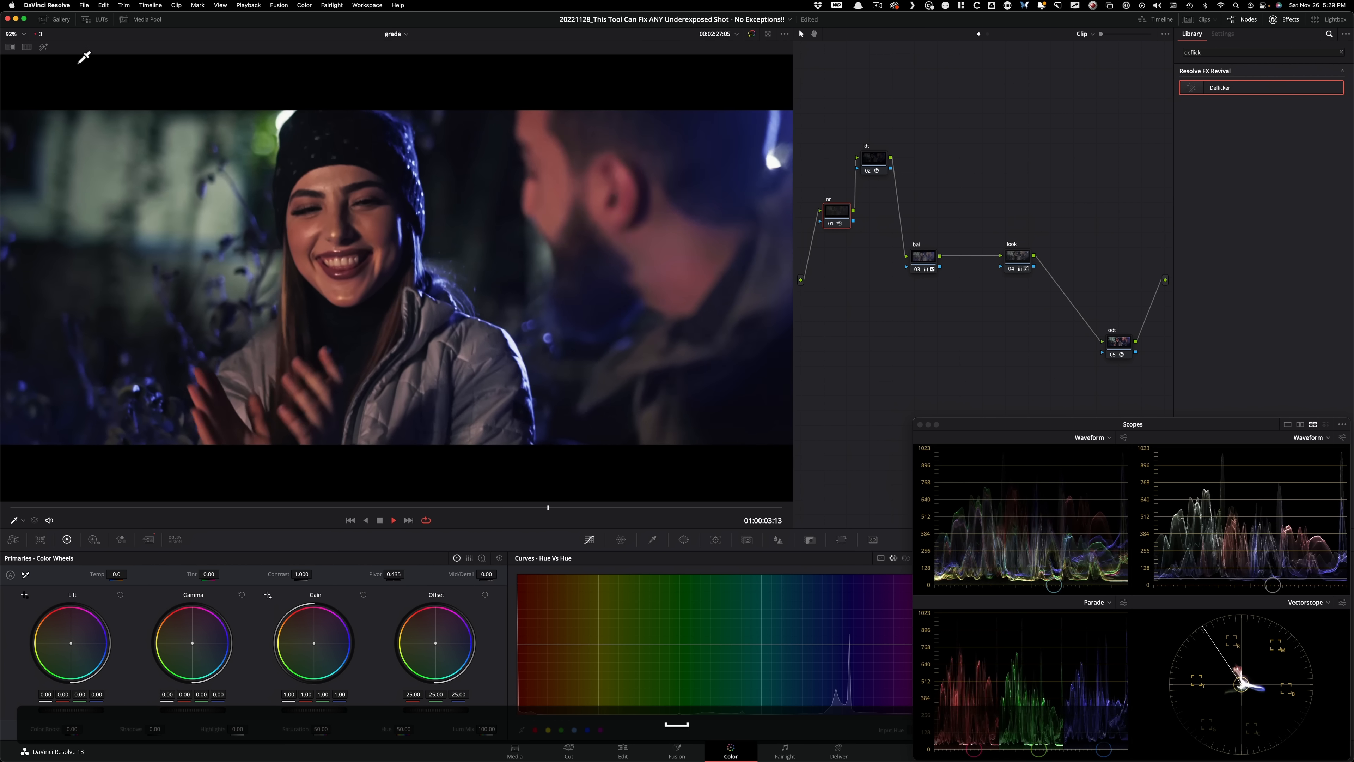
{"action": "left_click", "coordinate": [393, 519]}
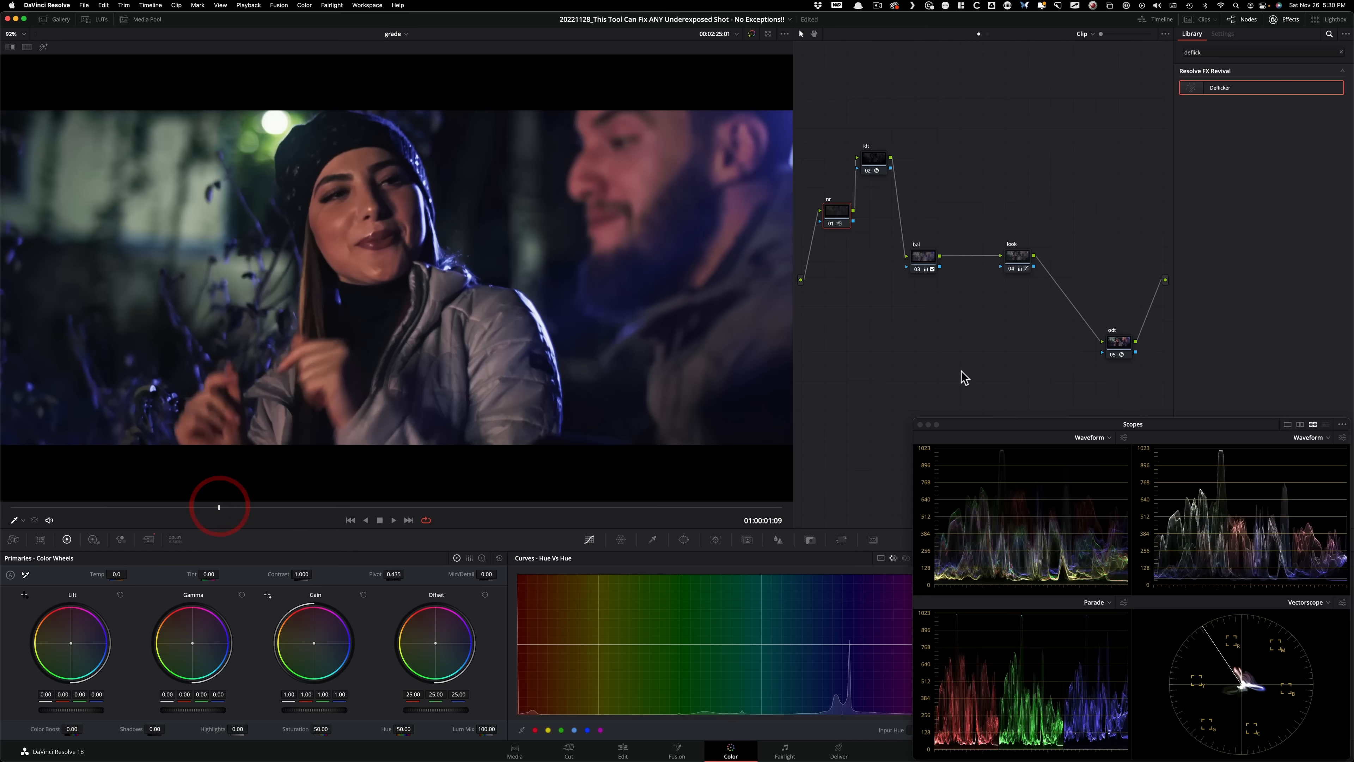
Step: Add a new grade version and apply Reduce Noise v5 to the first node
{"action": "key", "text": "cmd+y"}
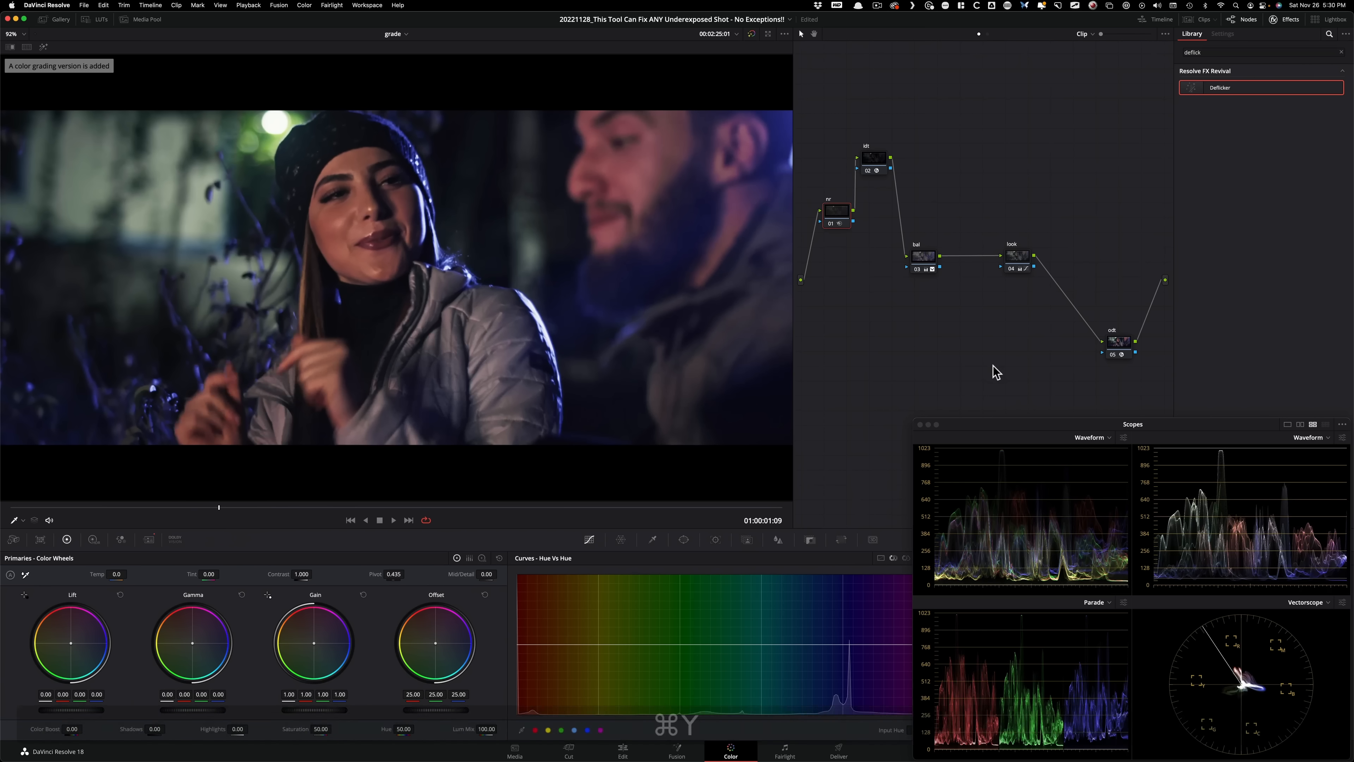
{"action": "left_click", "coordinate": [837, 211]}
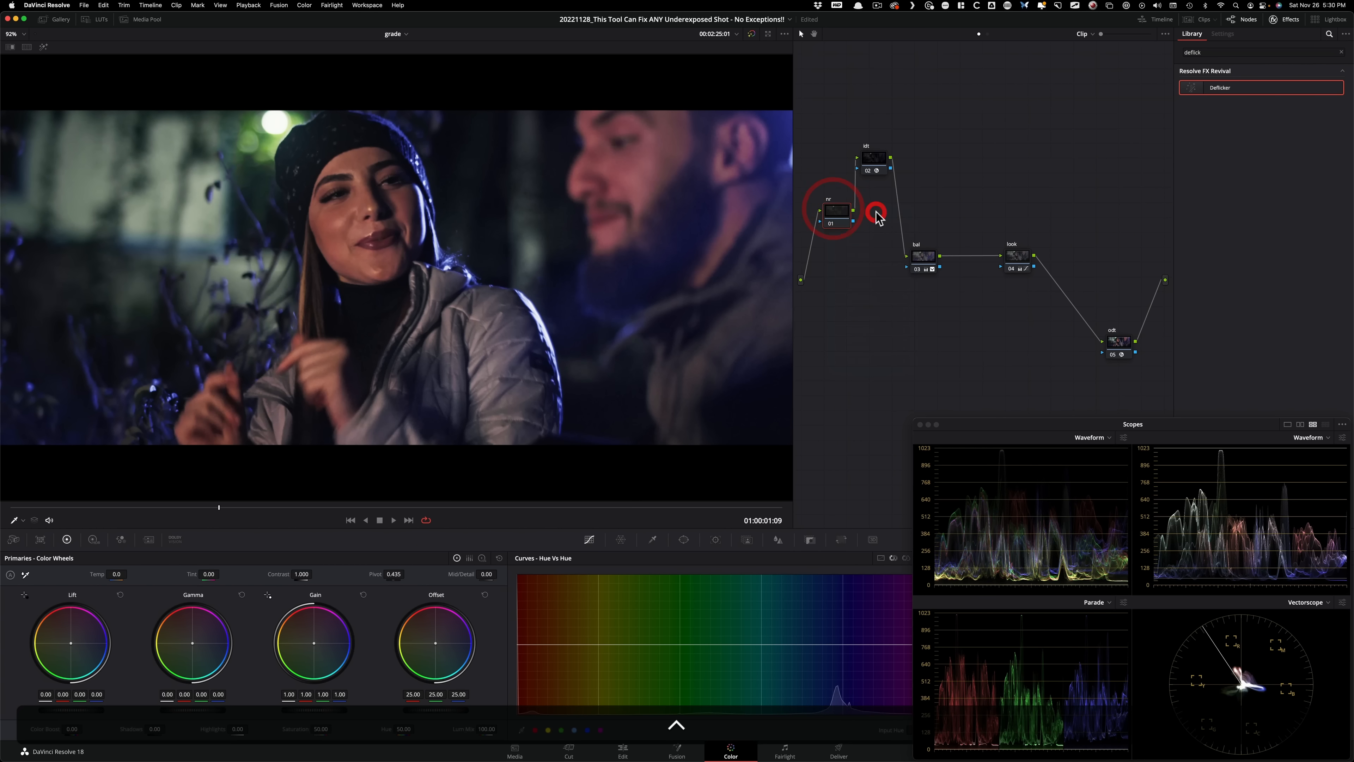
{"action": "key", "text": "cmd+a"}
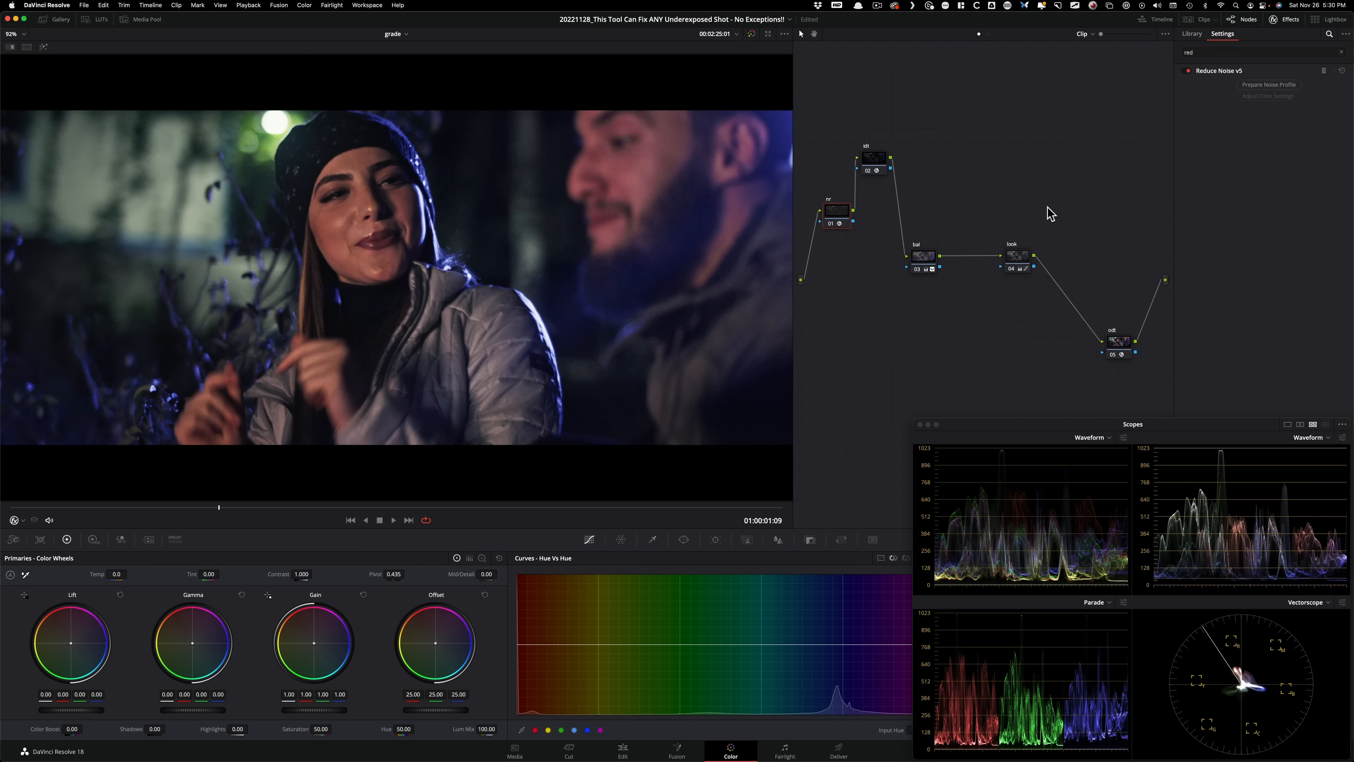
{"action": "mouse_move", "coordinate": [1008, 205]}
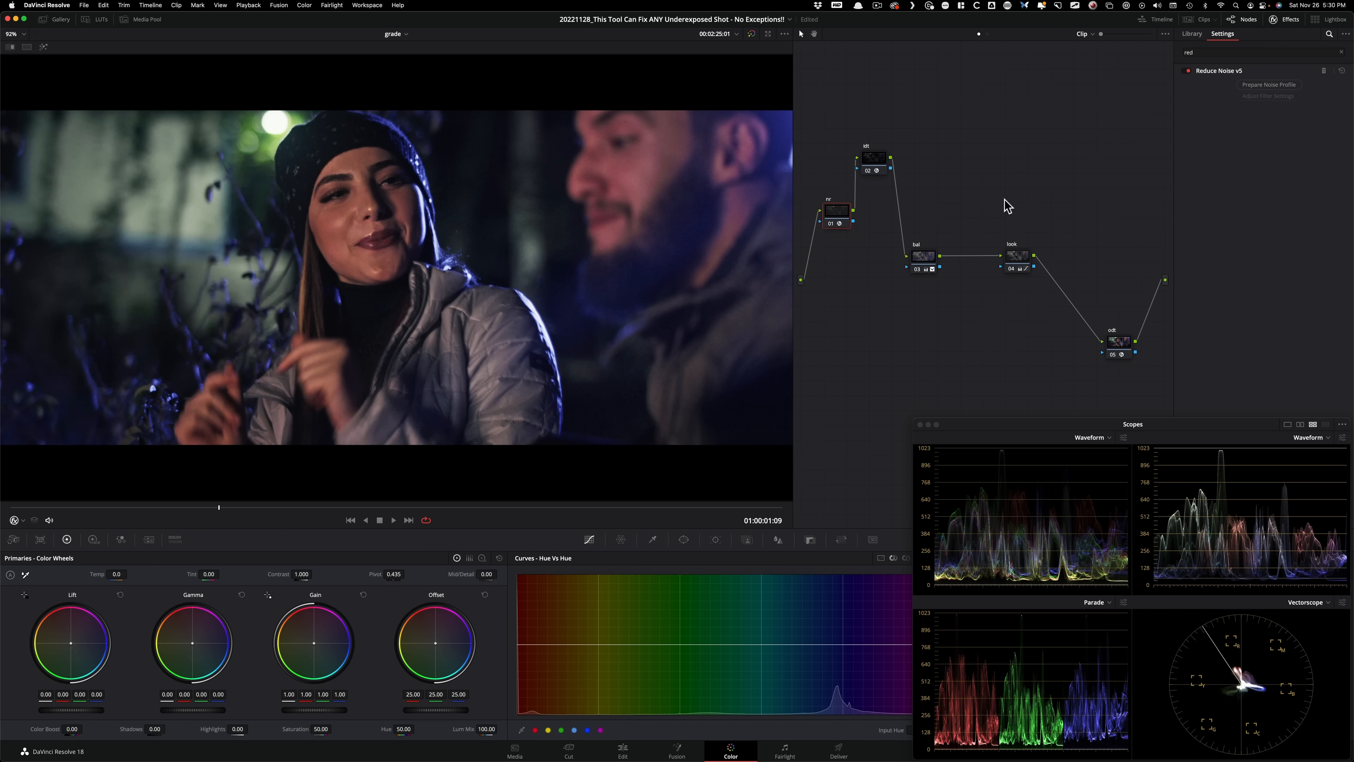
{"action": "mouse_move", "coordinate": [1048, 200]}
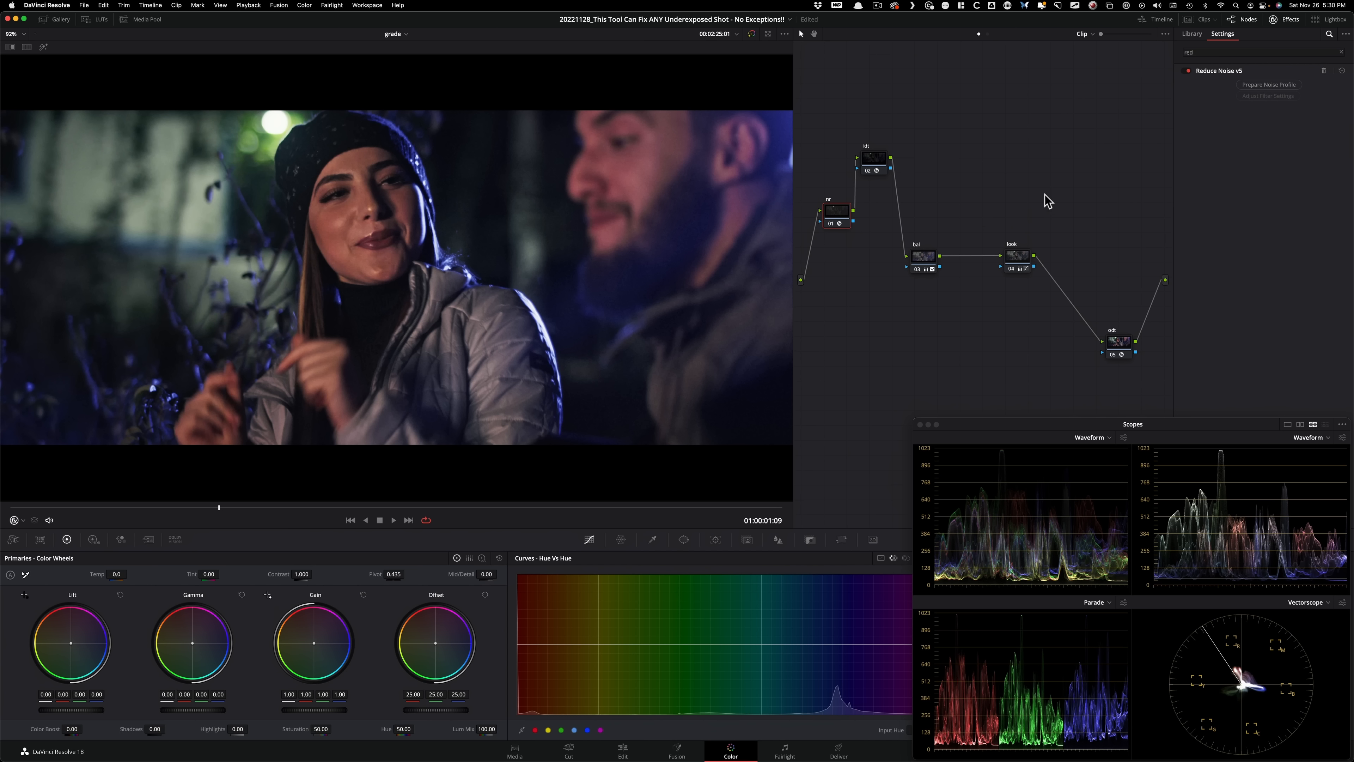
{"action": "mouse_move", "coordinate": [1269, 84]}
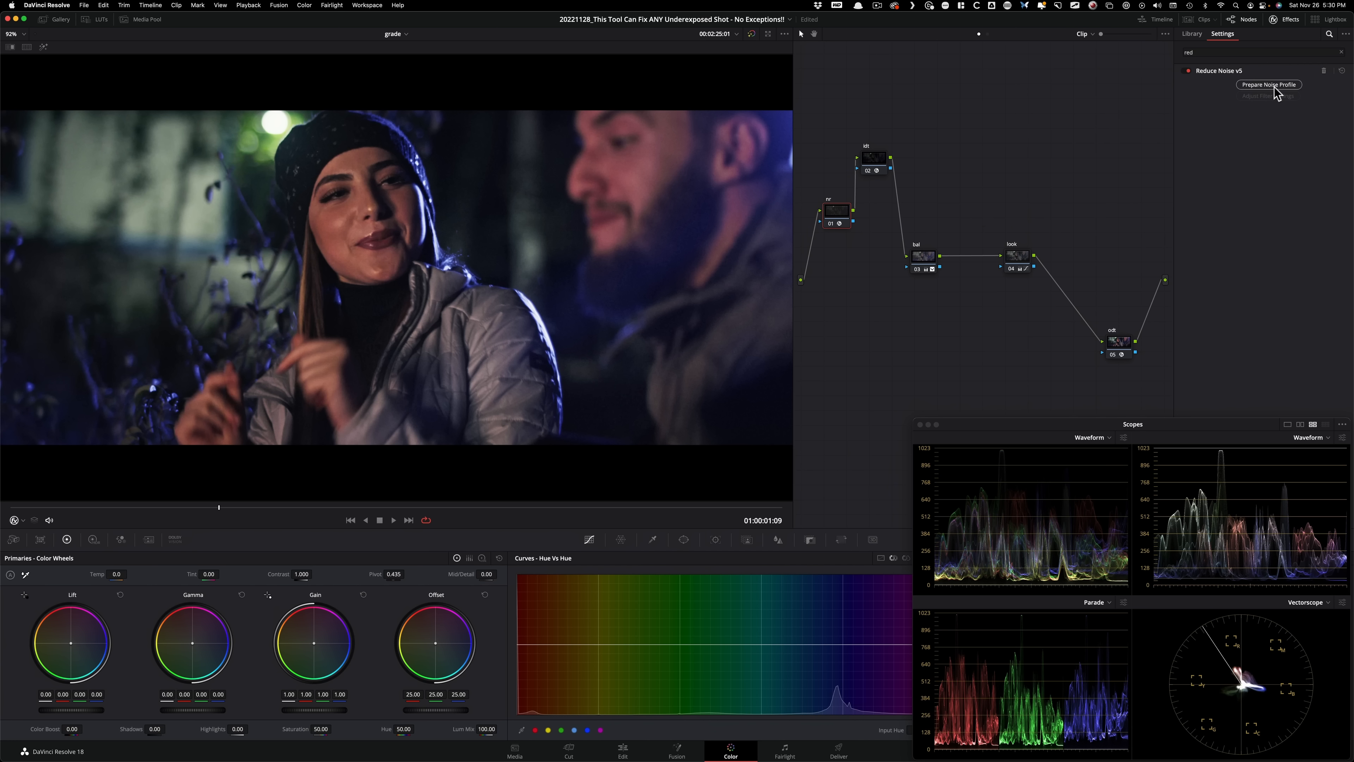
{"action": "mouse_move", "coordinate": [1067, 178]}
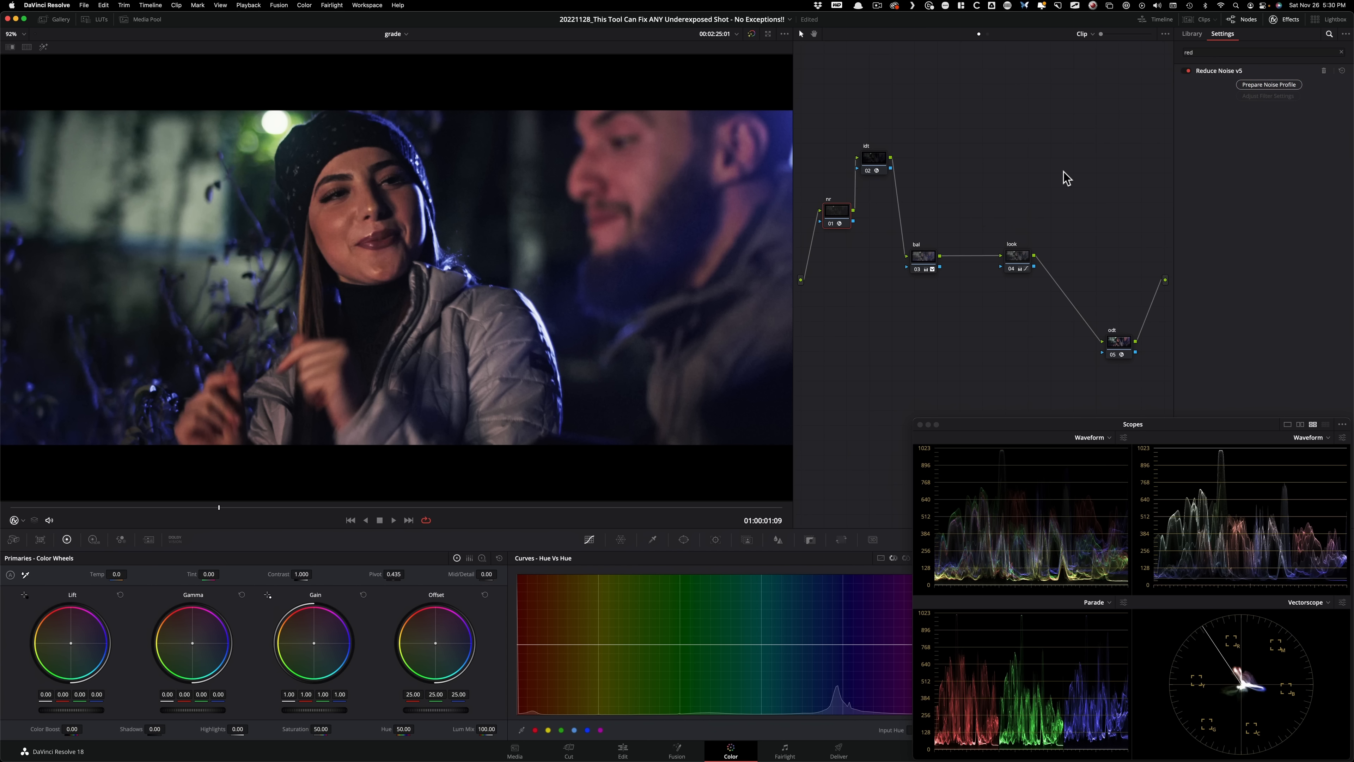
Step: Build an Auto Profile in Neat Video from the night frame and apply it back to the clip
{"action": "left_click", "coordinate": [1268, 85]}
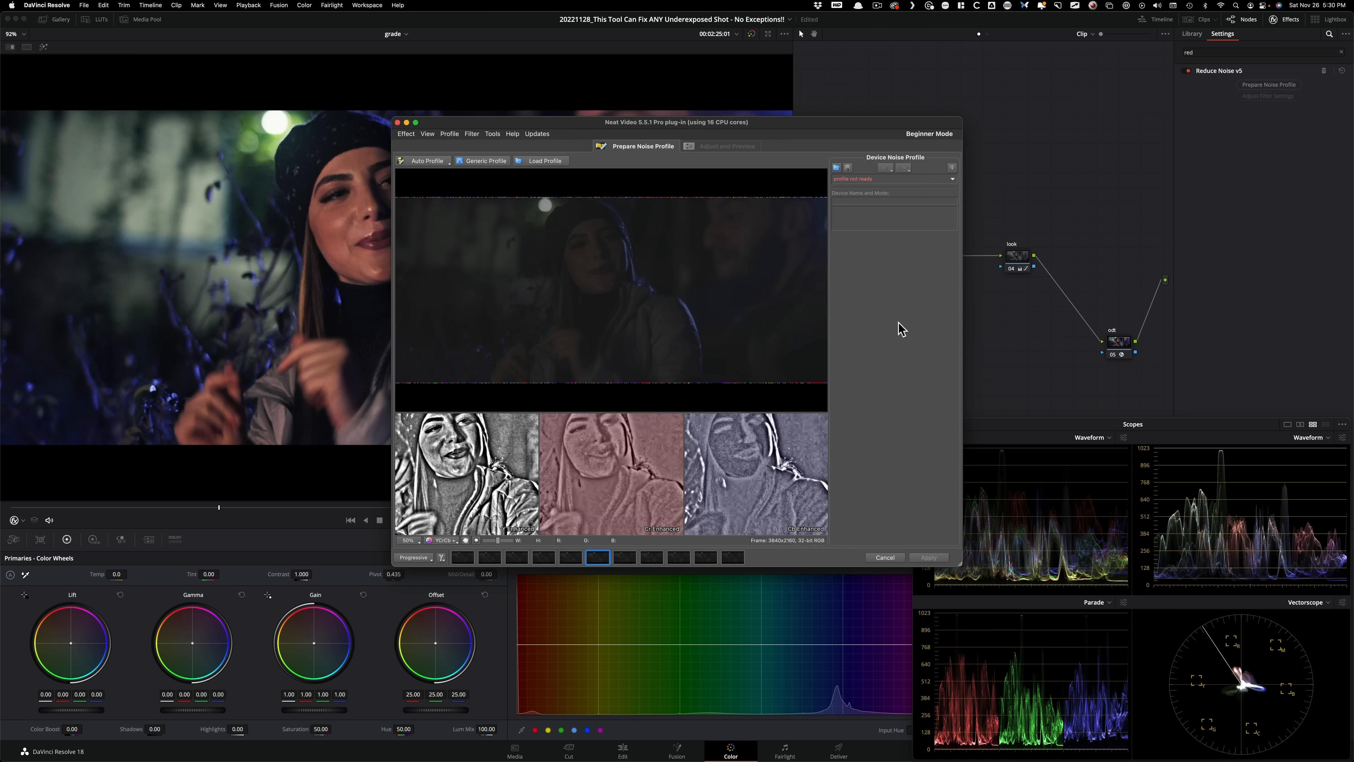
{"action": "mouse_move", "coordinate": [429, 161]}
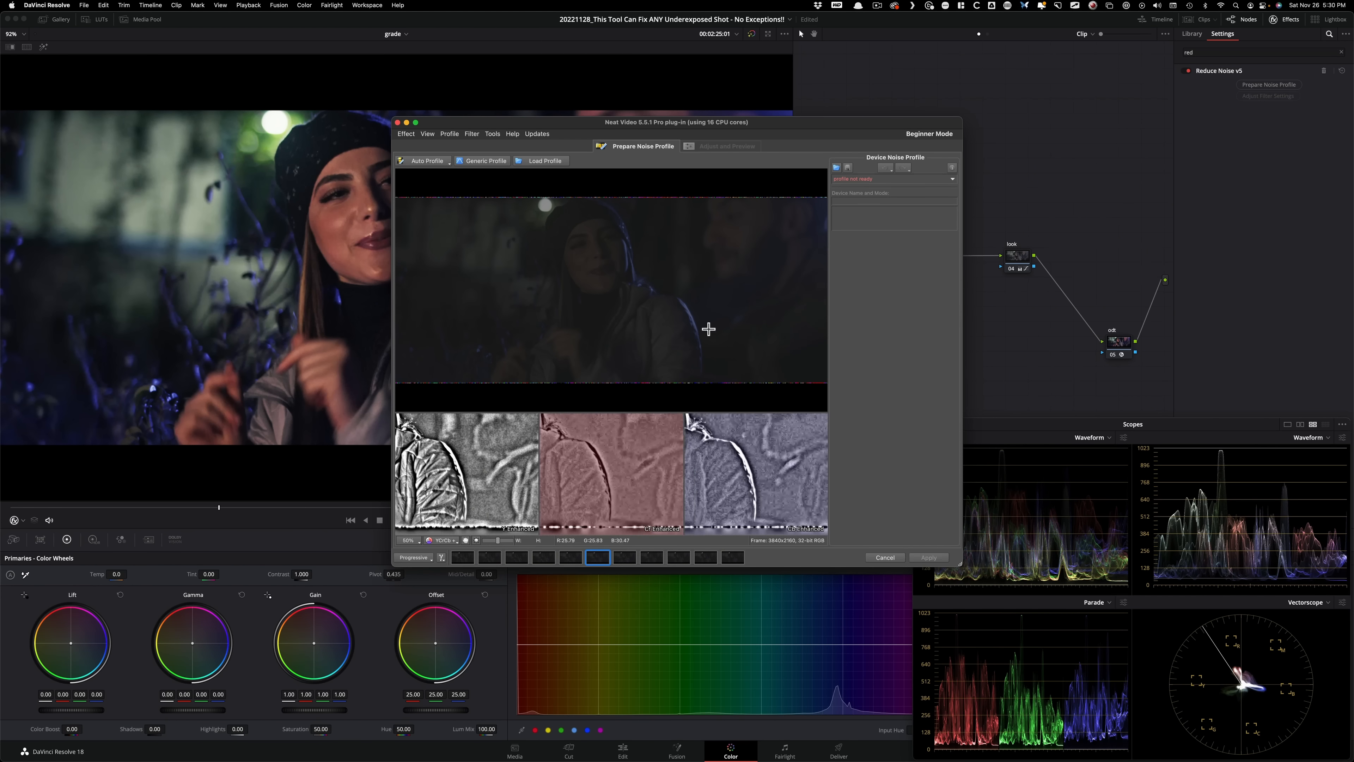
{"action": "left_click", "coordinate": [426, 161]}
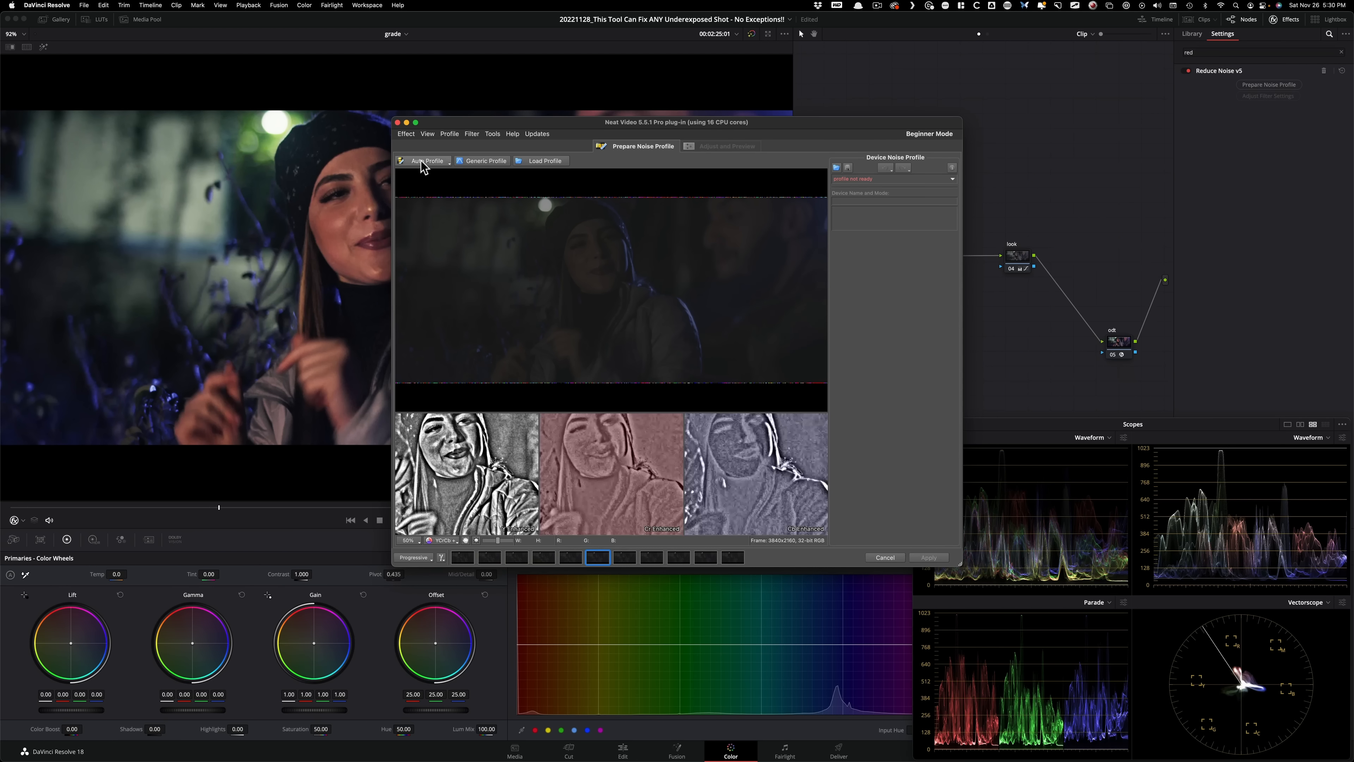
{"action": "left_click", "coordinate": [424, 161]}
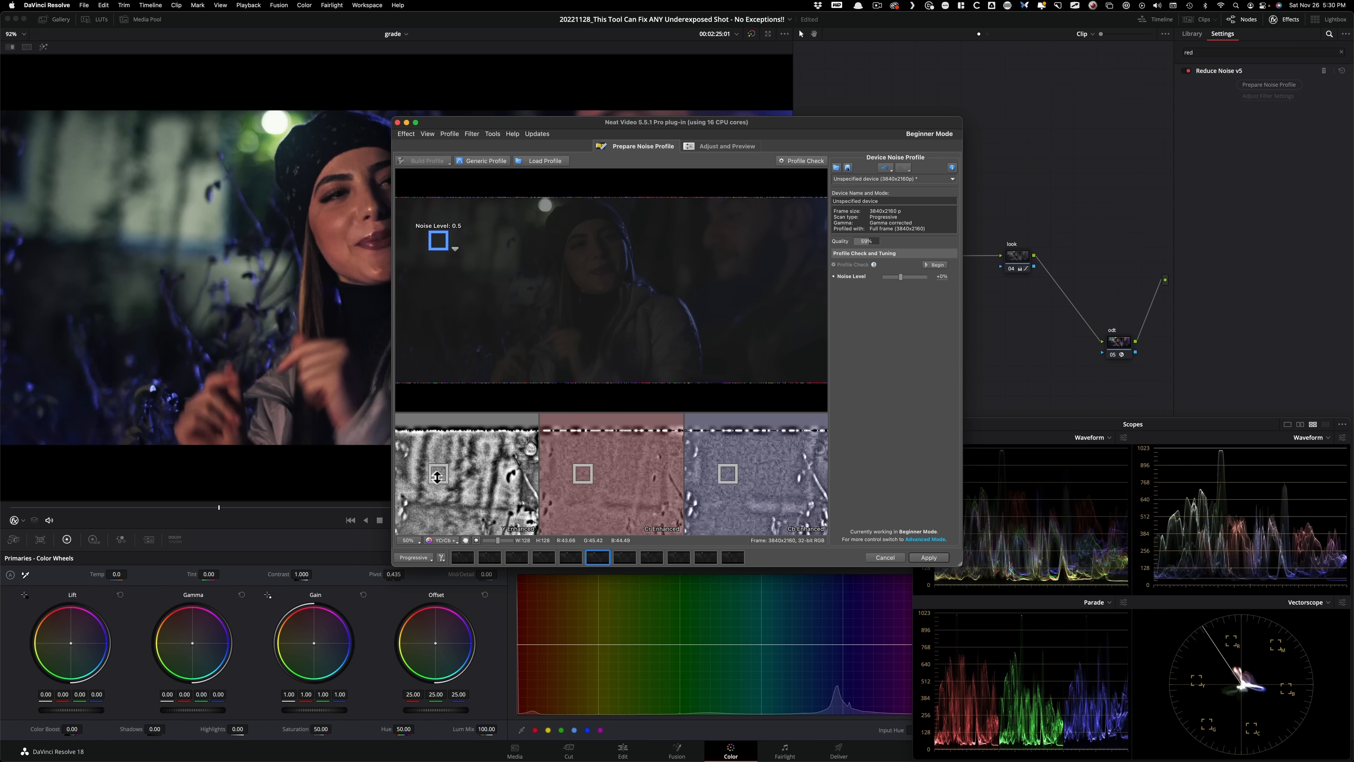
{"action": "mouse_move", "coordinate": [600, 516]}
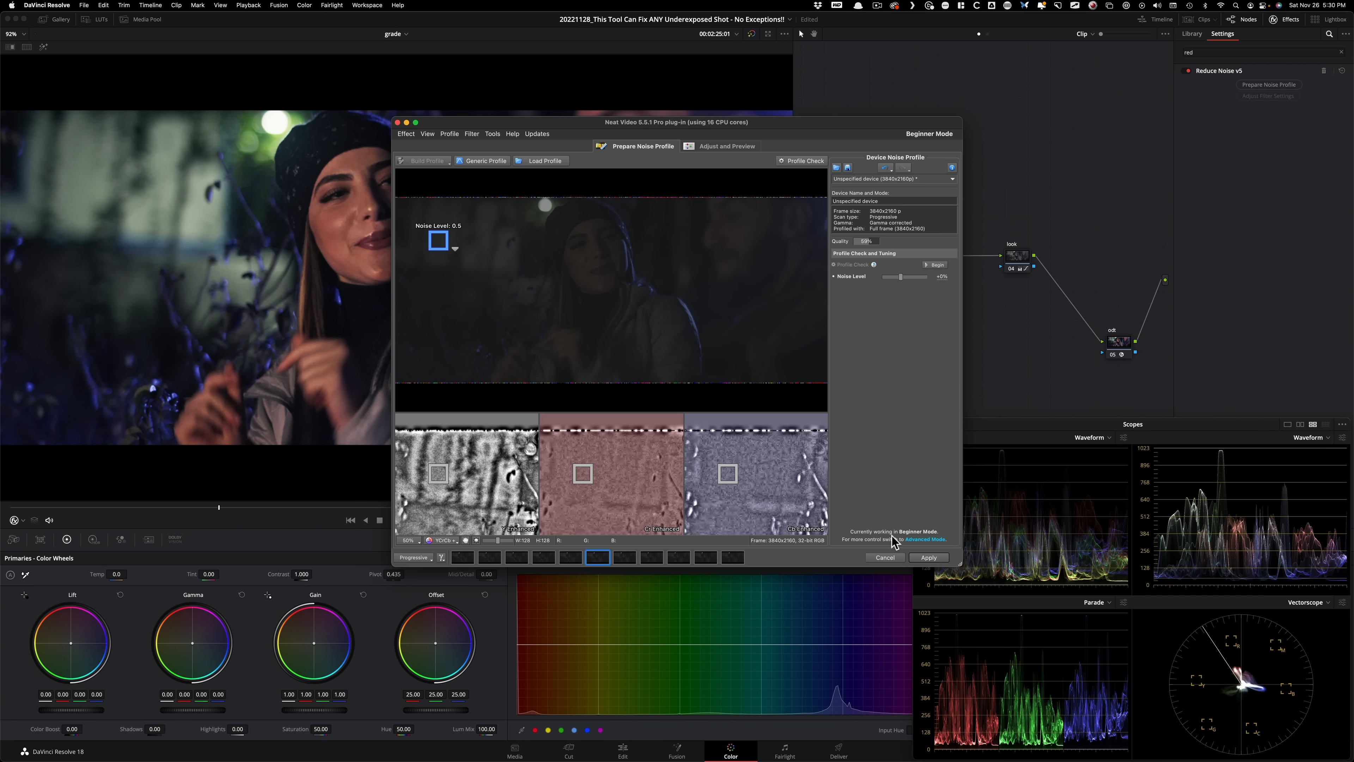
{"action": "mouse_move", "coordinate": [950, 295]}
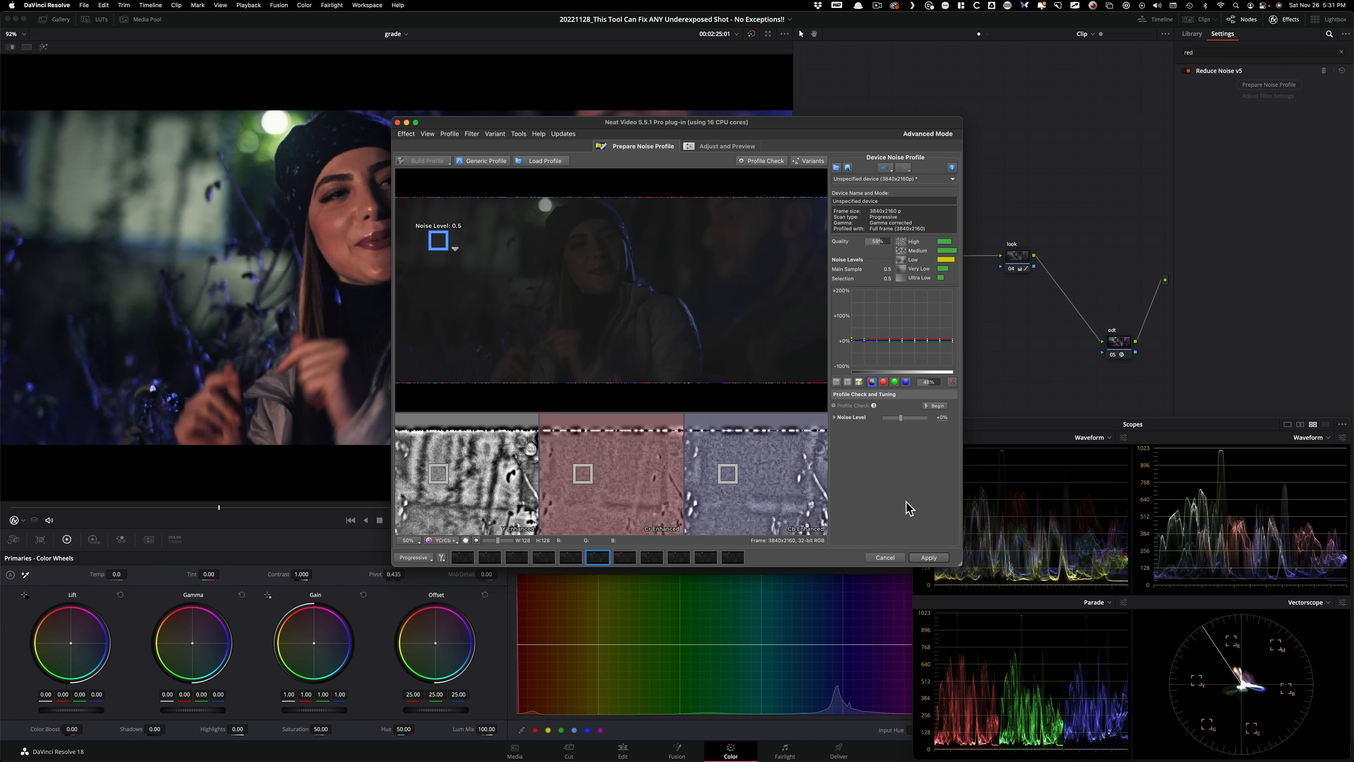
{"action": "mouse_move", "coordinate": [885, 512]}
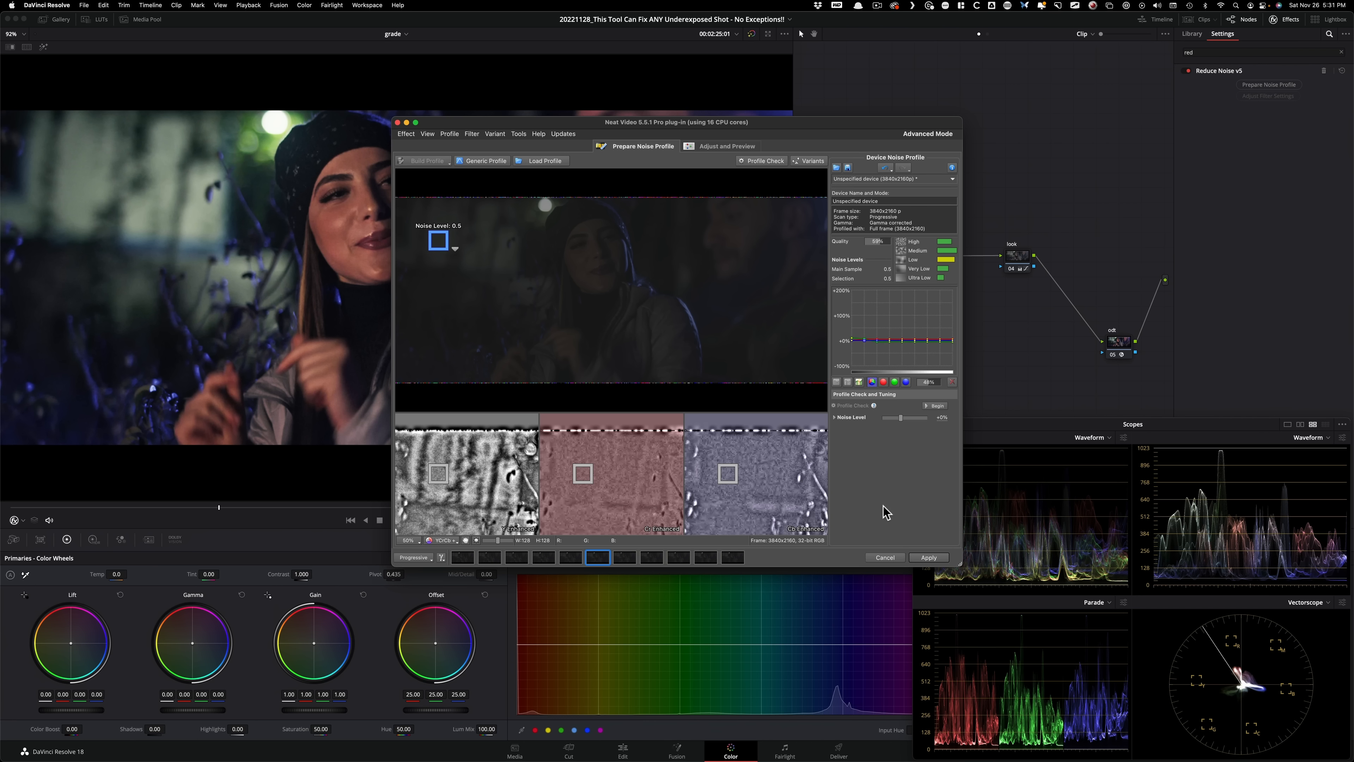
{"action": "left_click", "coordinate": [885, 558]}
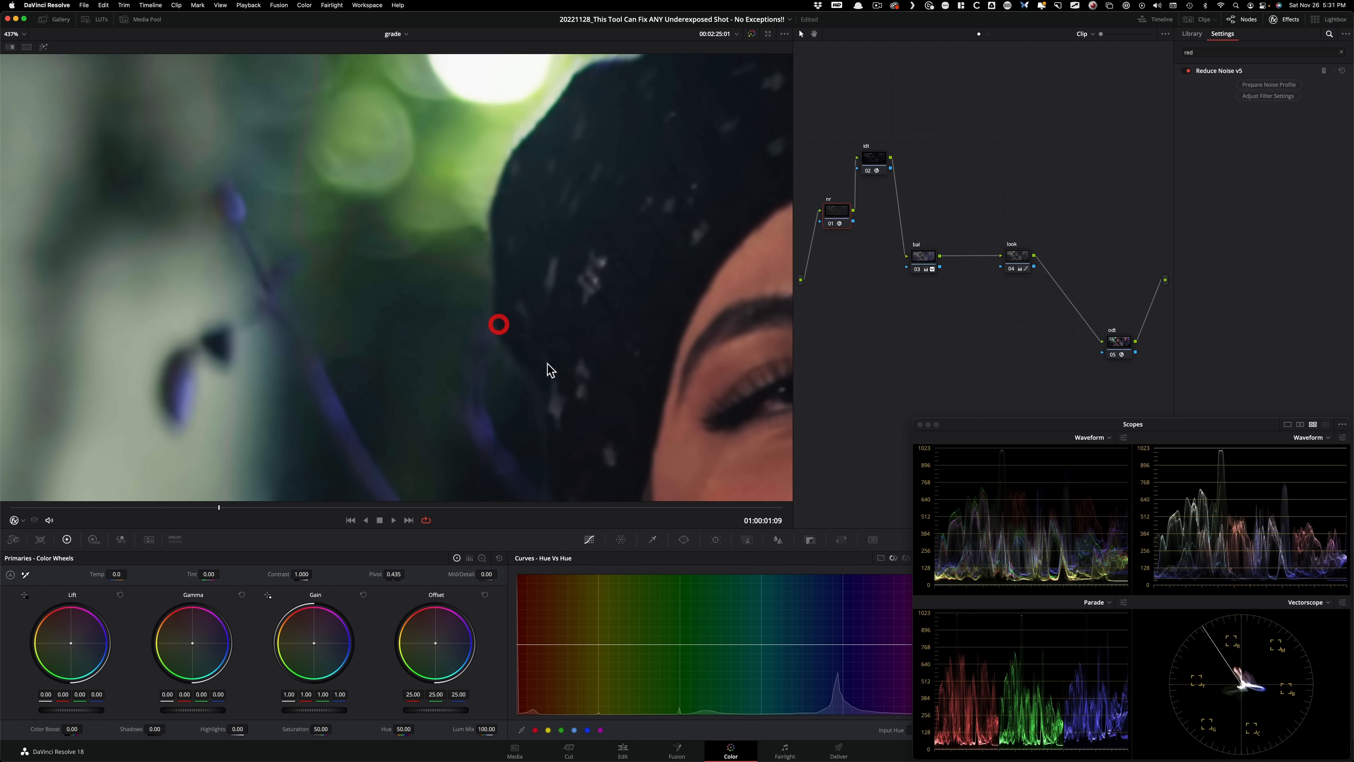
Step: Inspect the denoised hat detail up close and toggle node 01 to compare
{"action": "key", "text": "cmd+d"}
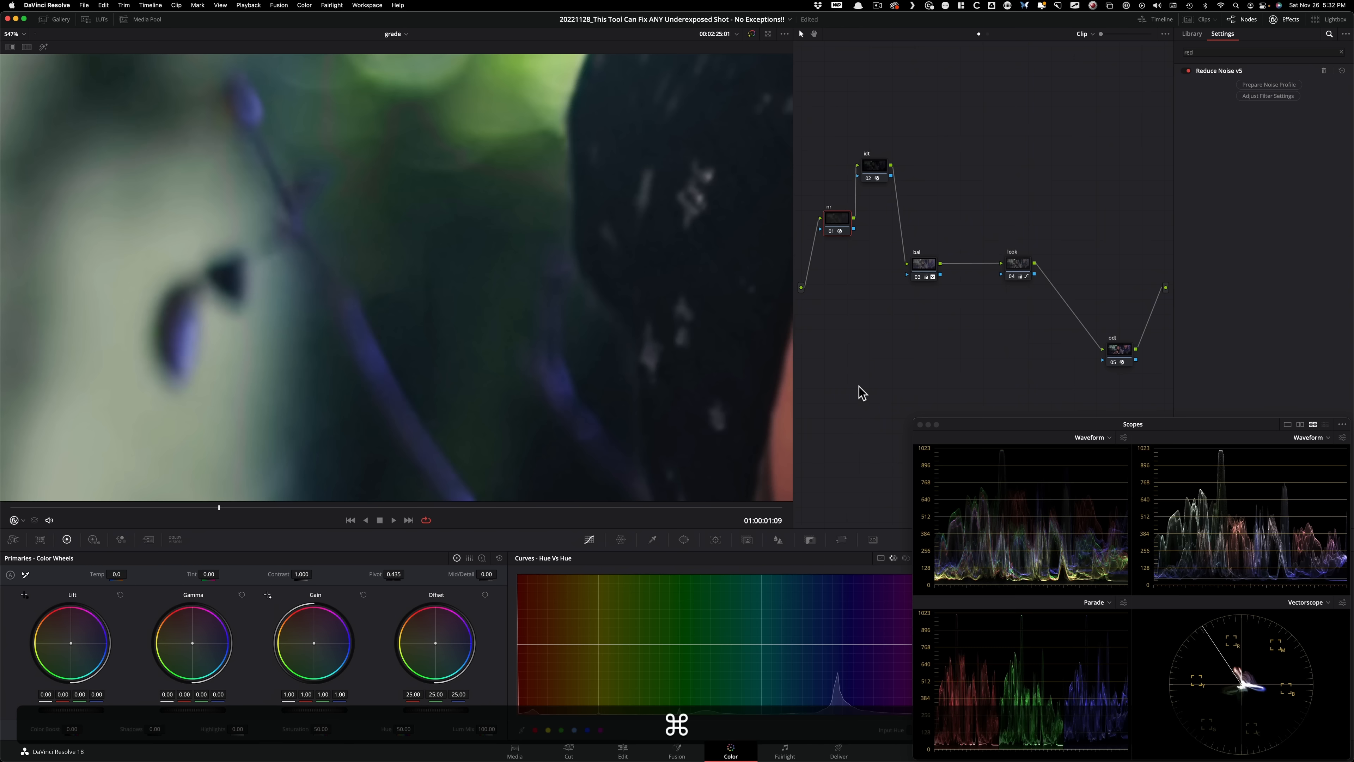
{"action": "left_click", "coordinate": [1192, 33]}
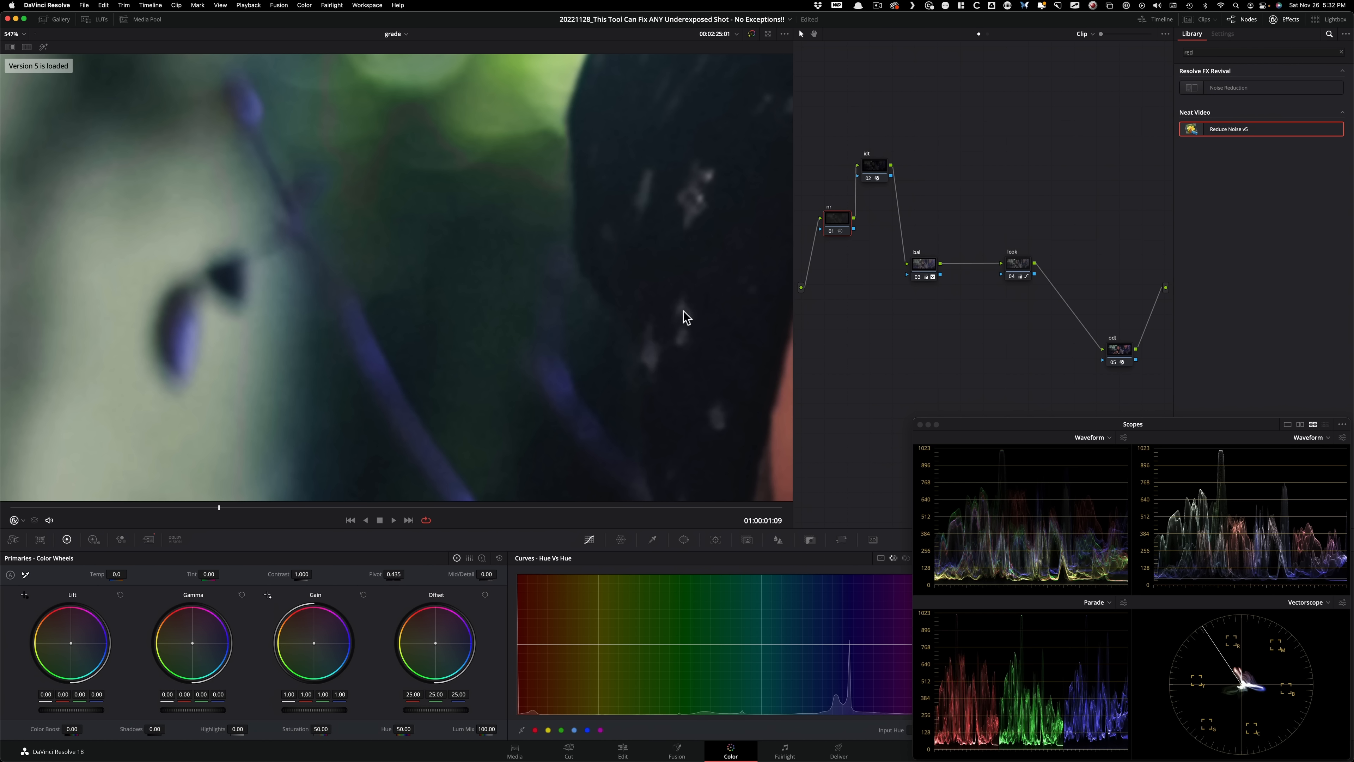
{"action": "mouse_move", "coordinate": [996, 378]}
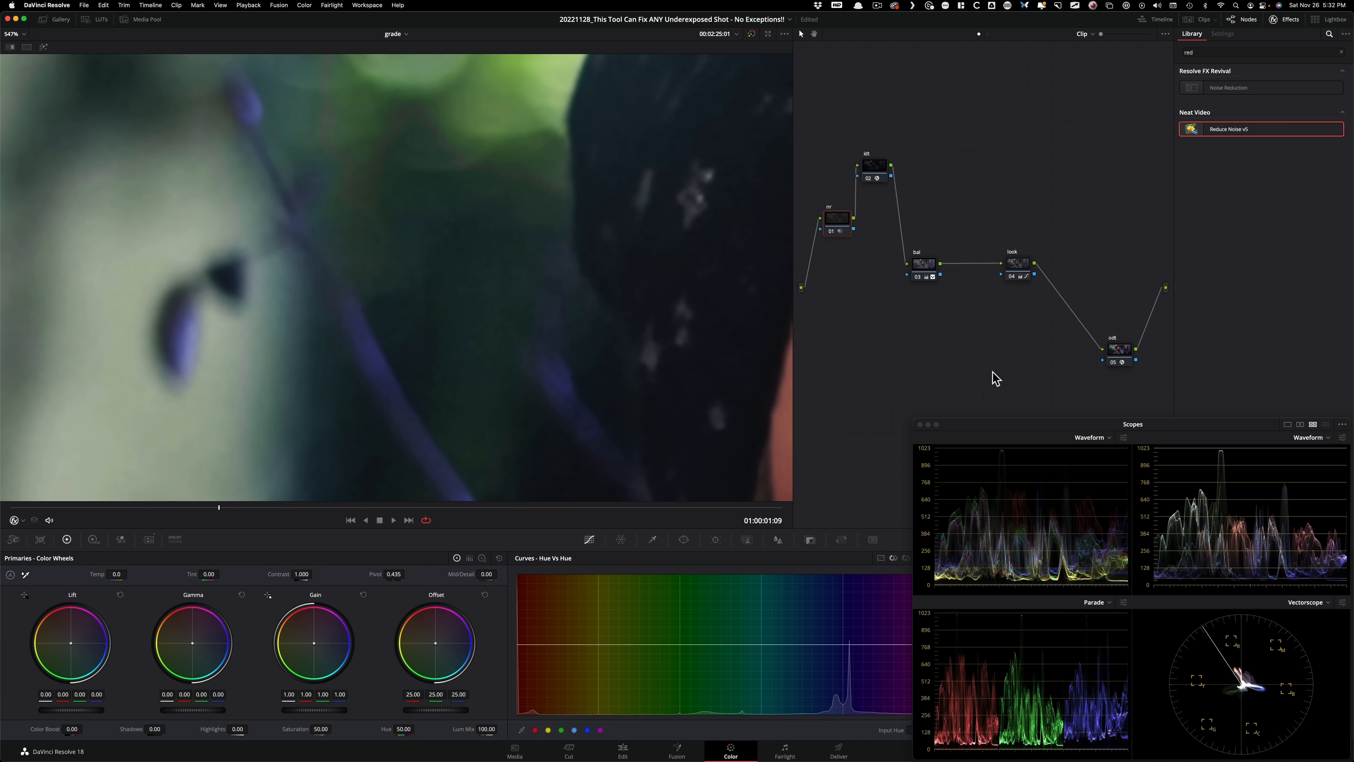
{"action": "key", "text": "cmd+d"}
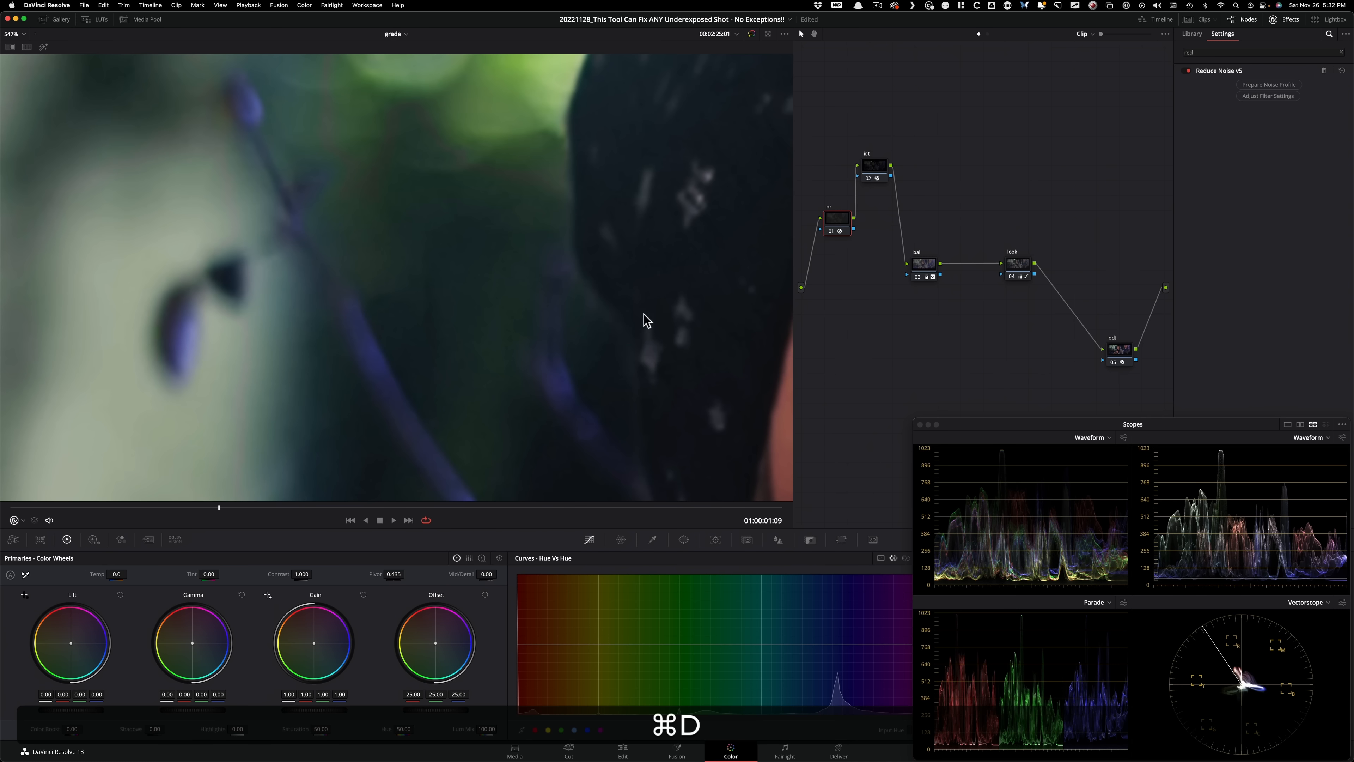
{"action": "mouse_move", "coordinate": [727, 340]}
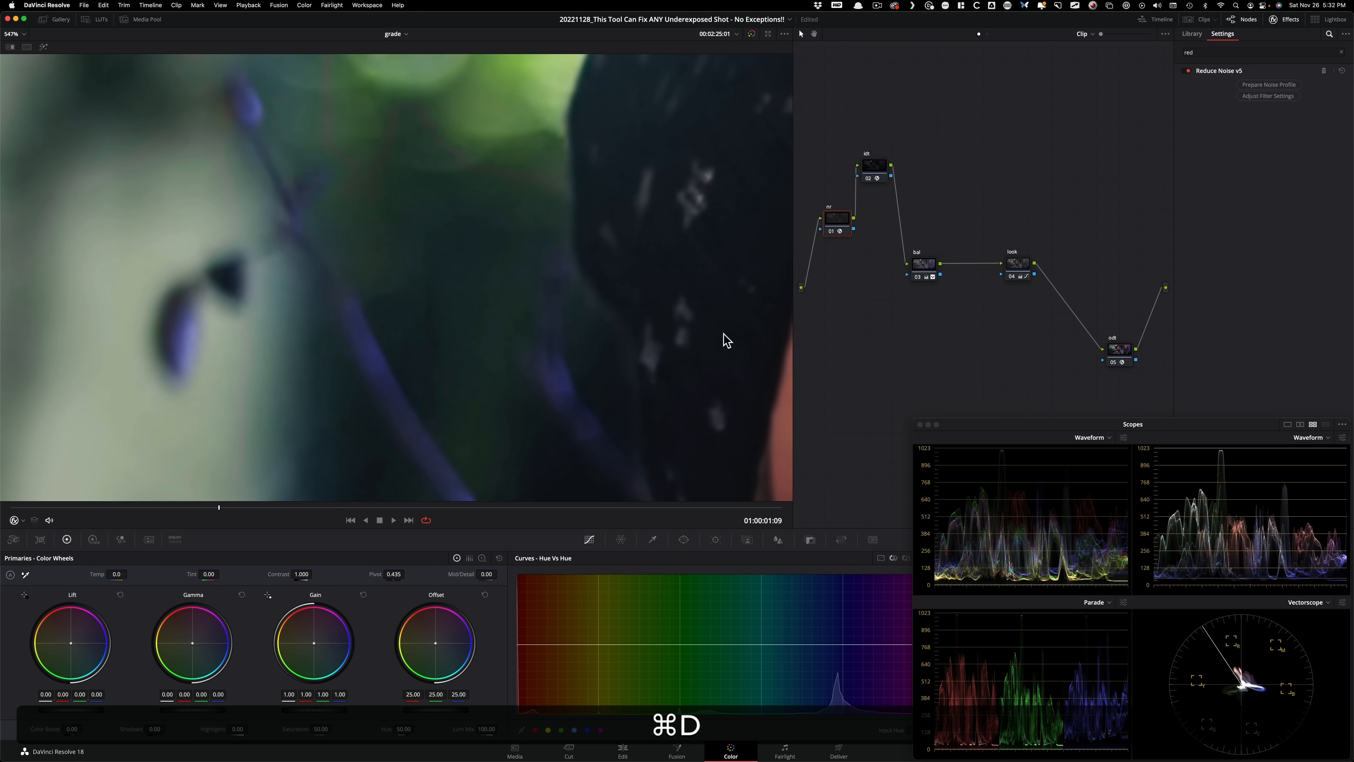
{"action": "mouse_move", "coordinate": [542, 348]}
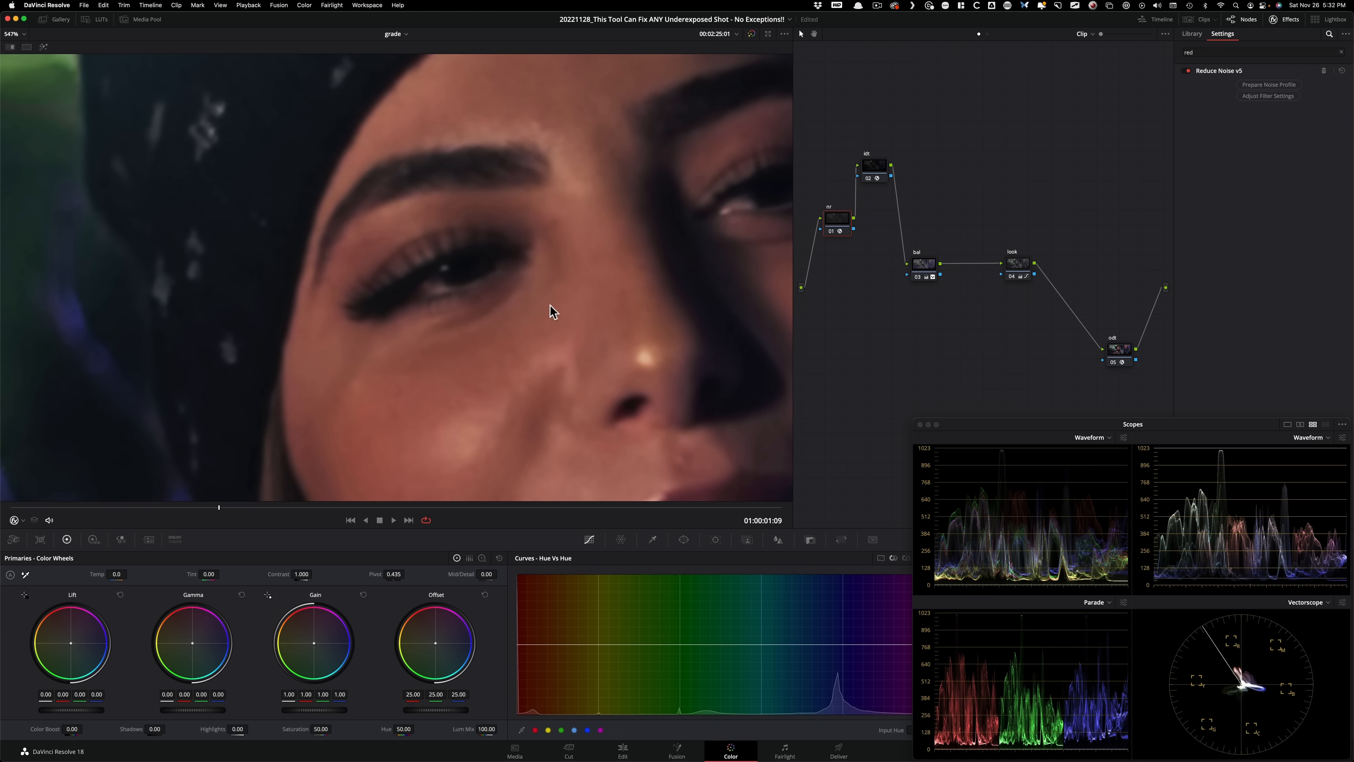
Step: Toggle the Neat Video node off and on again across the woman's face, ending enabled
{"action": "key", "text": "cmd+d"}
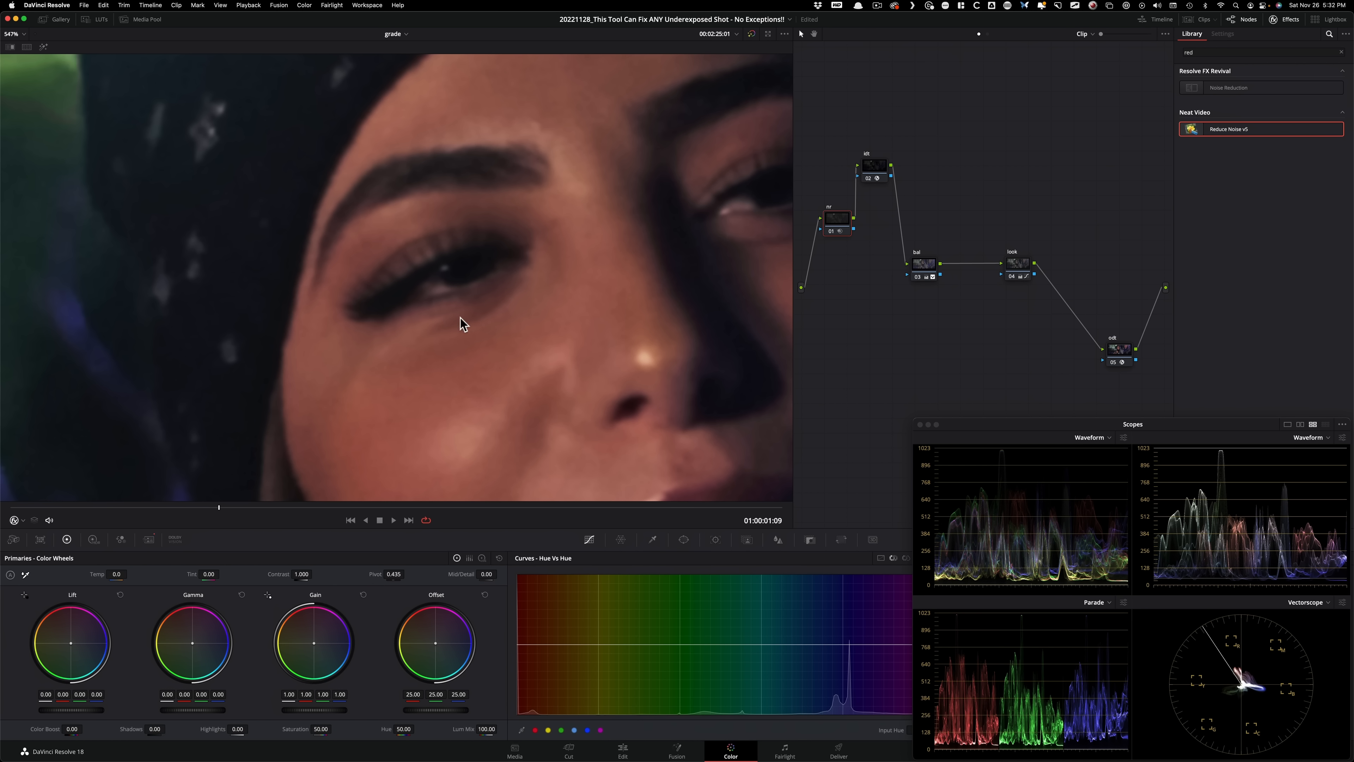
{"action": "key", "text": "cmd+d"}
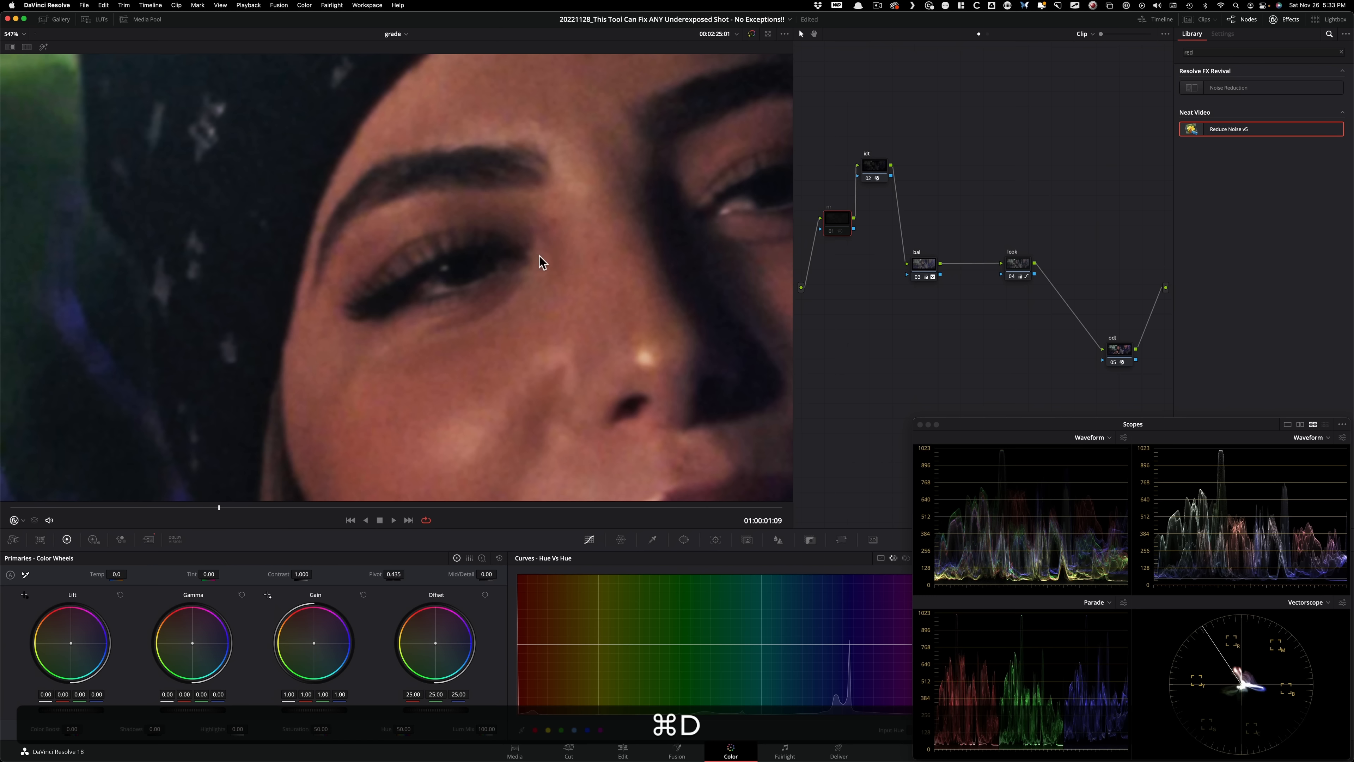
{"action": "key", "text": "cmd+d"}
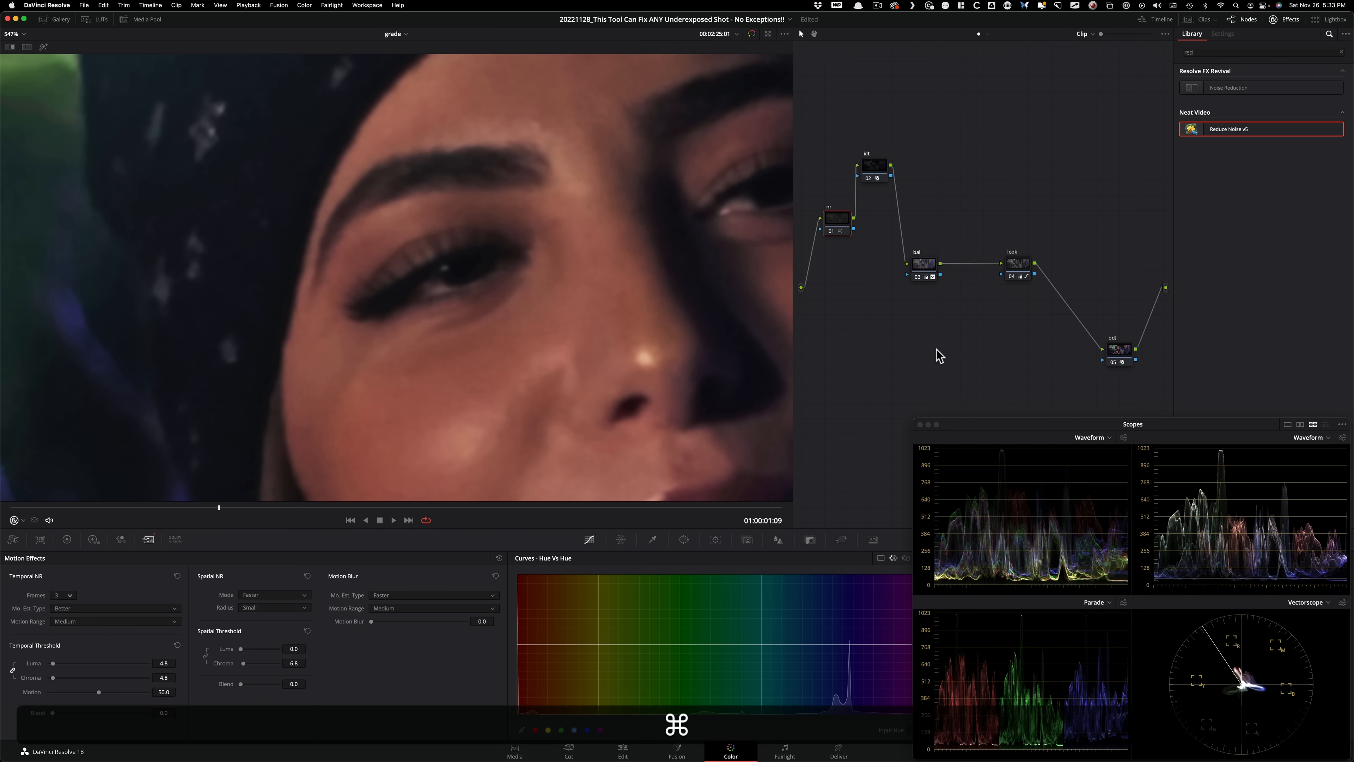
Step: Try Key Output Gain at about 0.5 on the noise-reduction node, then restore it to 1.0
{"action": "left_click", "coordinate": [1223, 33]}
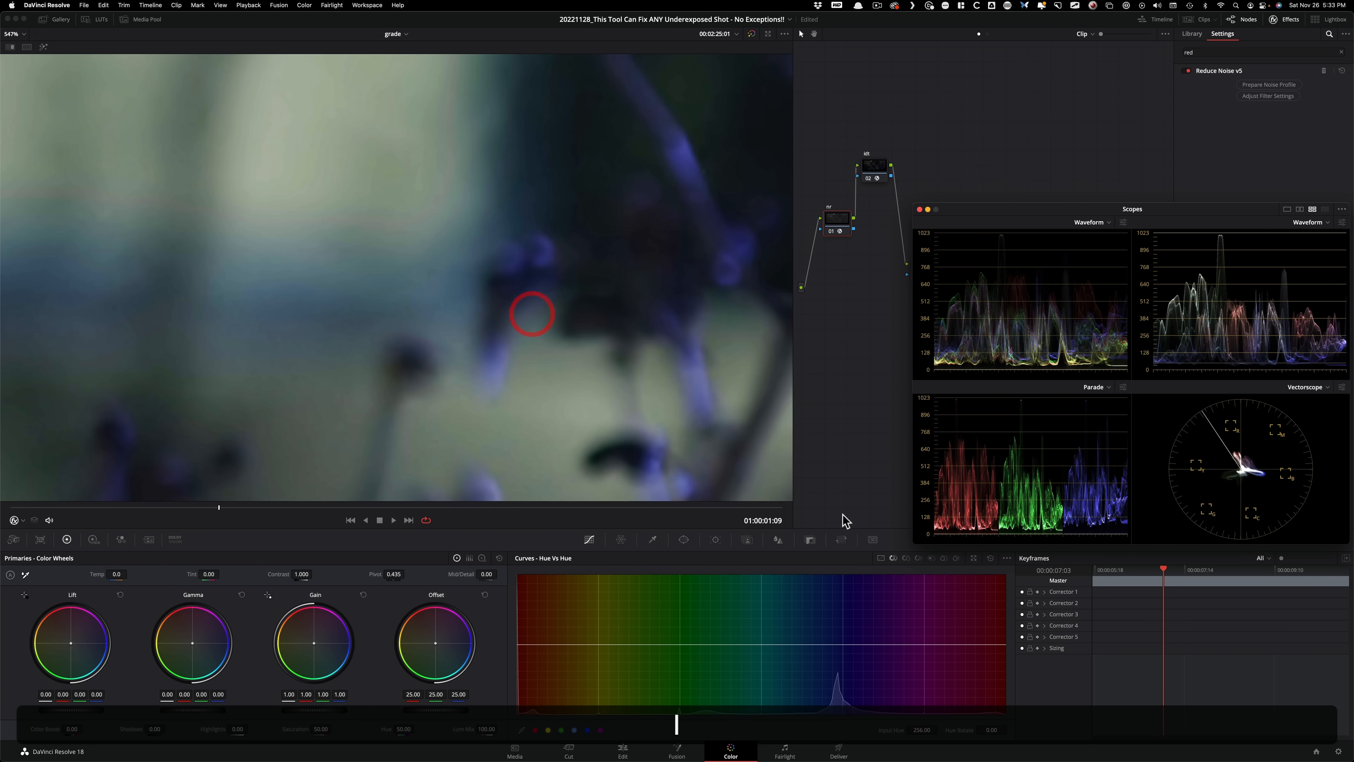
{"action": "left_click", "coordinate": [808, 539]}
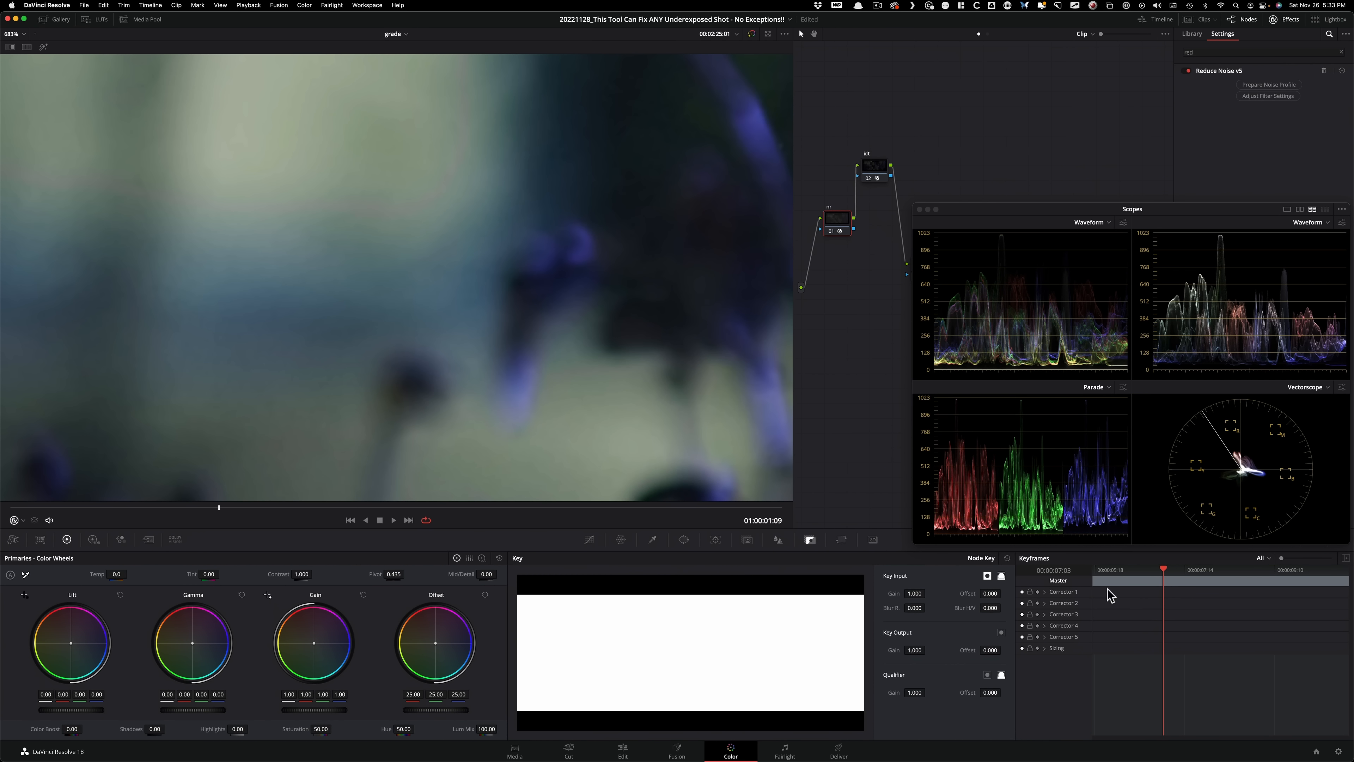
{"action": "mouse_move", "coordinate": [915, 651]}
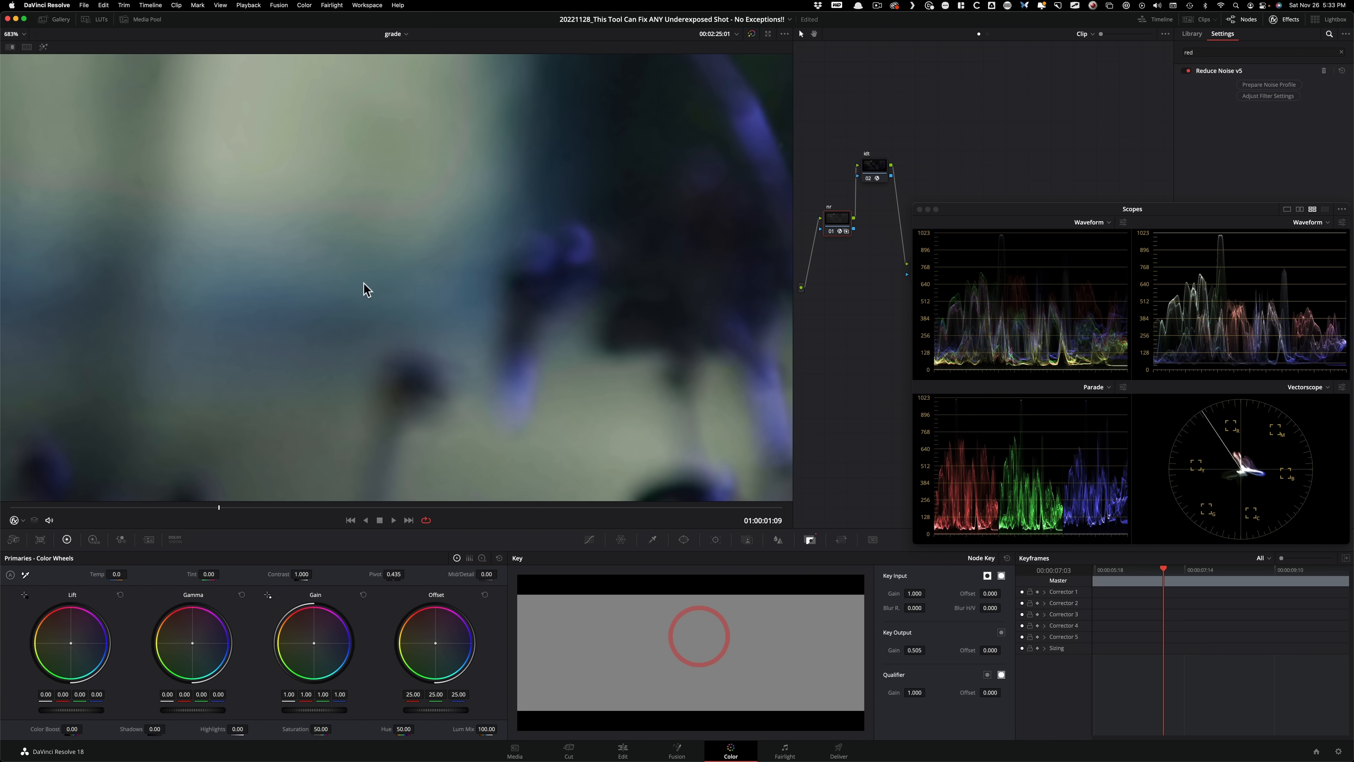
{"action": "key", "text": "cmd+d"}
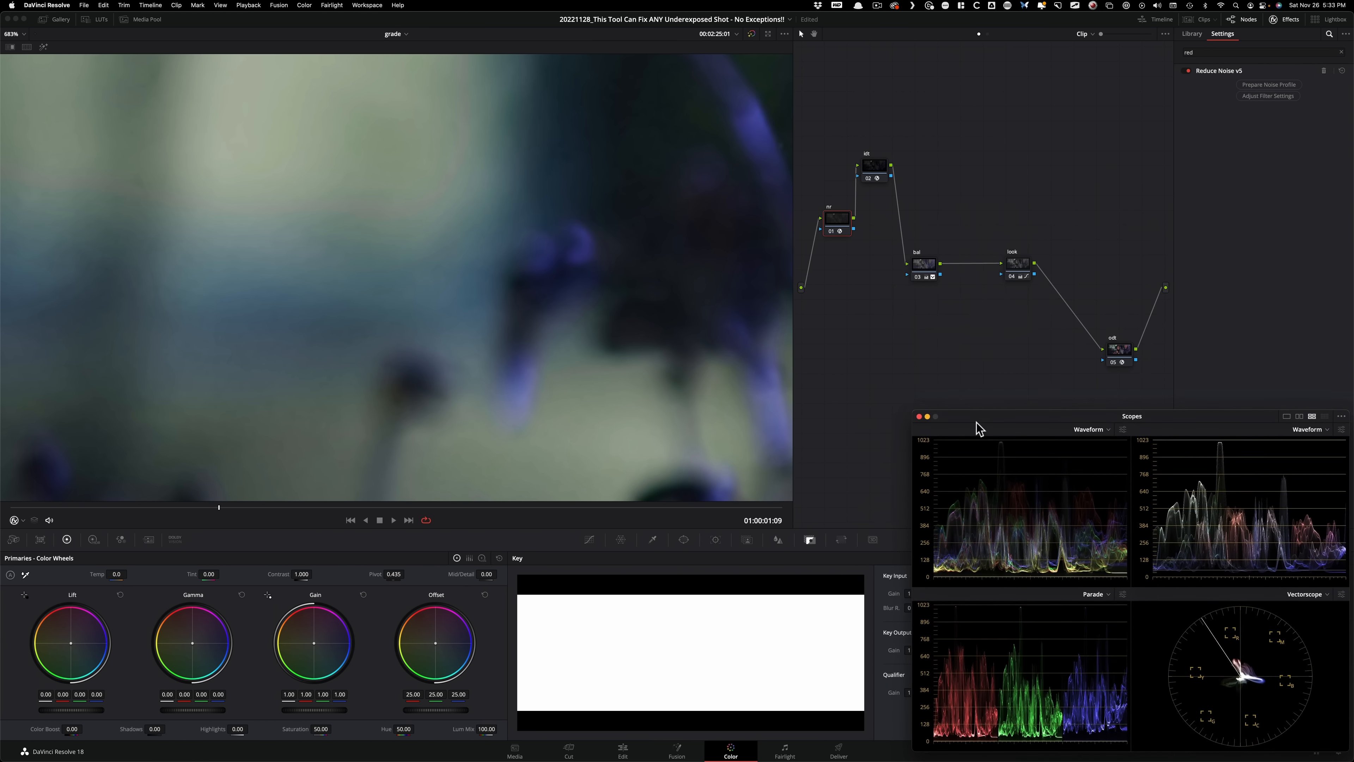
Step: Add a serial node labelled grain after the look node, before the soft node
{"action": "left_click", "coordinate": [589, 539]}
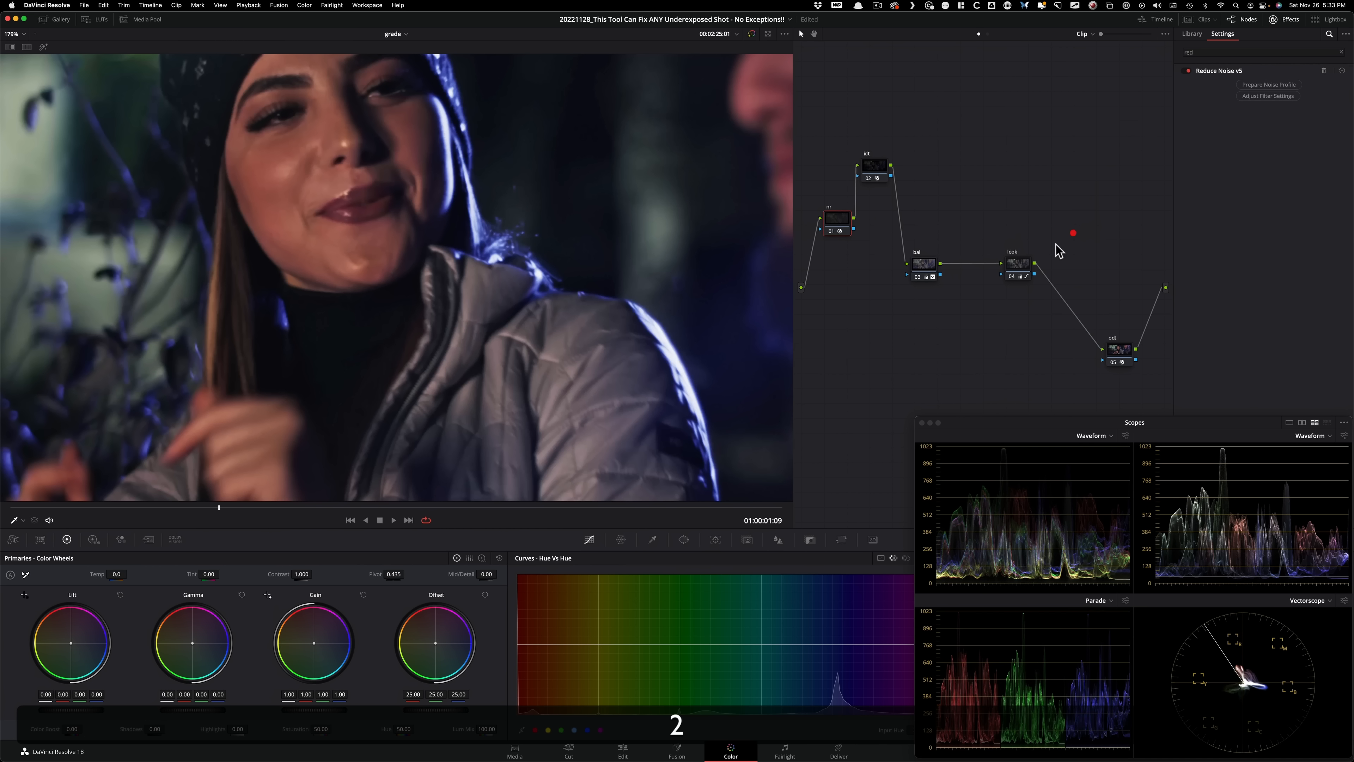
{"action": "left_click", "coordinate": [1192, 34]}
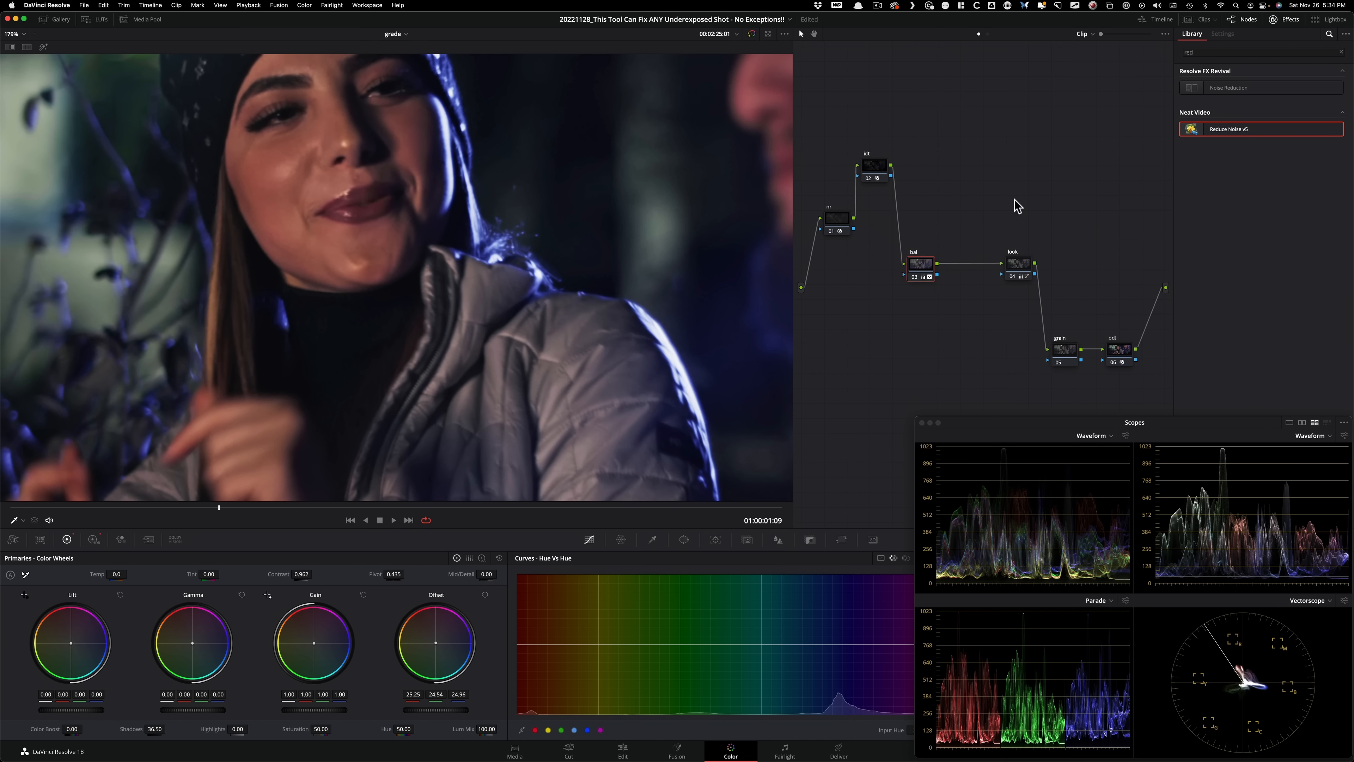
{"action": "mouse_move", "coordinate": [926, 305]}
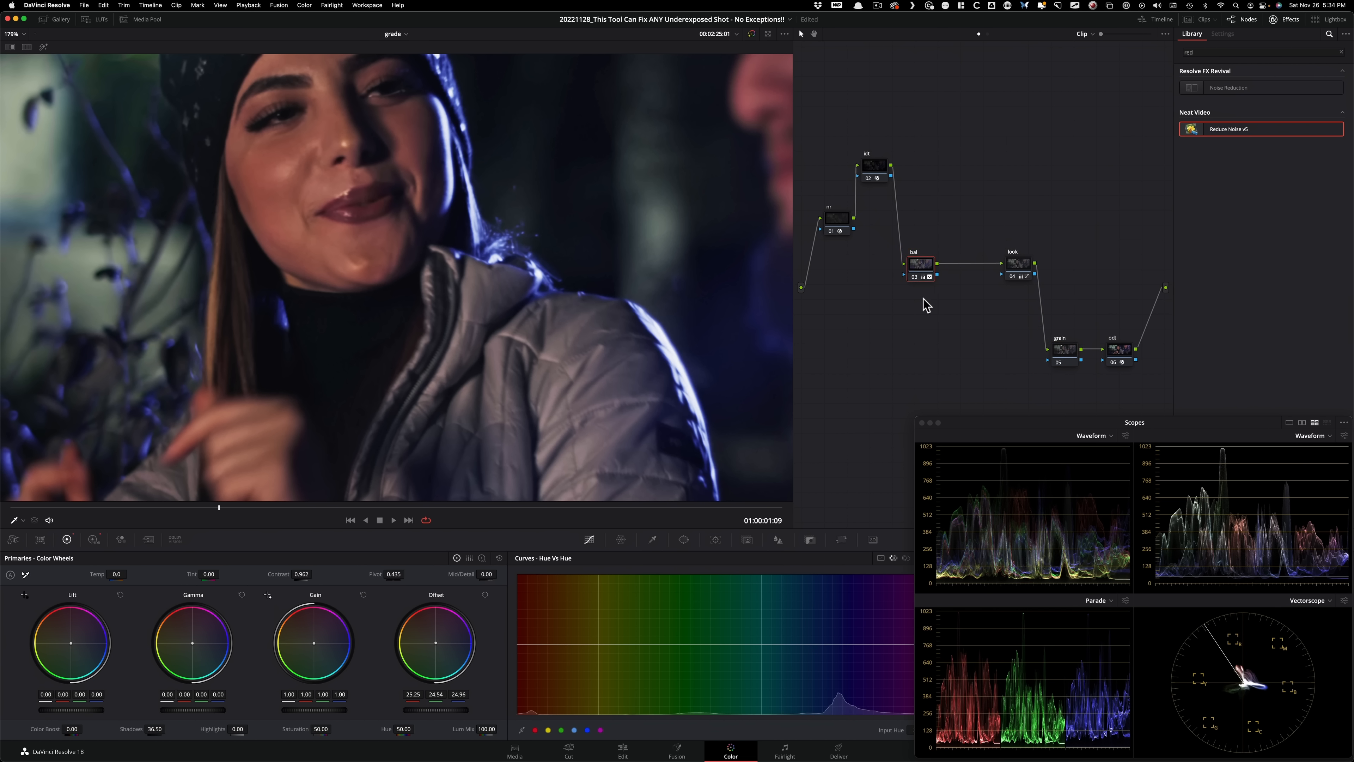
{"action": "mouse_move", "coordinate": [973, 297]}
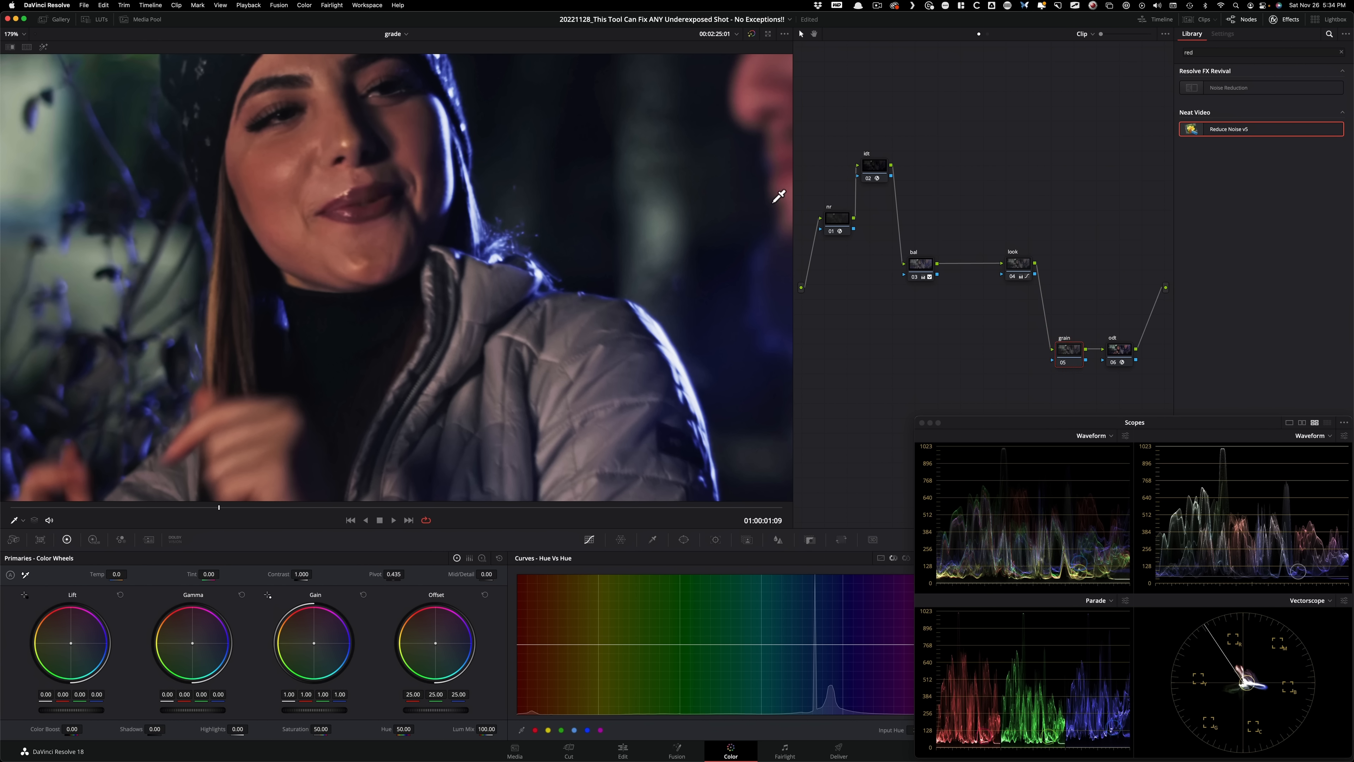
{"action": "mouse_move", "coordinate": [903, 373]}
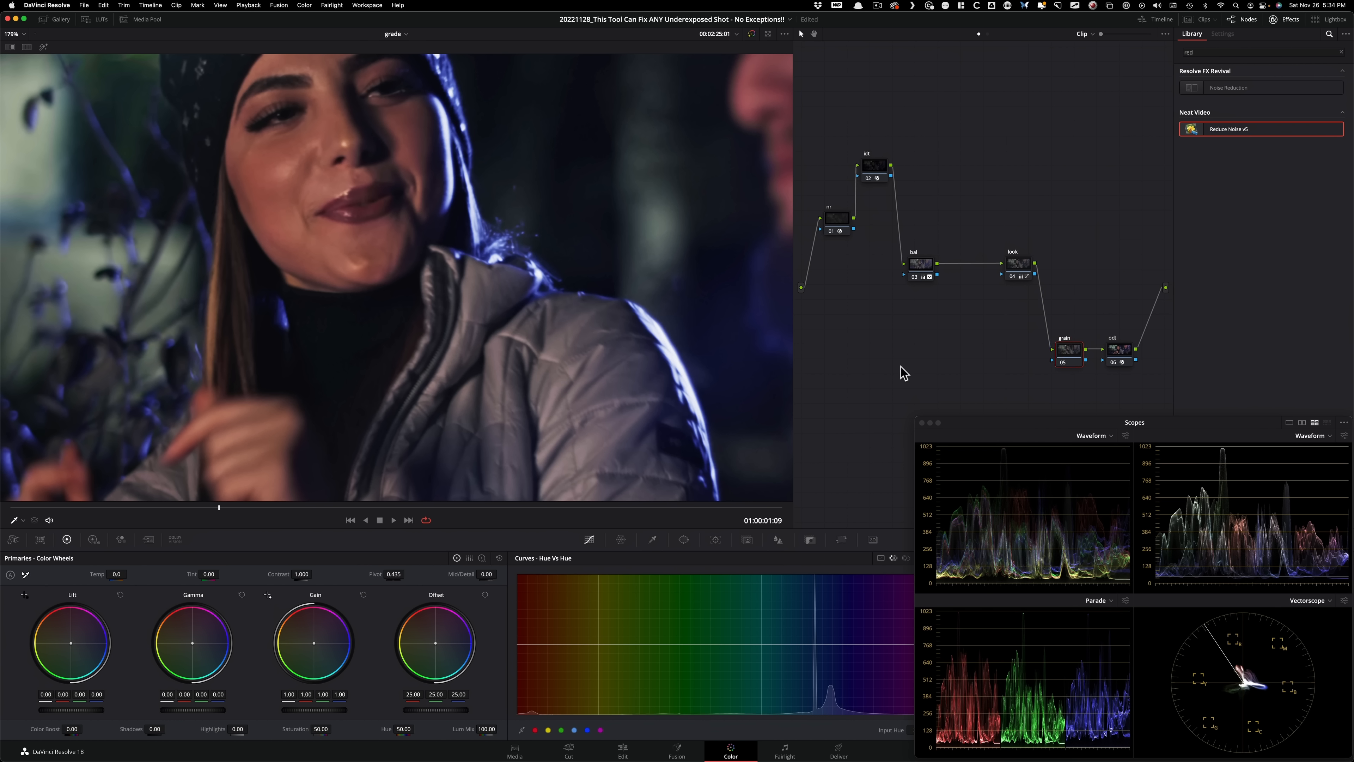
{"action": "mouse_move", "coordinate": [1003, 366]}
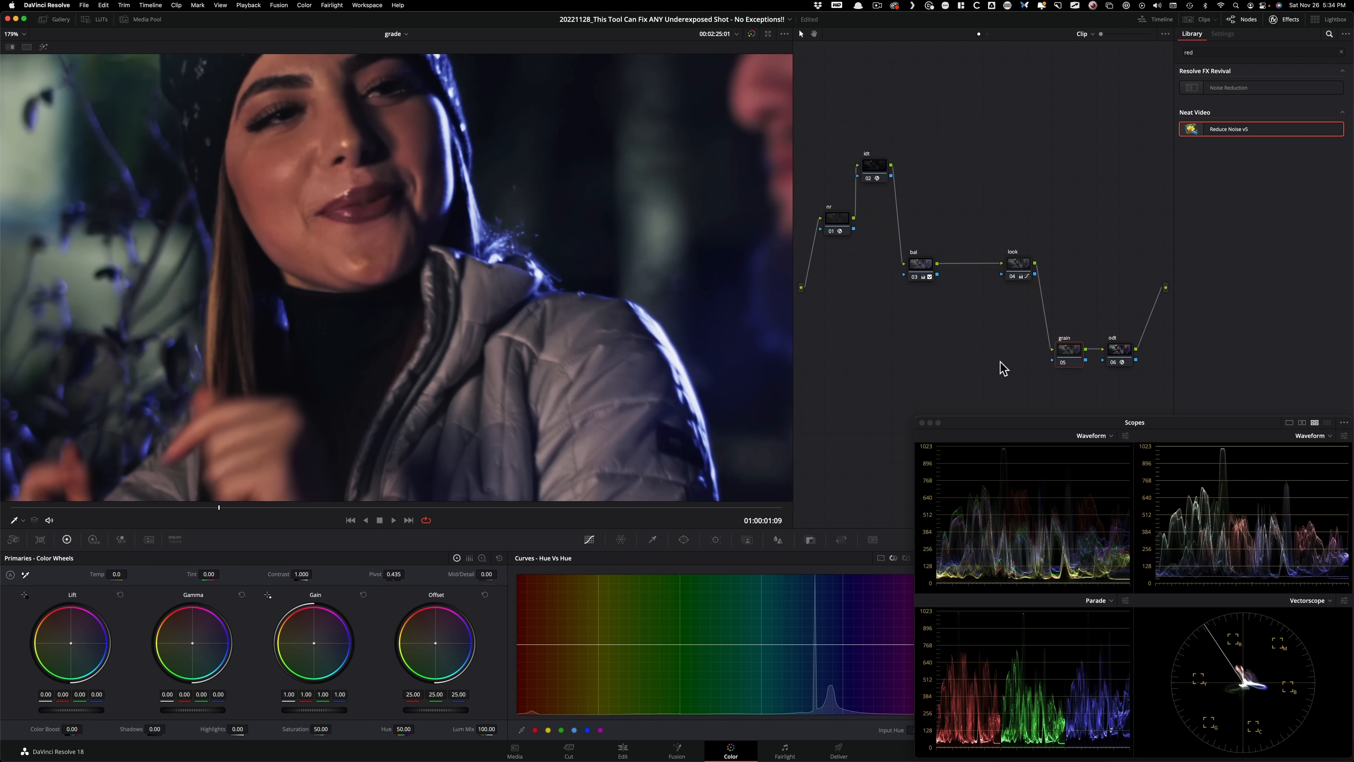
{"action": "mouse_move", "coordinate": [934, 315]}
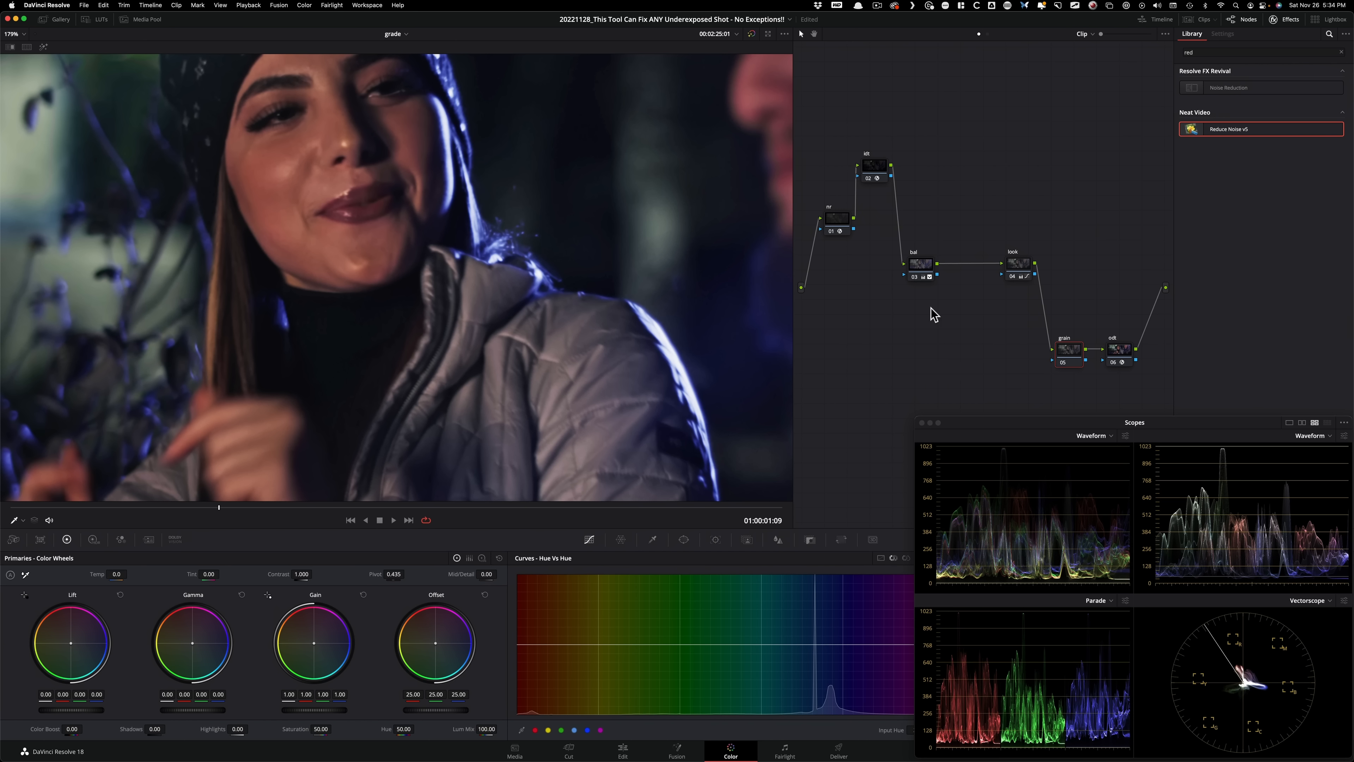
{"action": "mouse_move", "coordinate": [975, 352]}
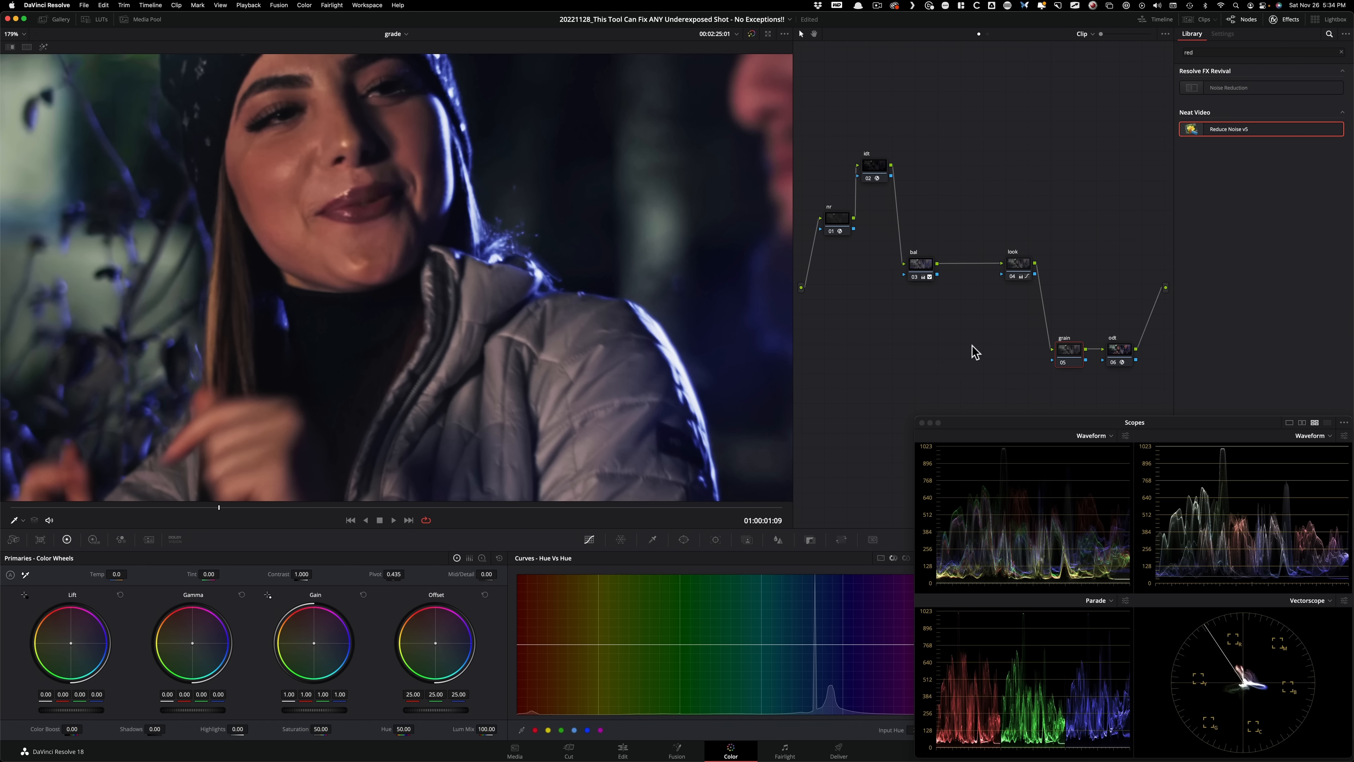
{"action": "mouse_move", "coordinate": [1071, 359]}
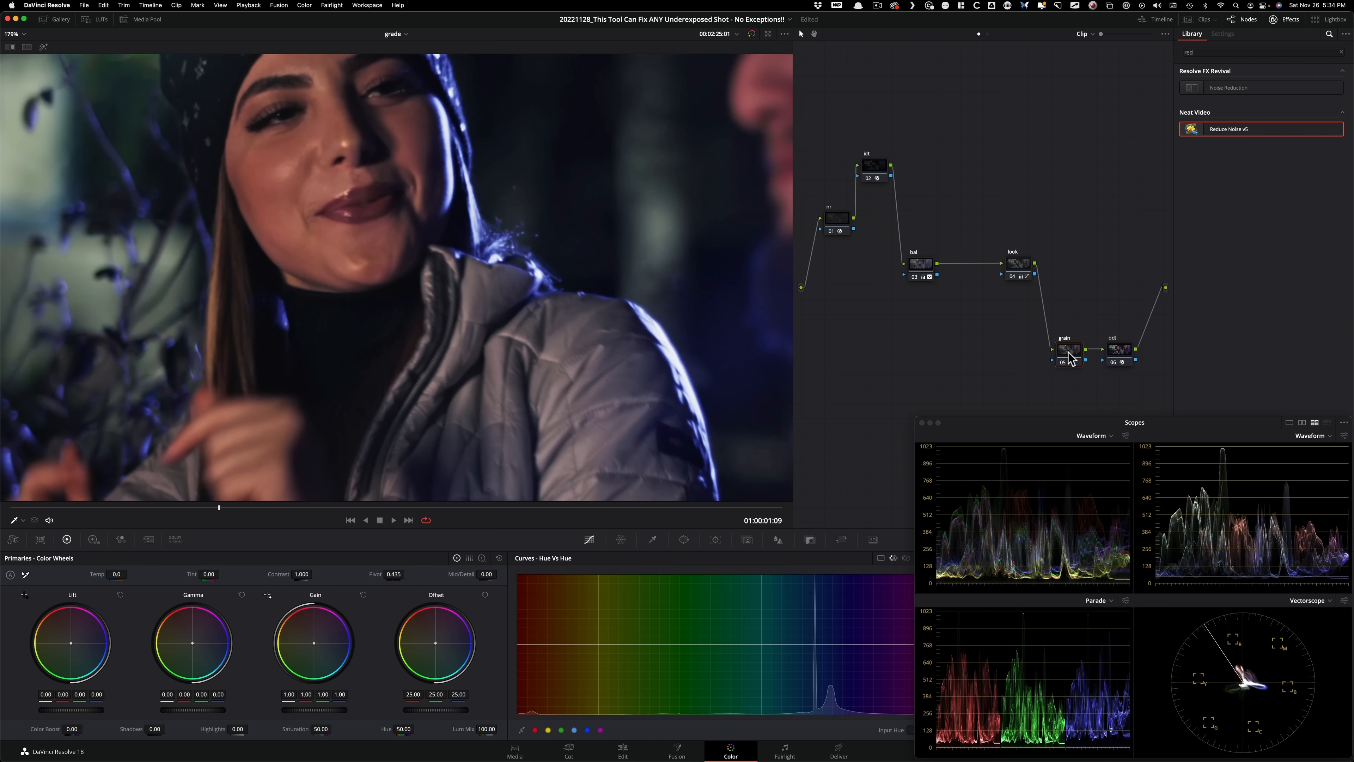
Step: Set the grain node's Film Grain effect to the 35mm 400T film stock preset
{"action": "left_click", "coordinate": [1073, 350]}
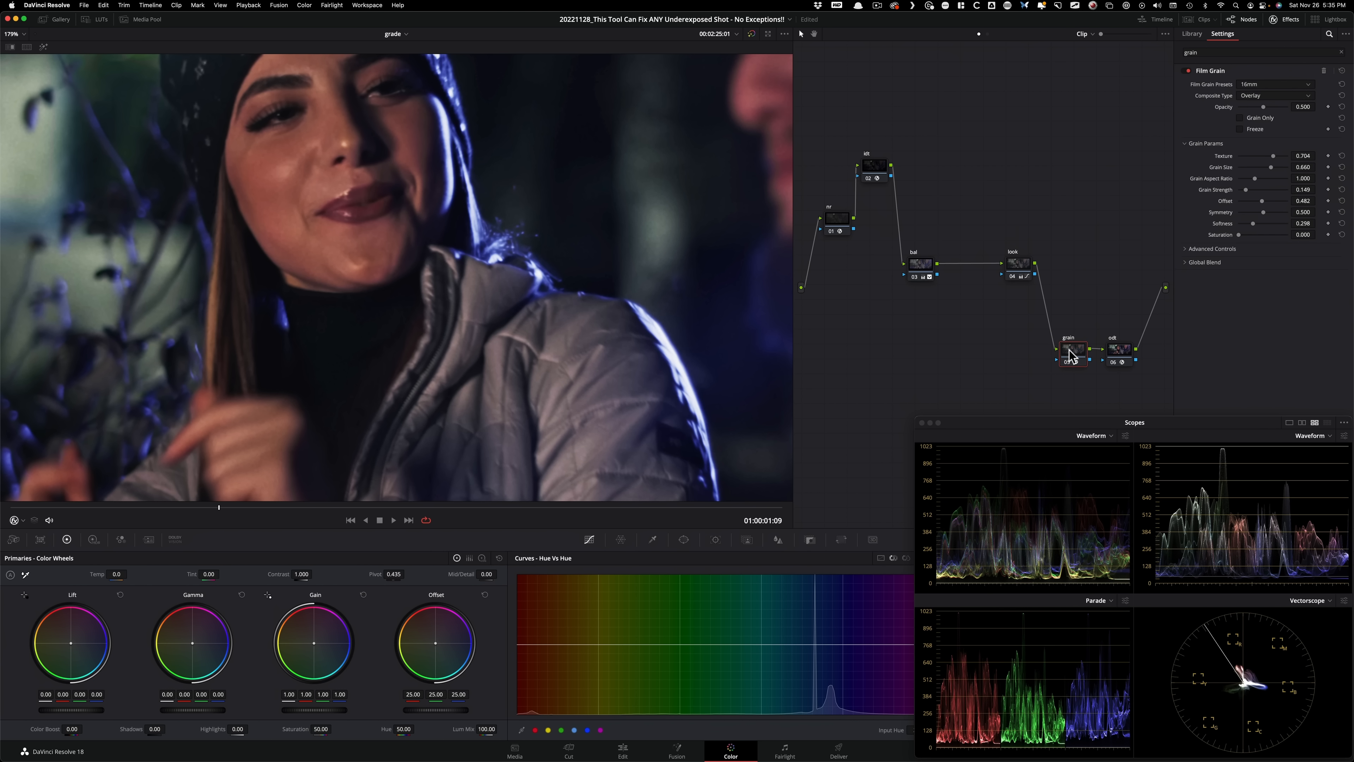
{"action": "left_click", "coordinate": [1276, 84]}
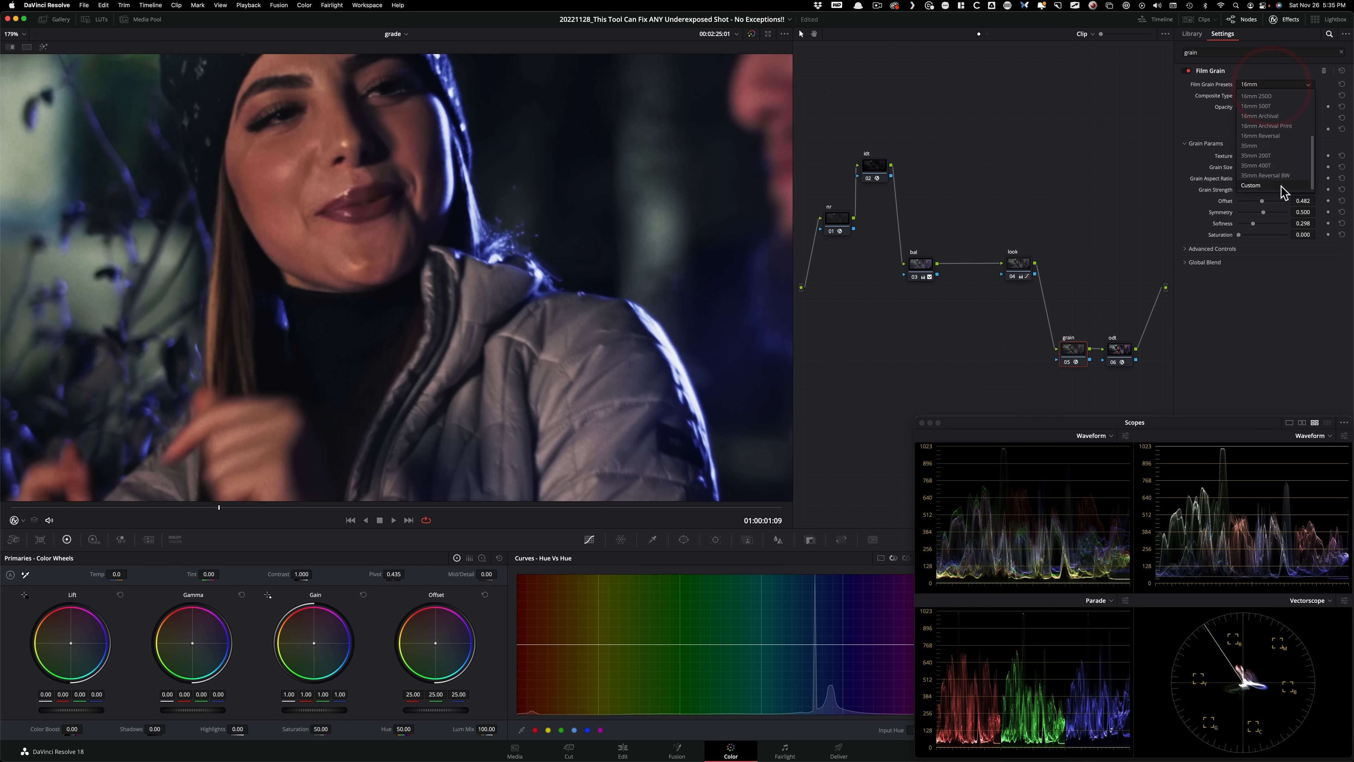
{"action": "left_click", "coordinate": [1257, 166]}
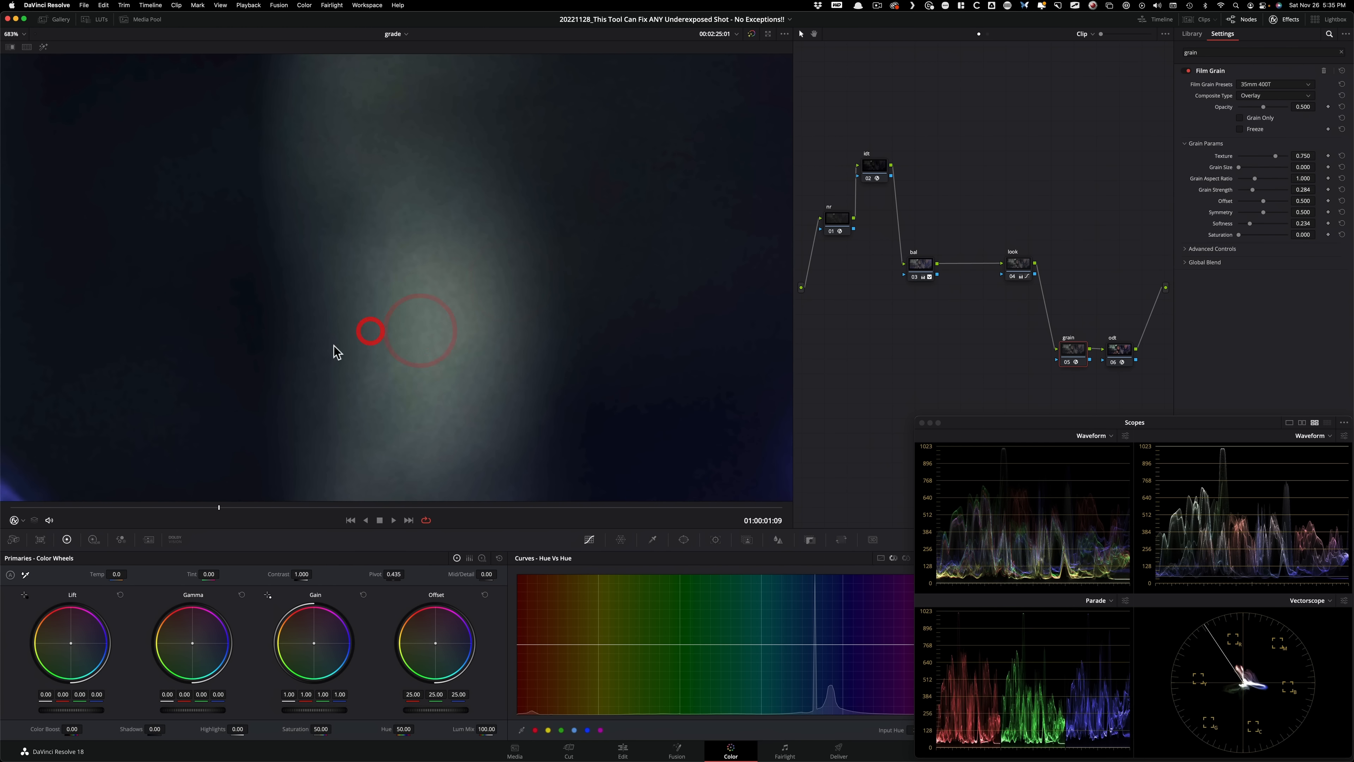
{"action": "key", "text": "cmd+d"}
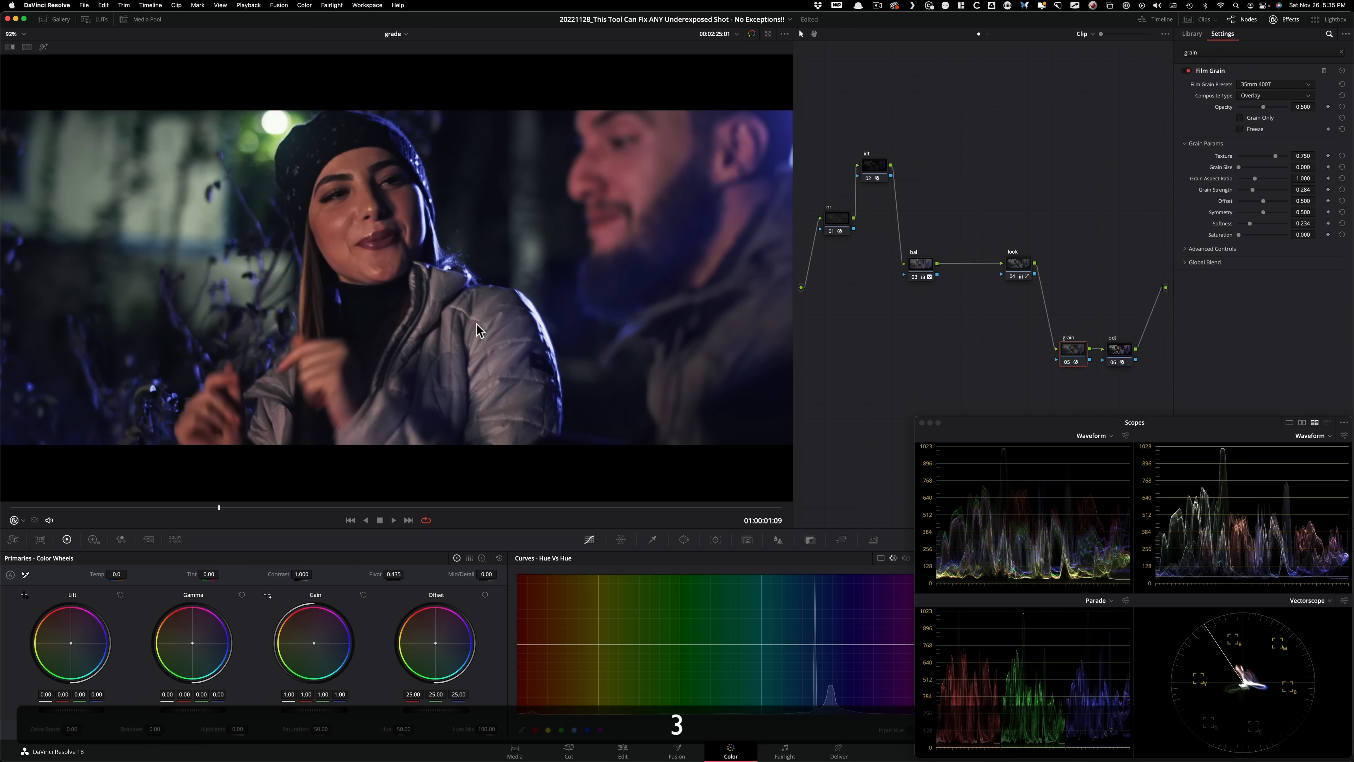
{"action": "mouse_move", "coordinate": [620, 368]}
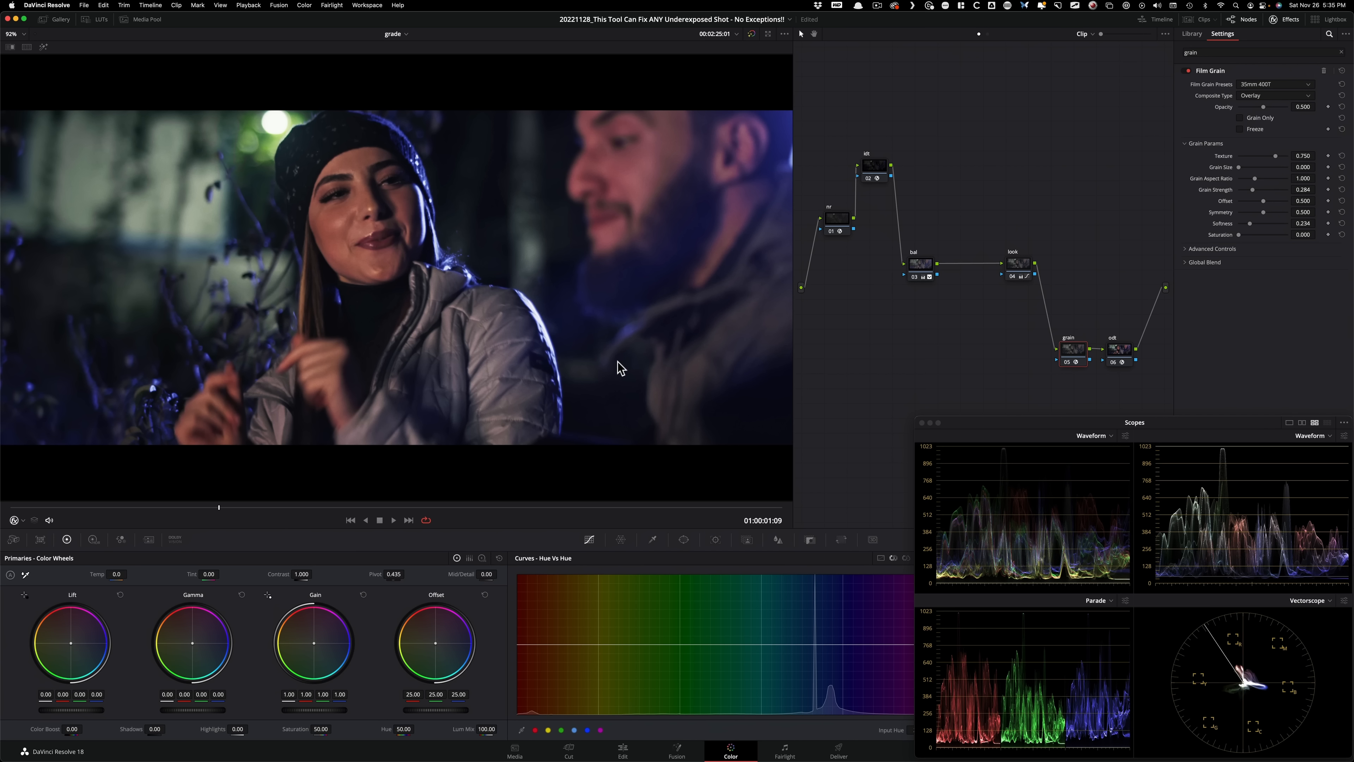
{"action": "mouse_move", "coordinate": [876, 404]}
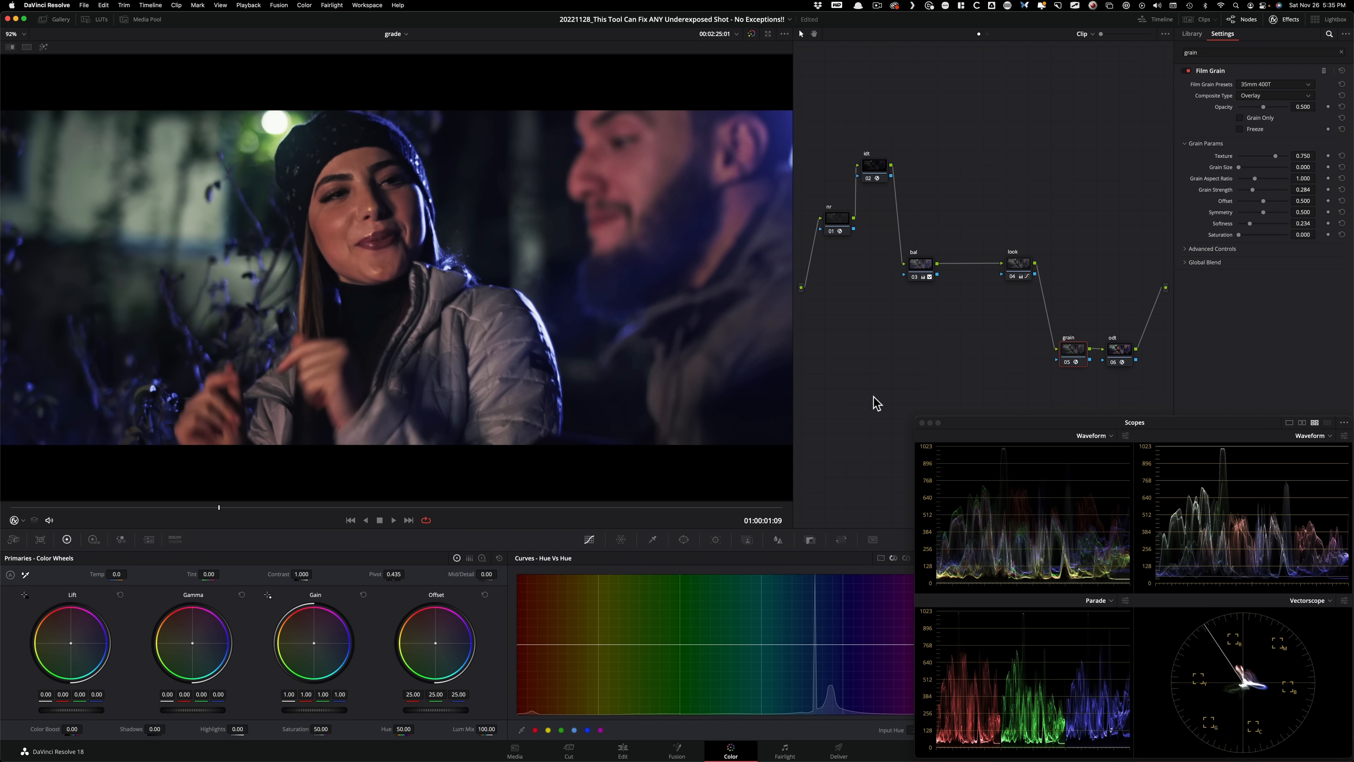
{"action": "mouse_move", "coordinate": [661, 323]}
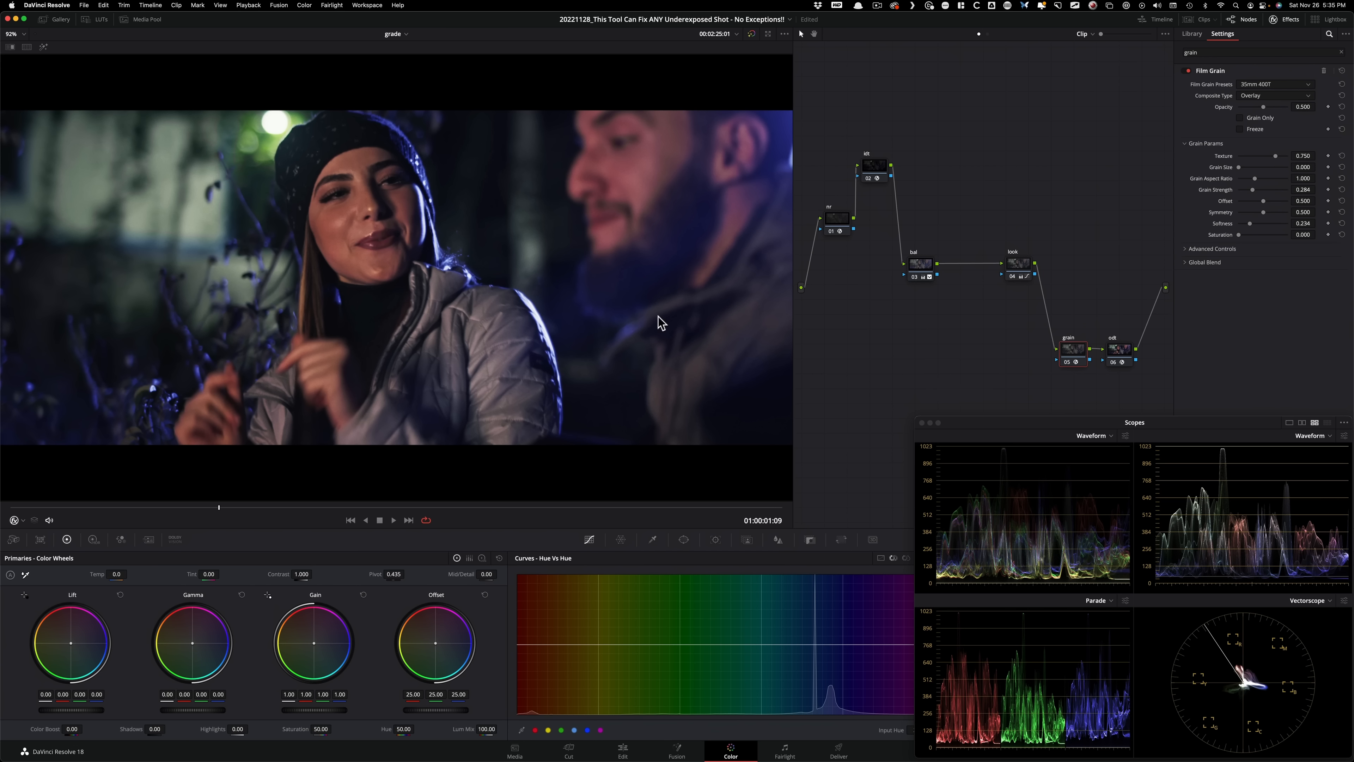
{"action": "mouse_move", "coordinate": [472, 301]}
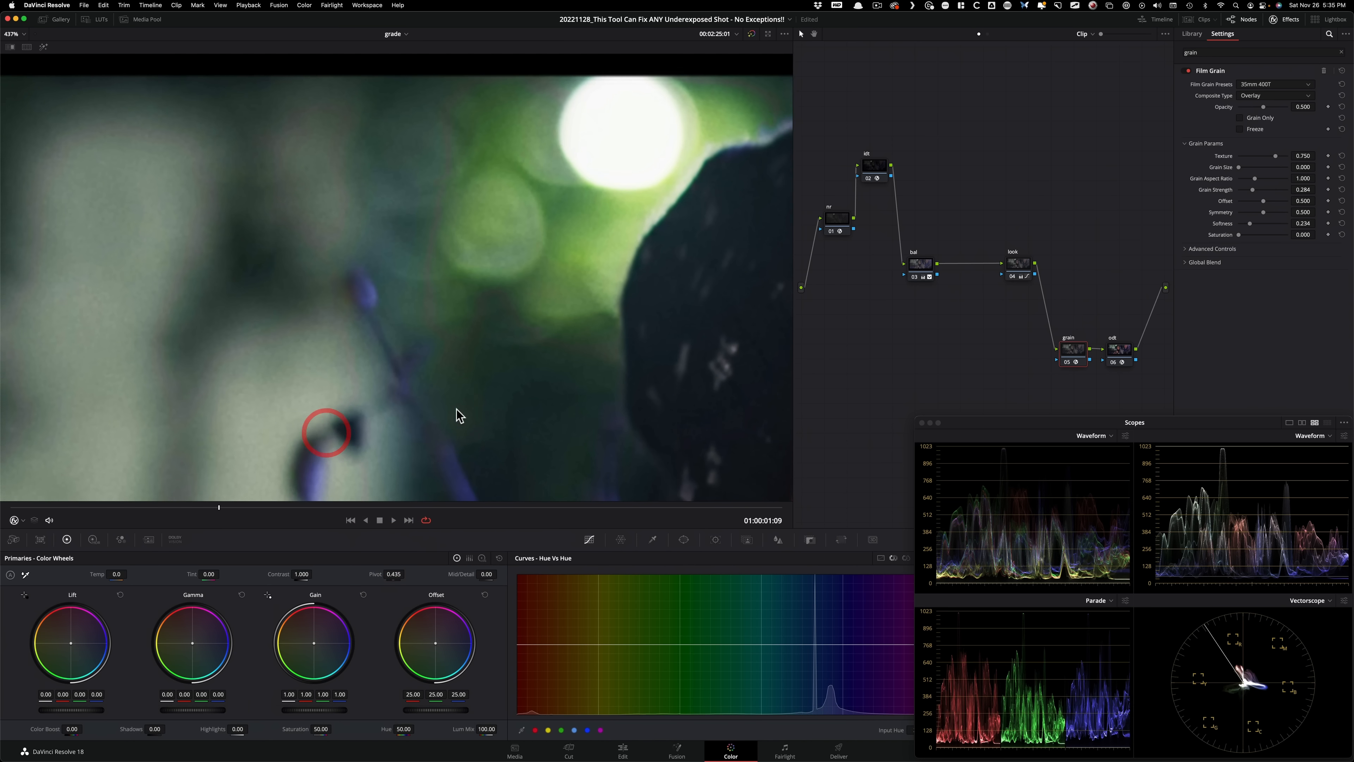
{"action": "key", "text": "cmd+d"}
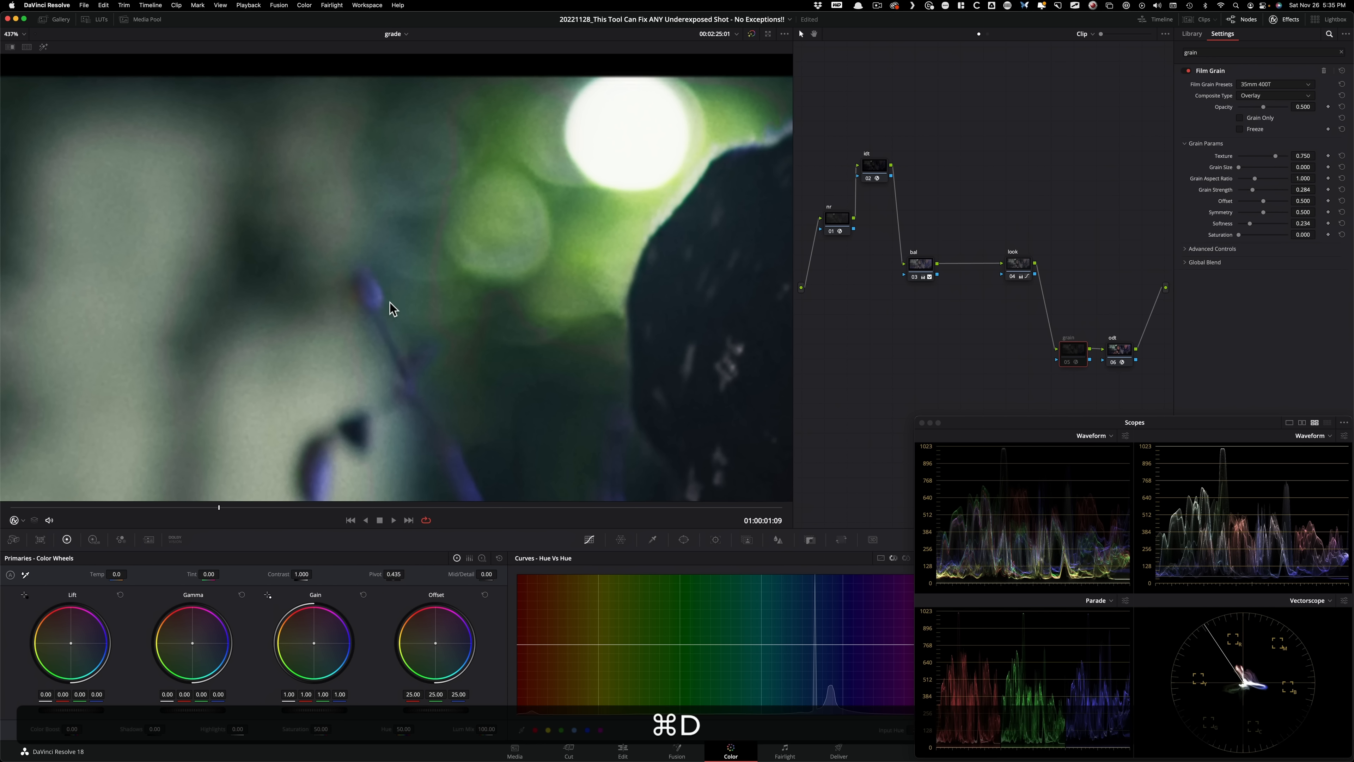
{"action": "mouse_move", "coordinate": [170, 315]}
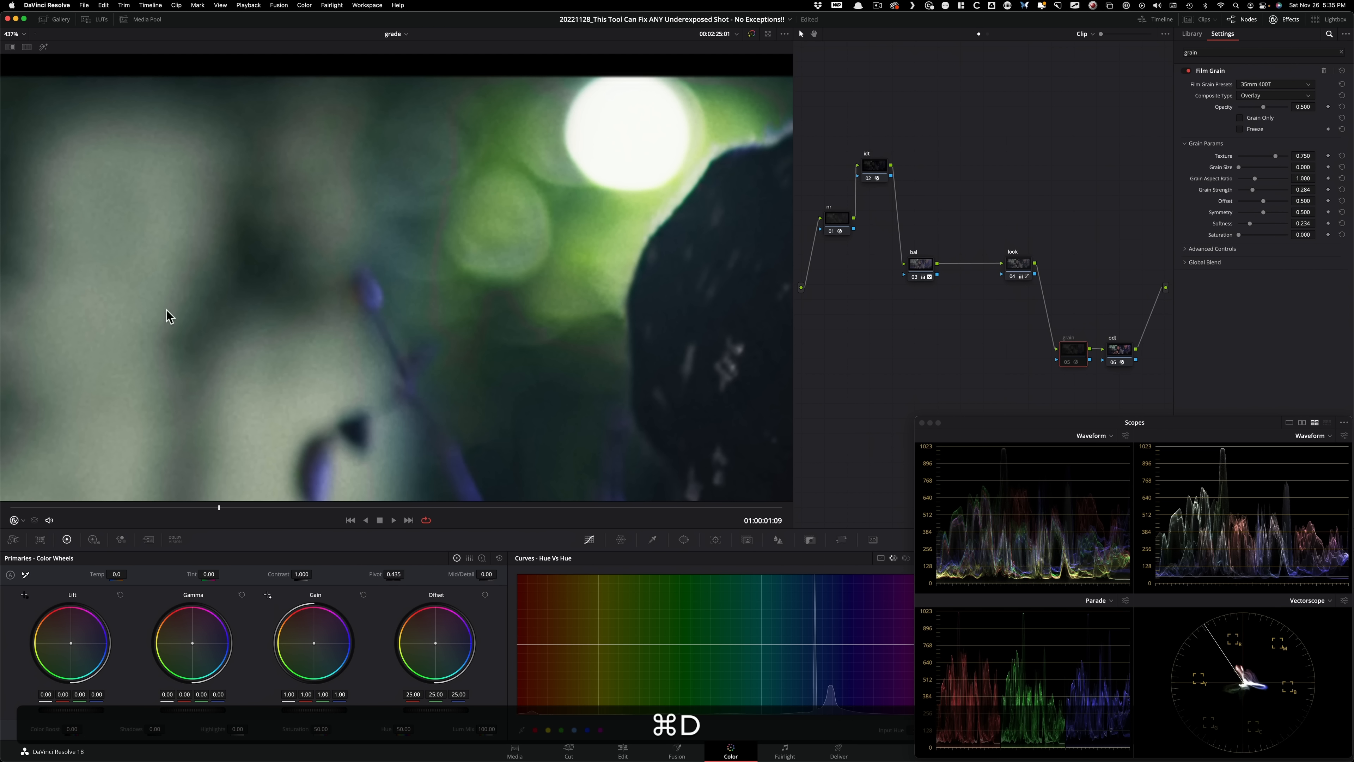
{"action": "key", "text": "cmd+d"}
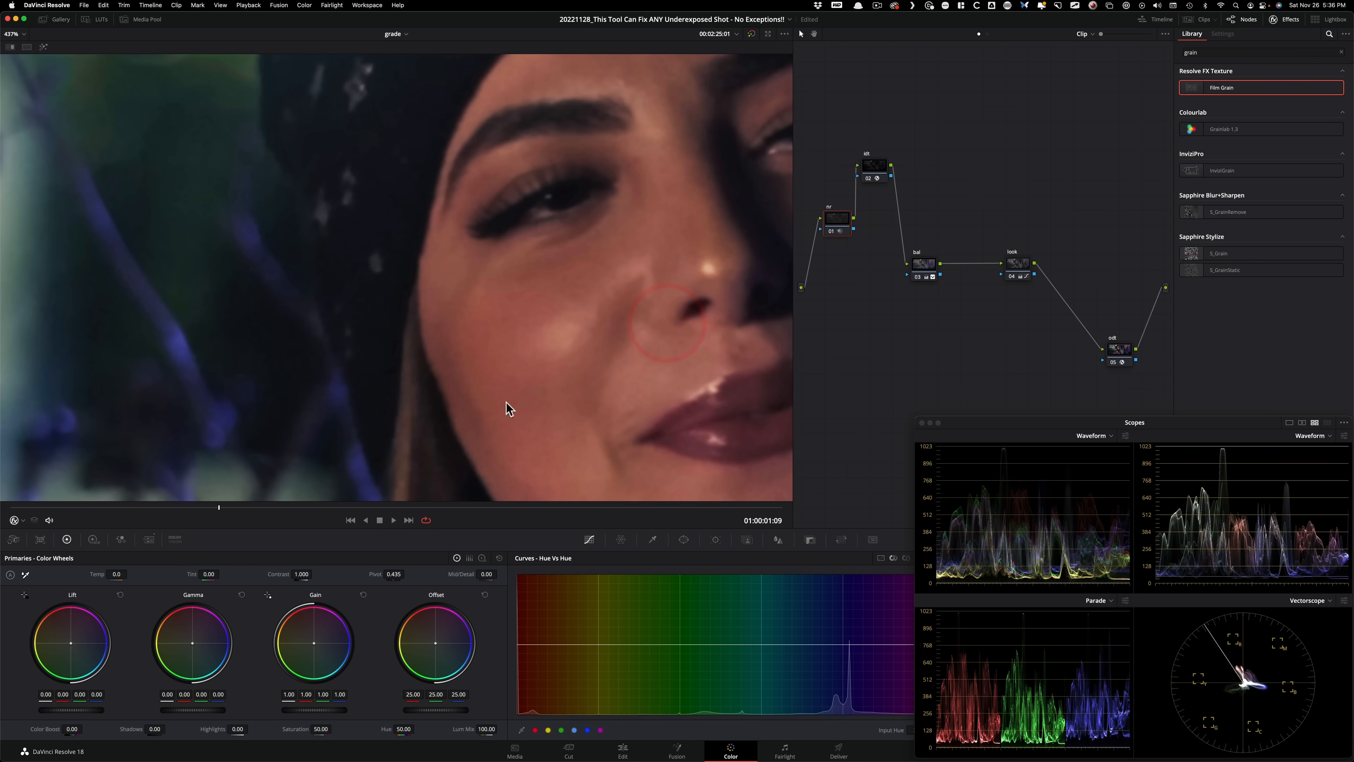
{"action": "mouse_move", "coordinate": [649, 417]}
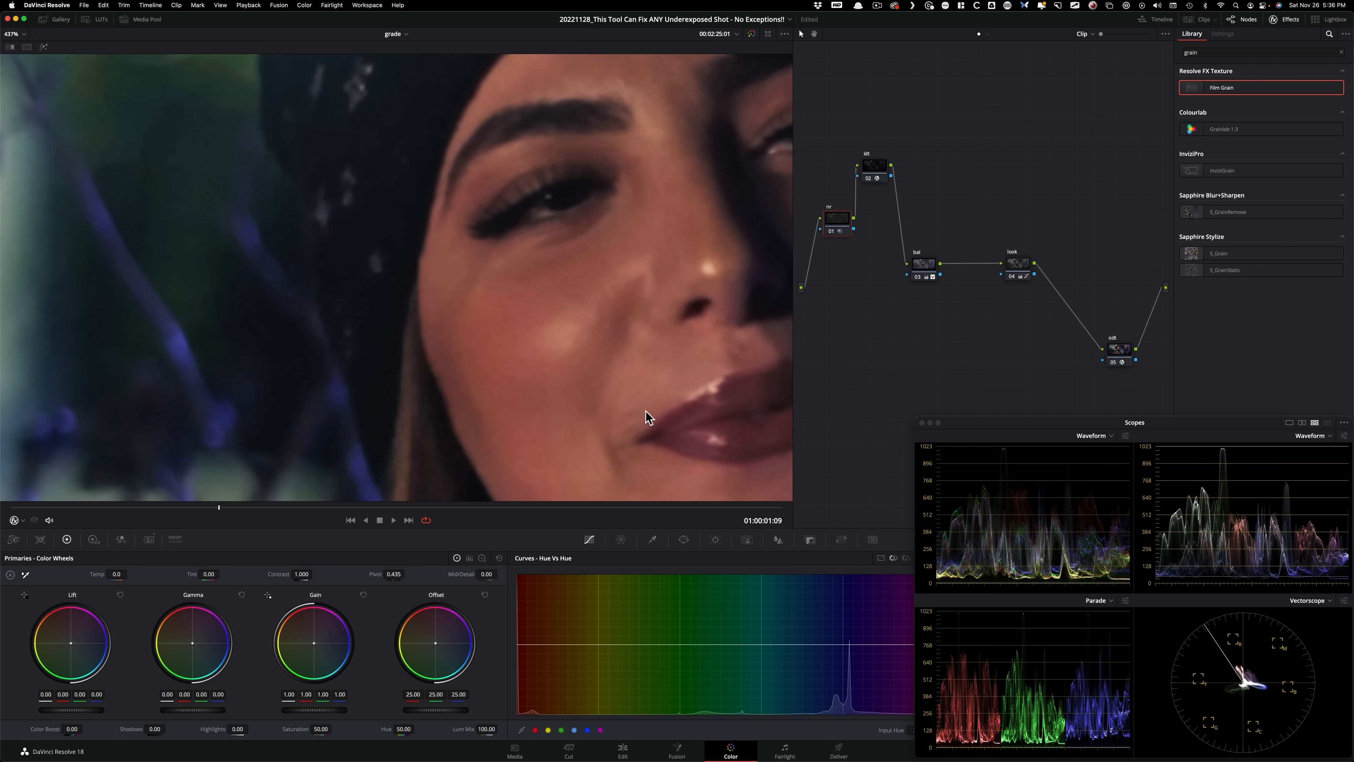
{"action": "mouse_move", "coordinate": [625, 423]}
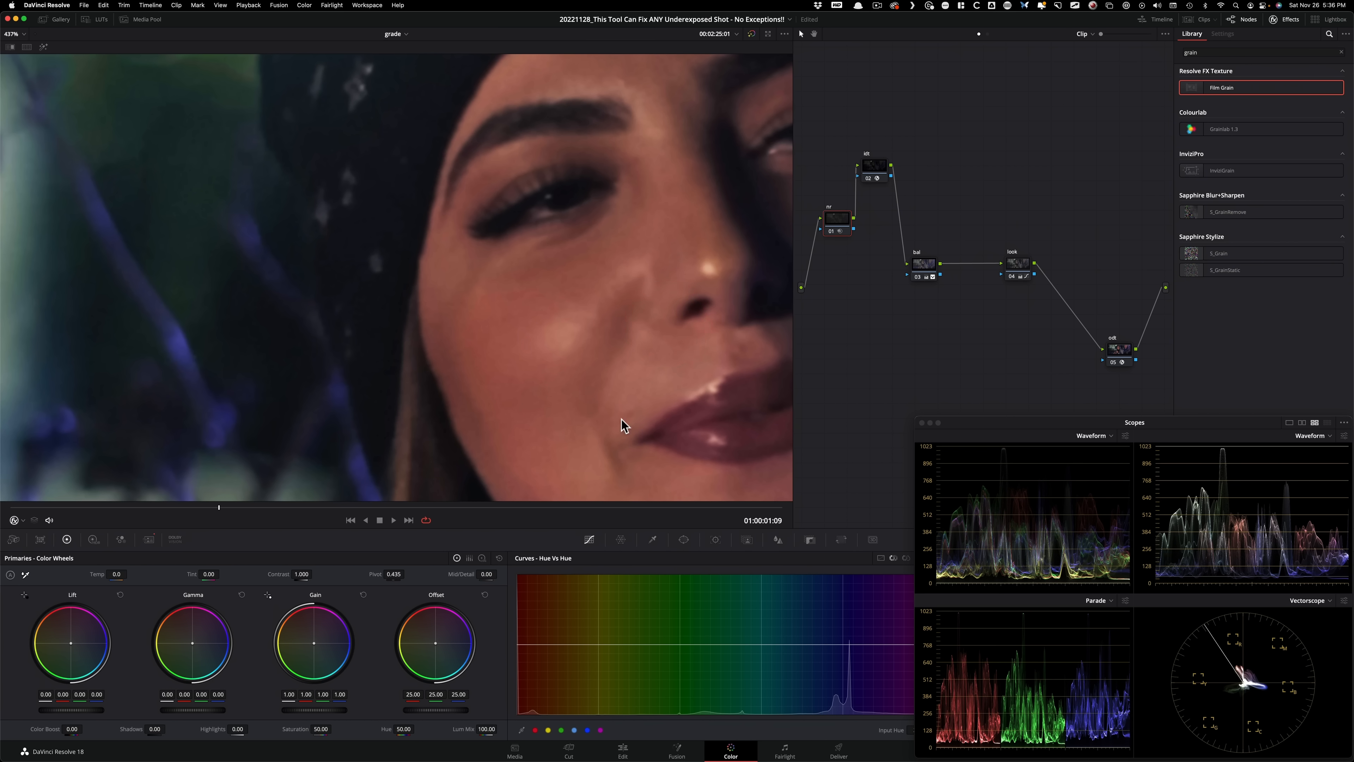
{"action": "left_click", "coordinate": [626, 481]}
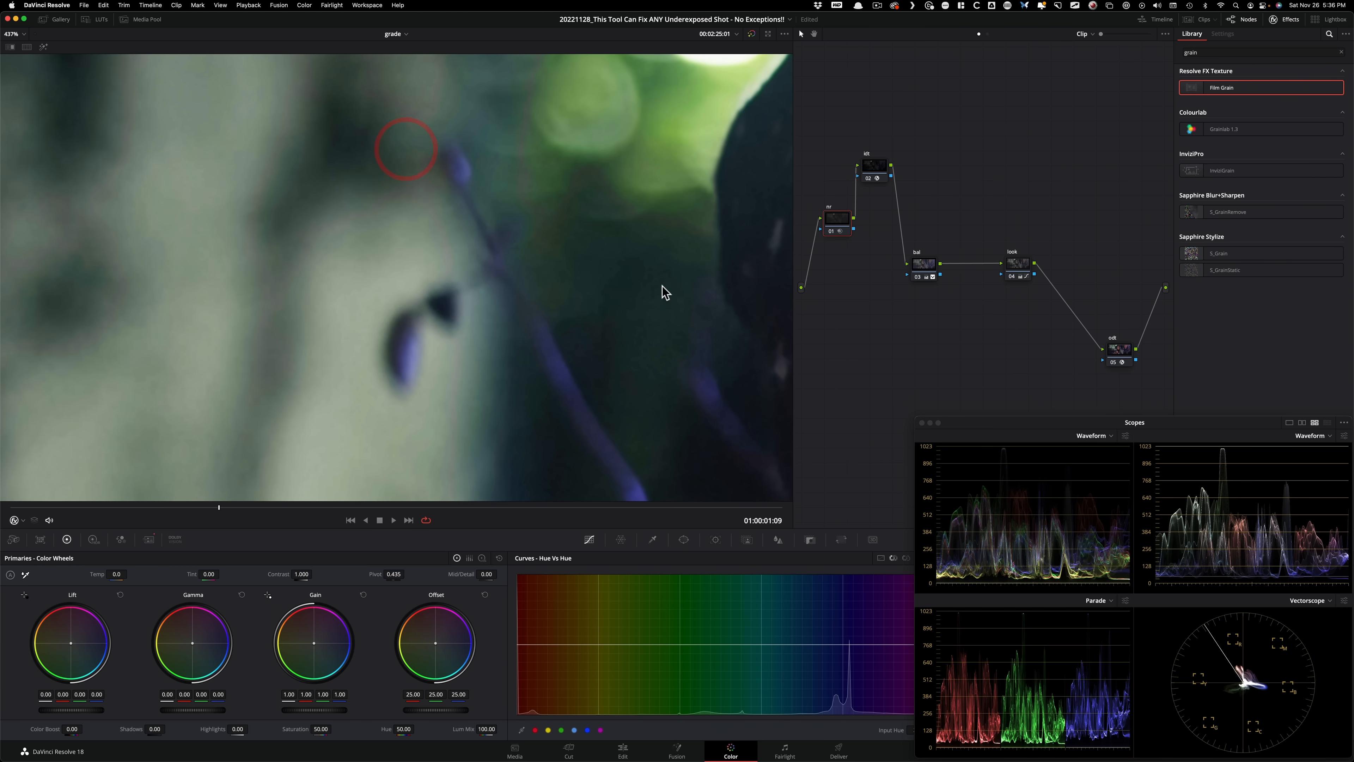
{"action": "key", "text": "cmd+n"}
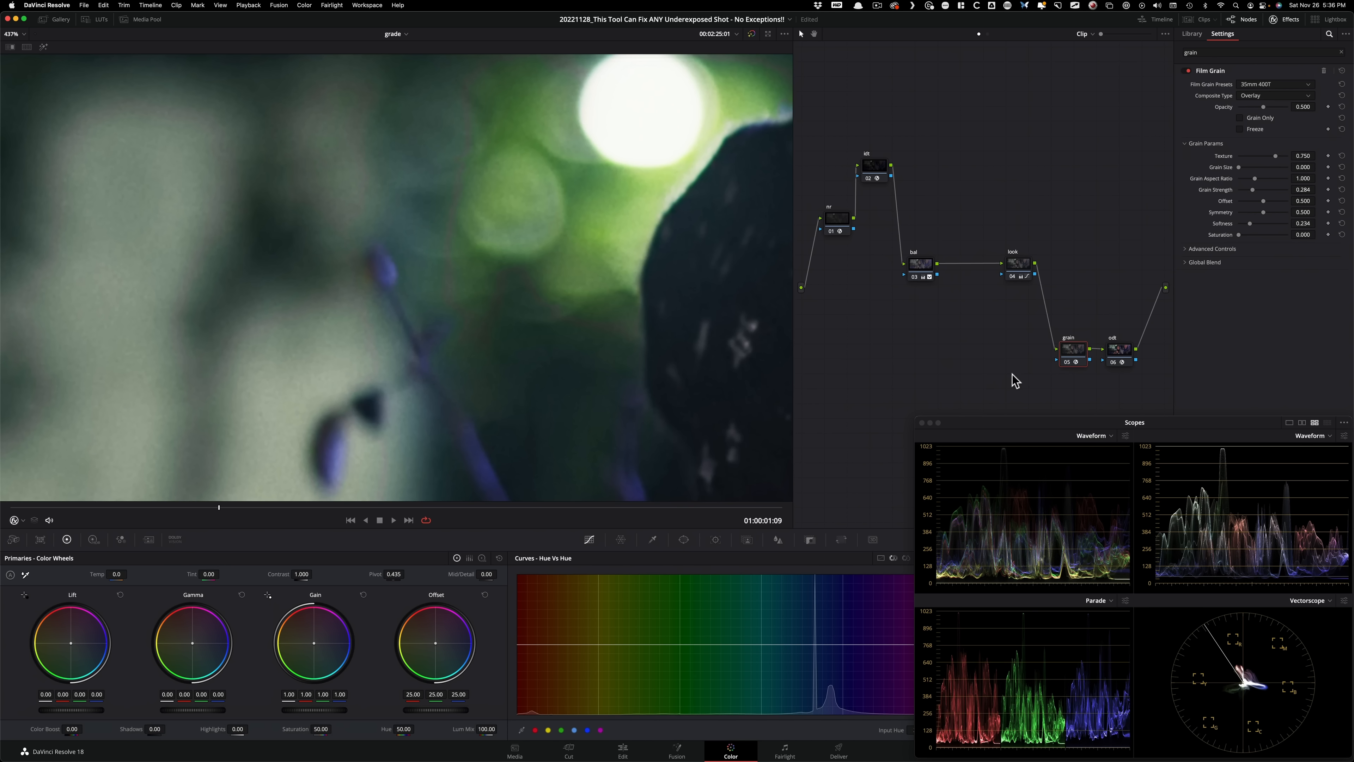
{"action": "mouse_move", "coordinate": [935, 390]}
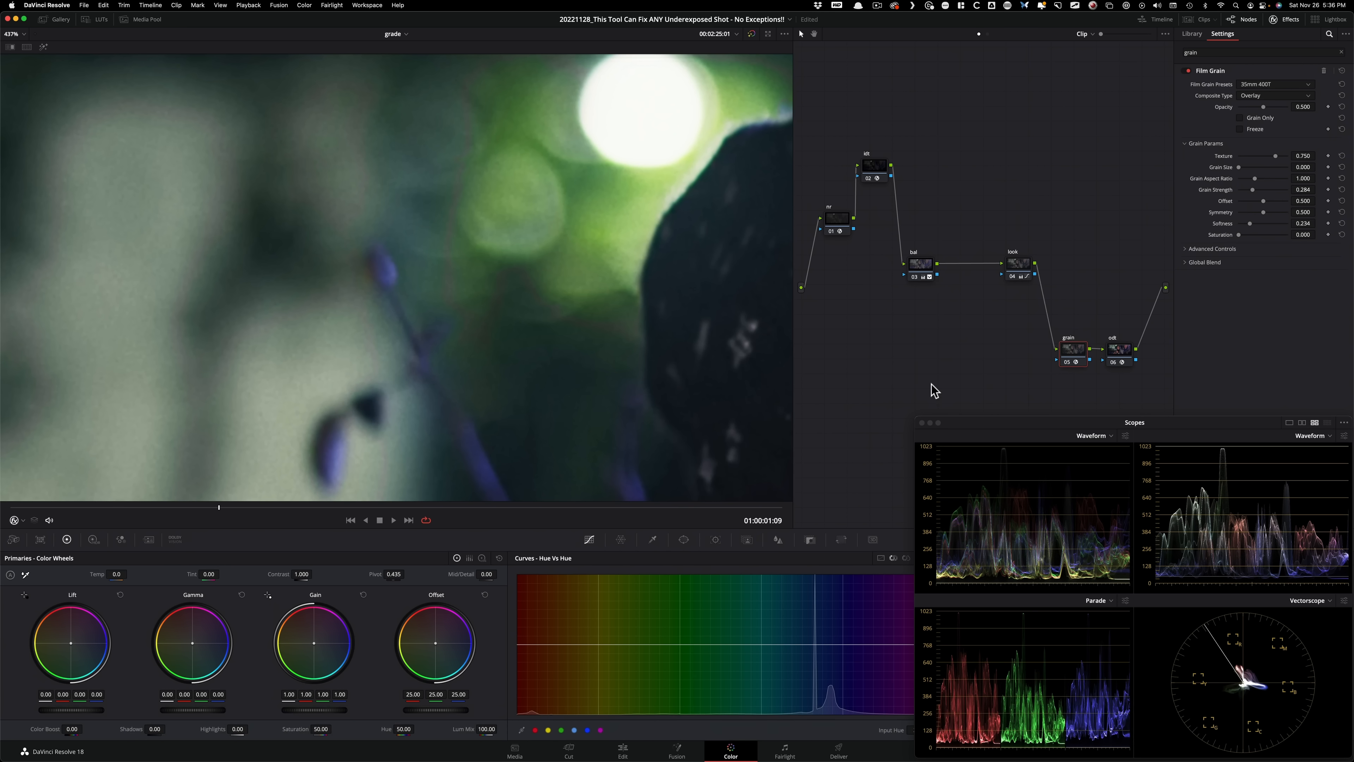
{"action": "mouse_move", "coordinate": [1082, 346]}
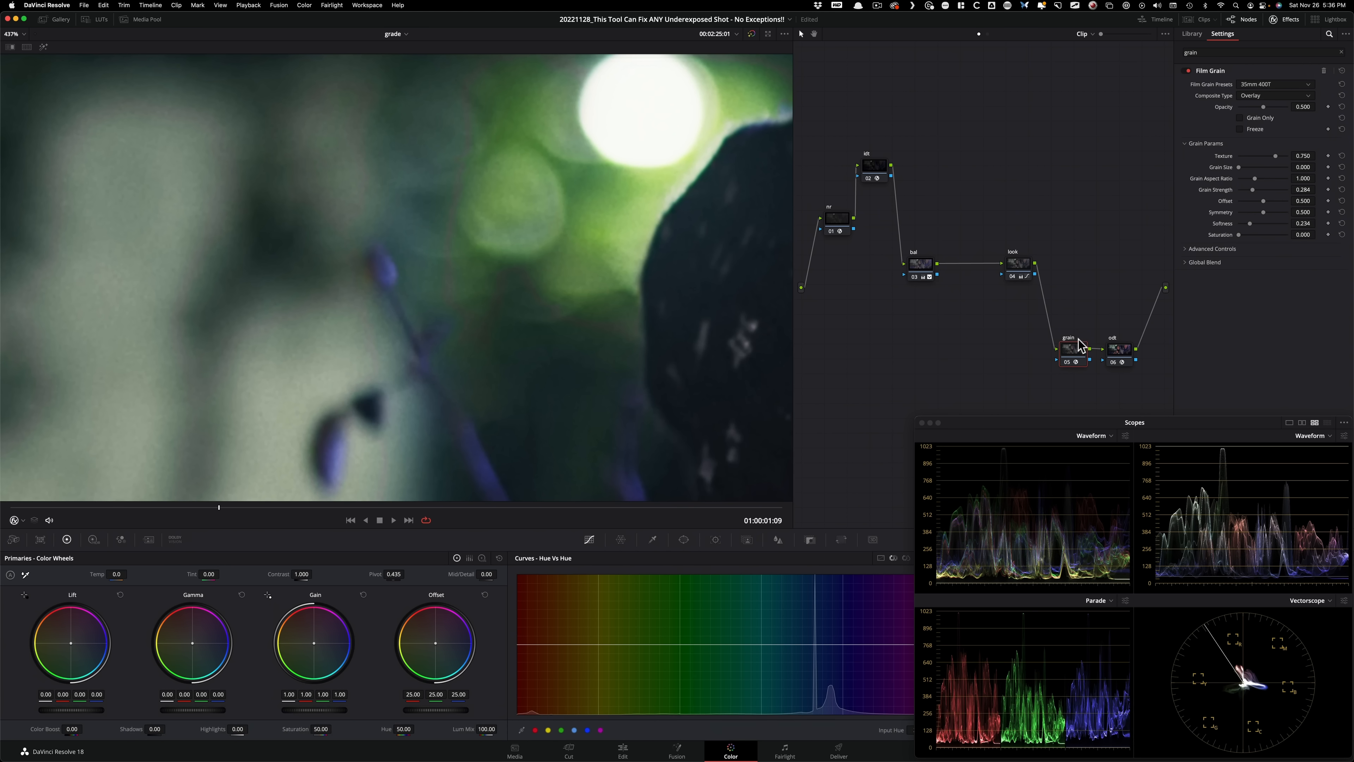
{"action": "mouse_move", "coordinate": [1286, 92]}
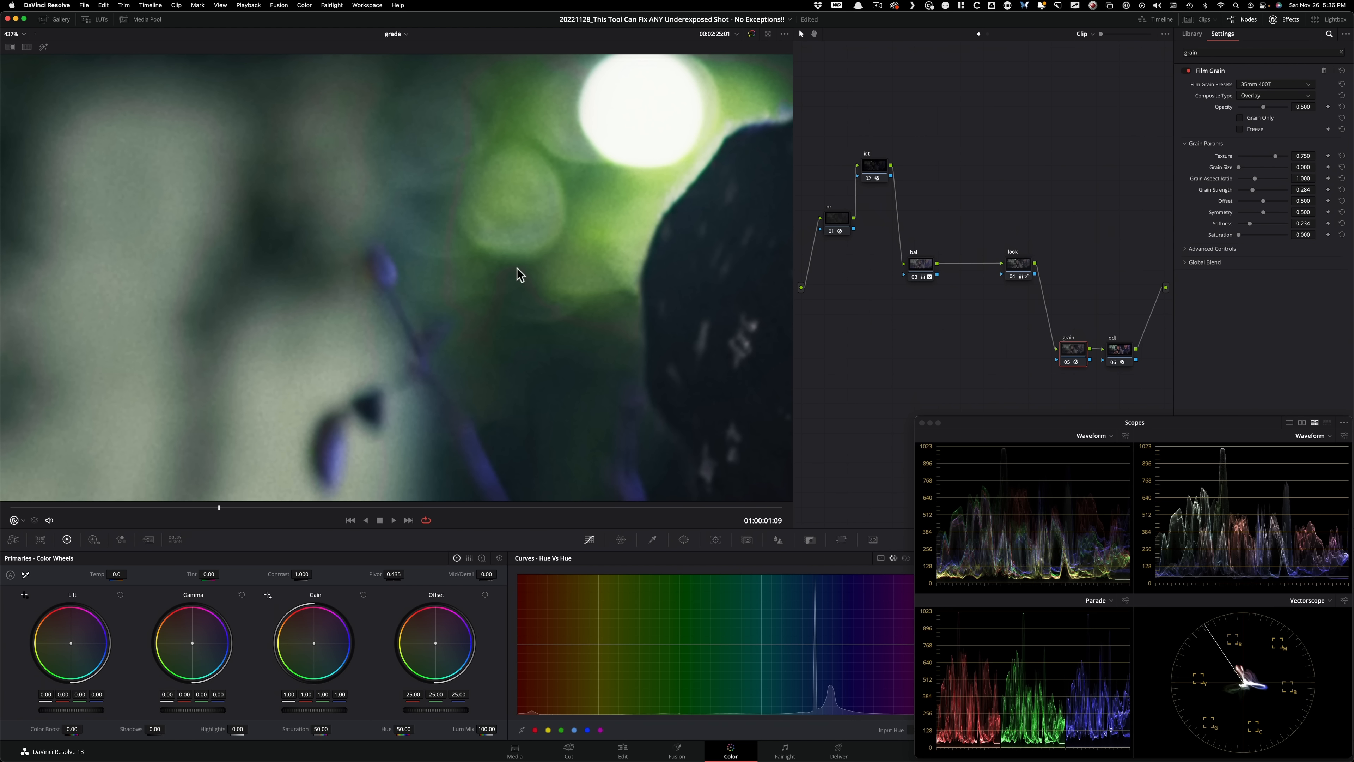
{"action": "mouse_move", "coordinate": [609, 390]}
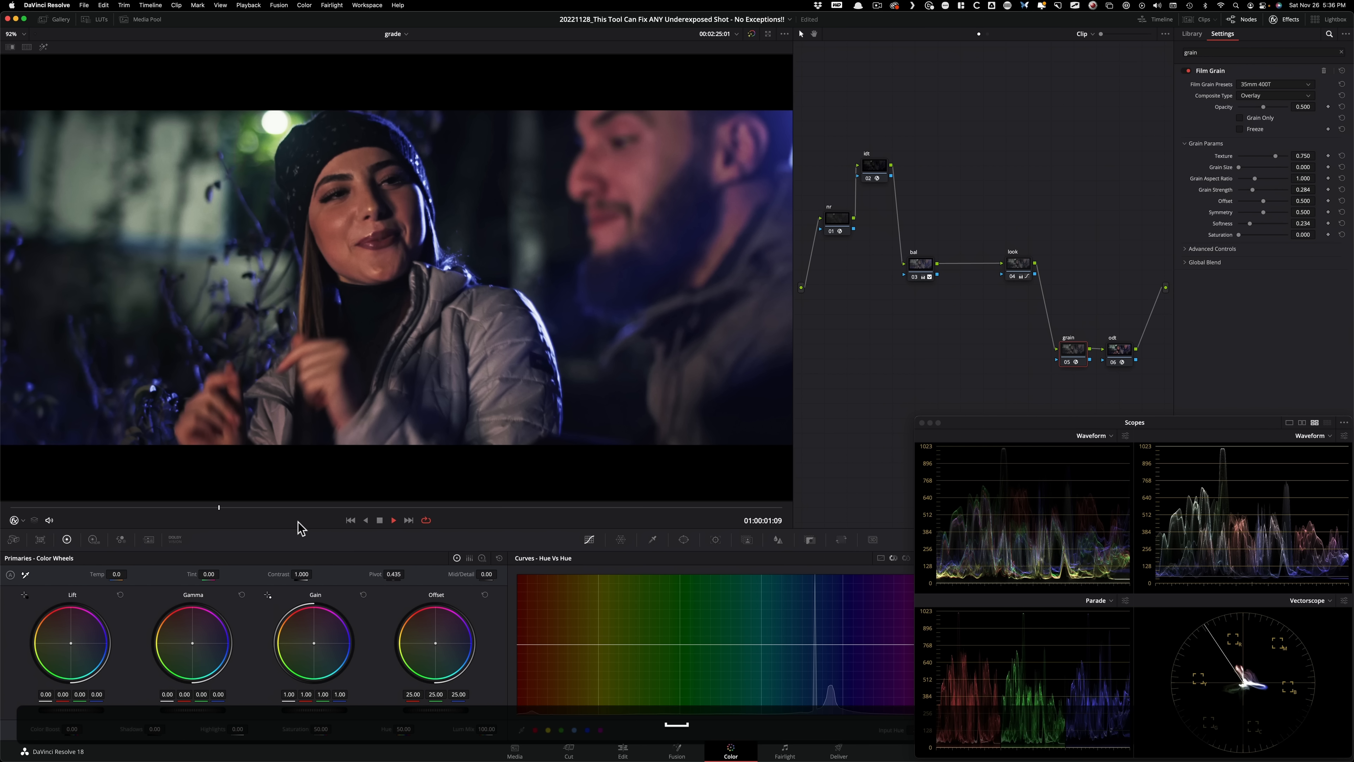
{"action": "left_click", "coordinate": [394, 519]}
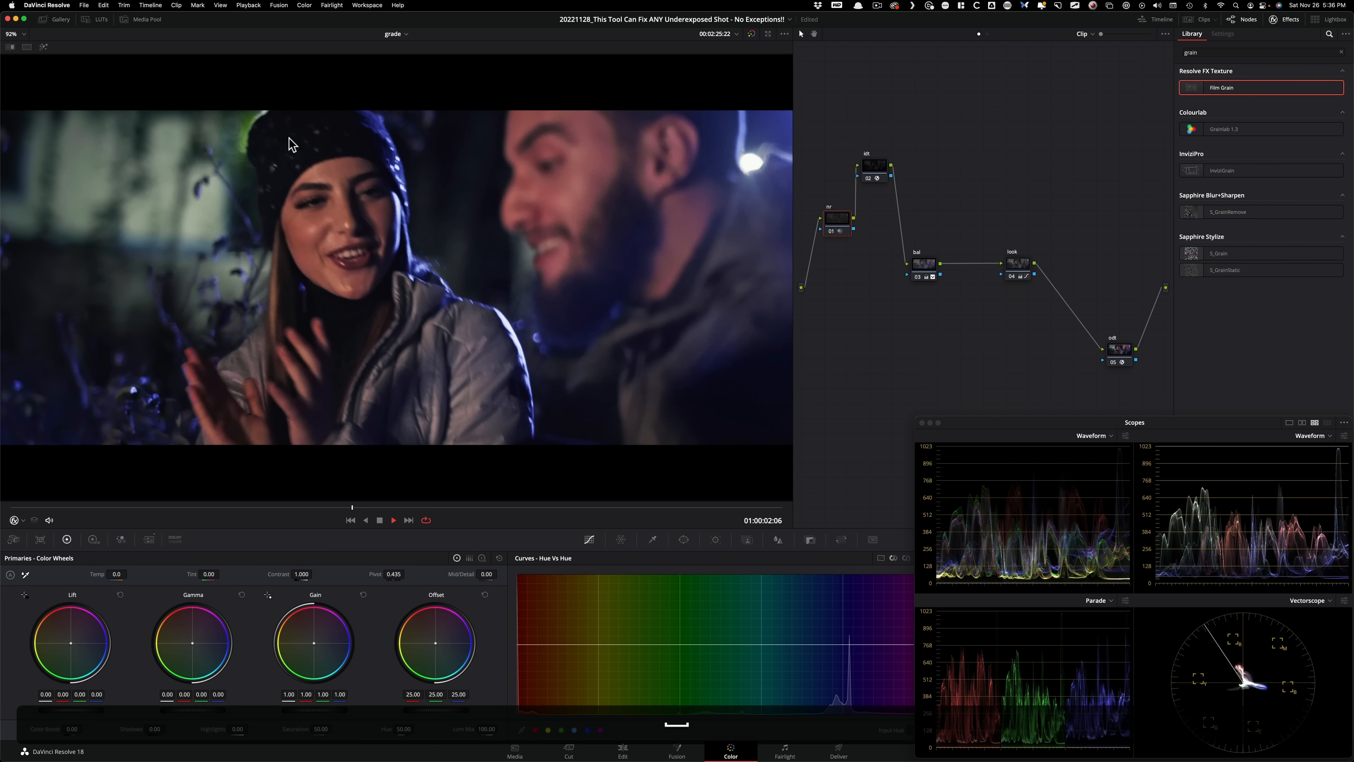
{"action": "left_click", "coordinate": [394, 519]}
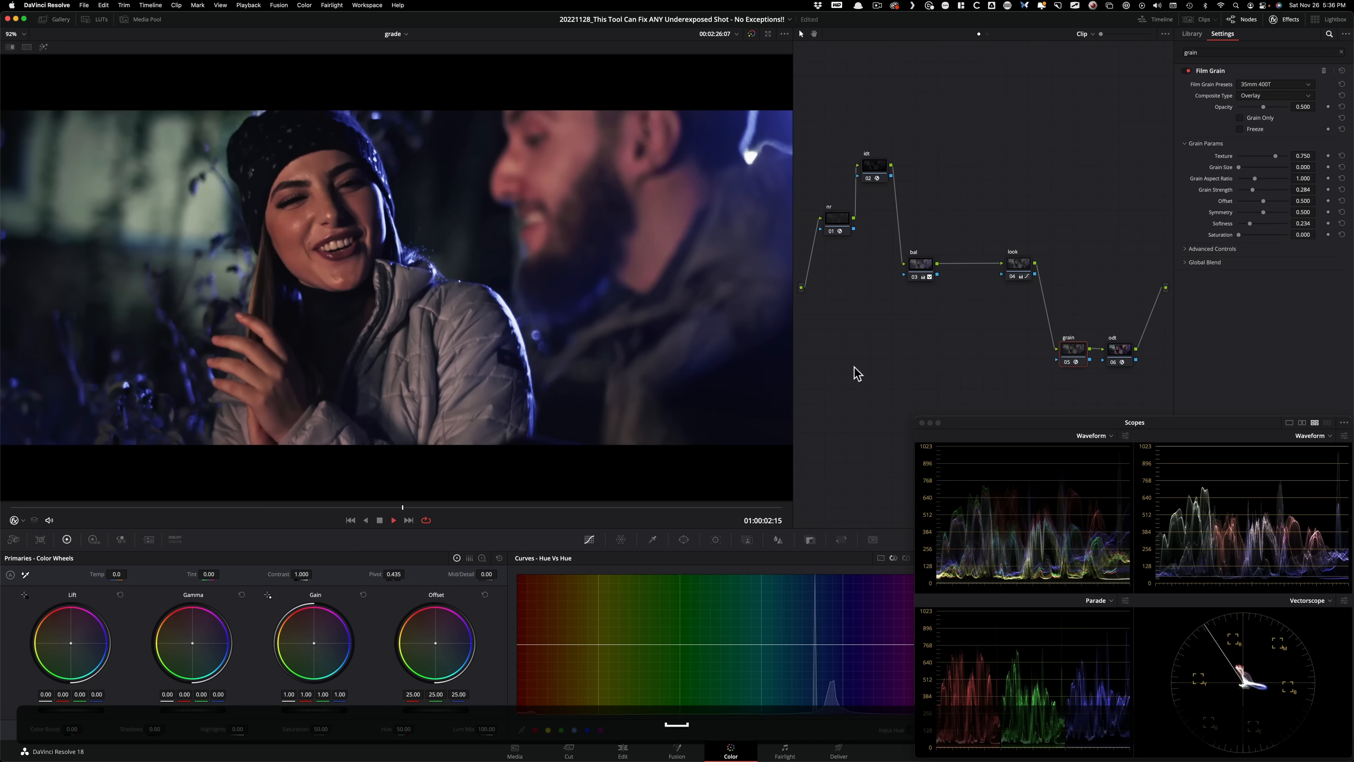
{"action": "left_click", "coordinate": [393, 520]}
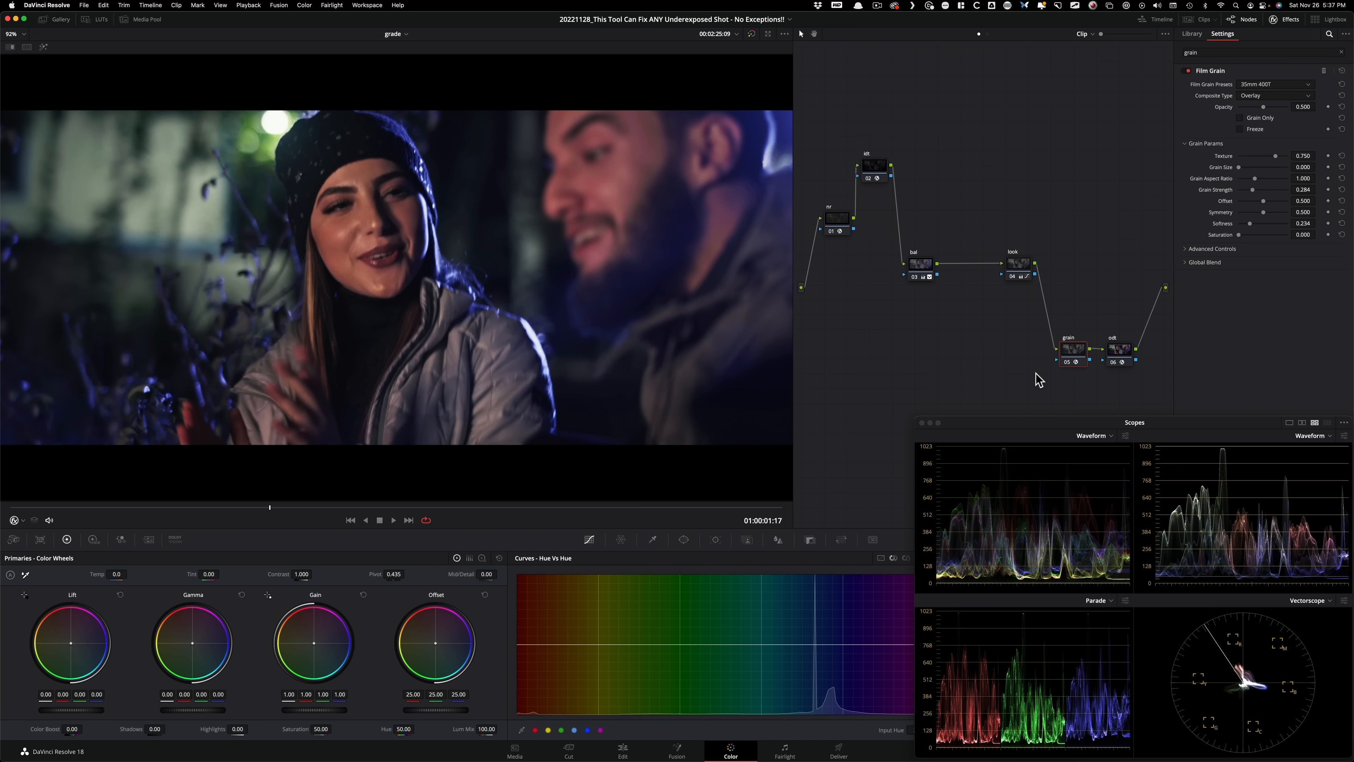
Step: Load the grade version with contrast 0.962, shadows 36.50 and a slightly warm offset, and compare it
{"action": "left_click", "coordinate": [1192, 34]}
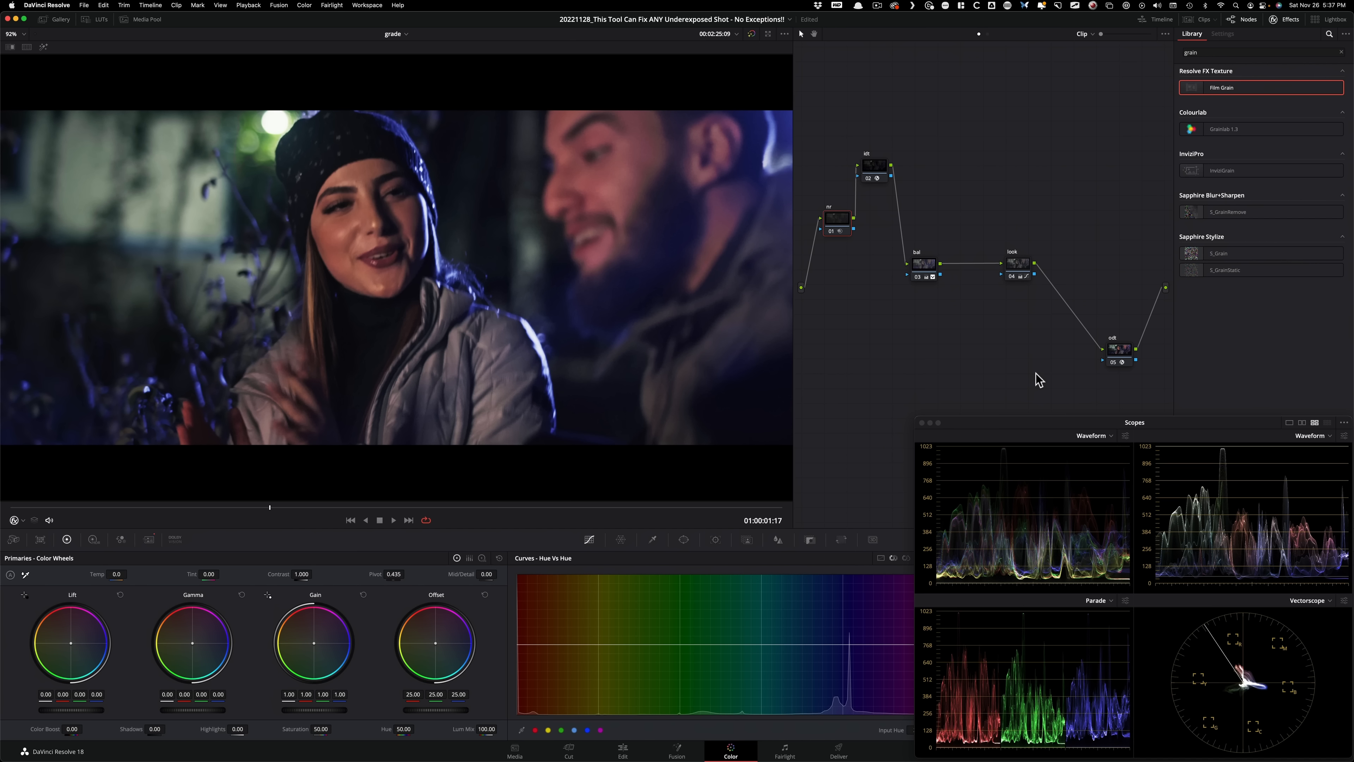
{"action": "mouse_move", "coordinate": [654, 381]}
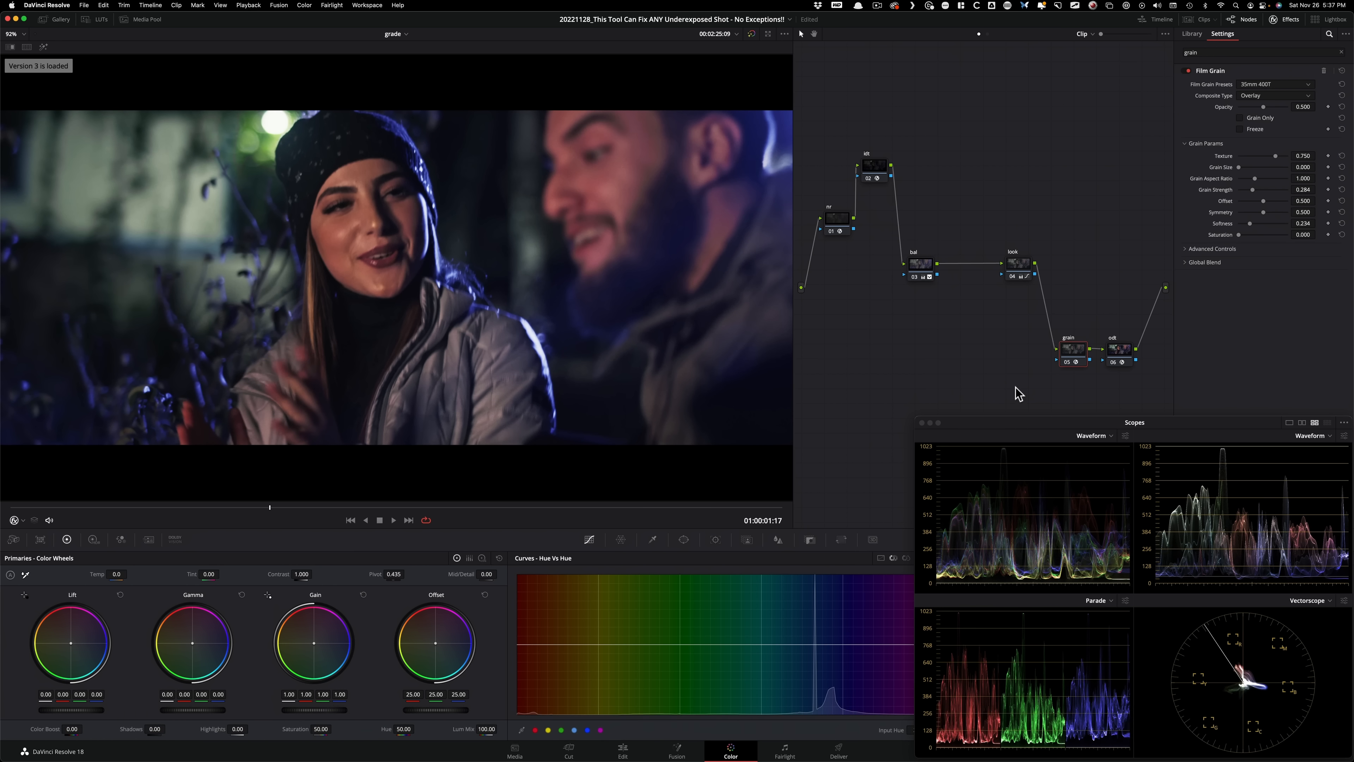
{"action": "mouse_move", "coordinate": [981, 374]}
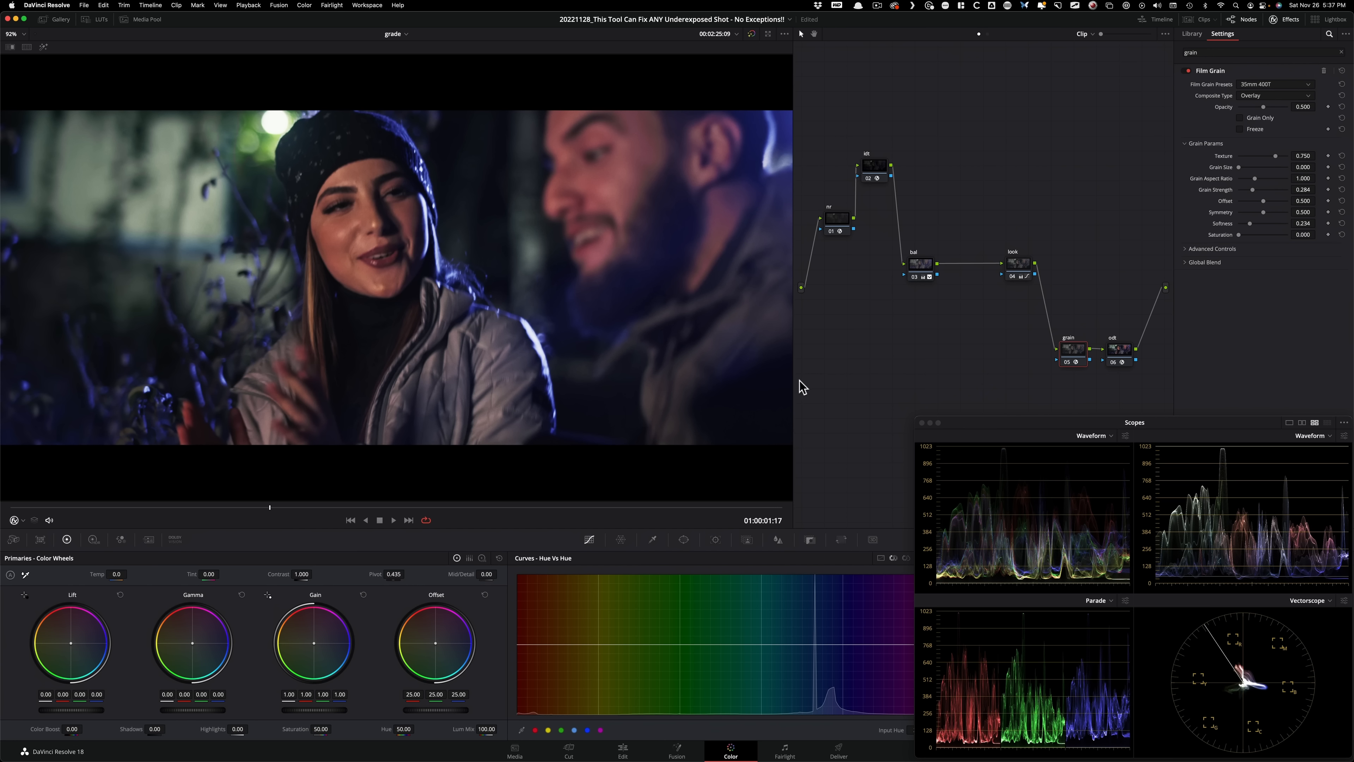
{"action": "left_click", "coordinate": [1192, 34]}
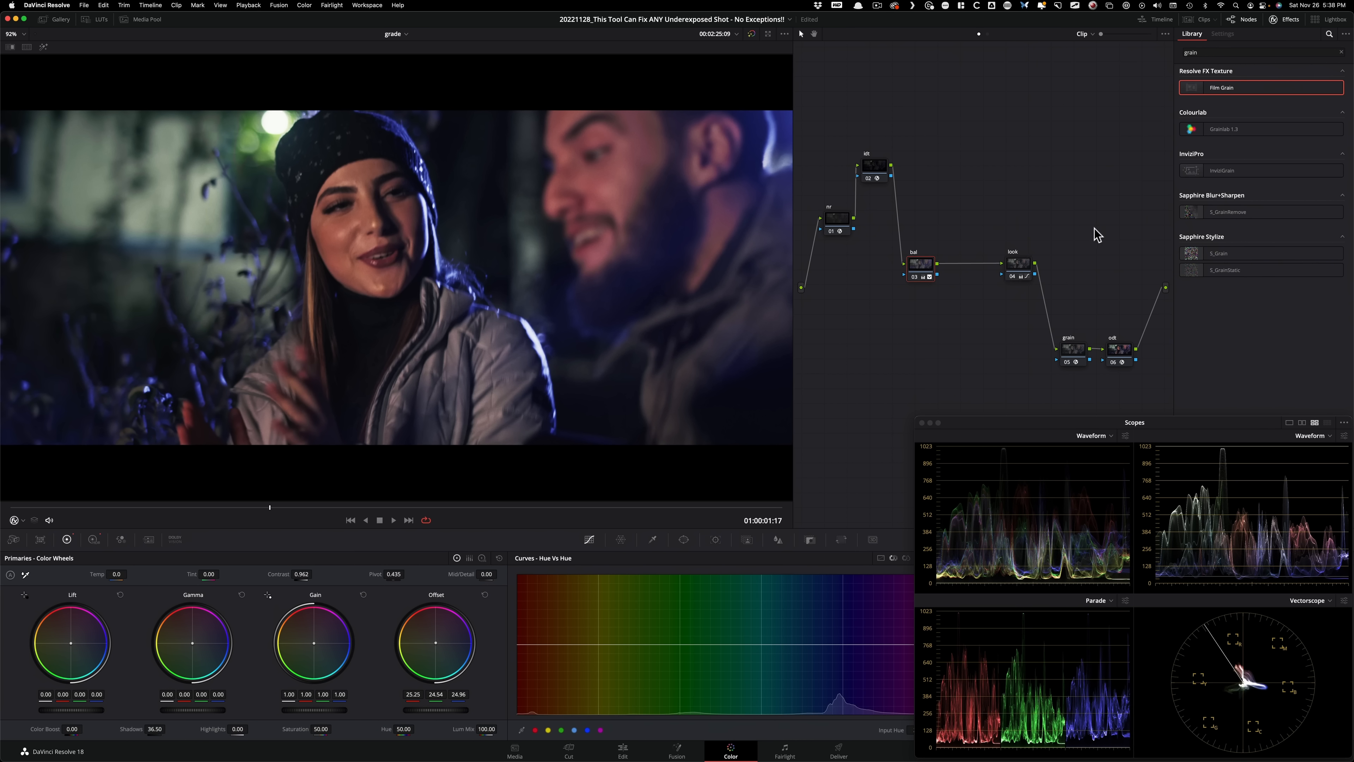
{"action": "key", "text": "cmd+d"}
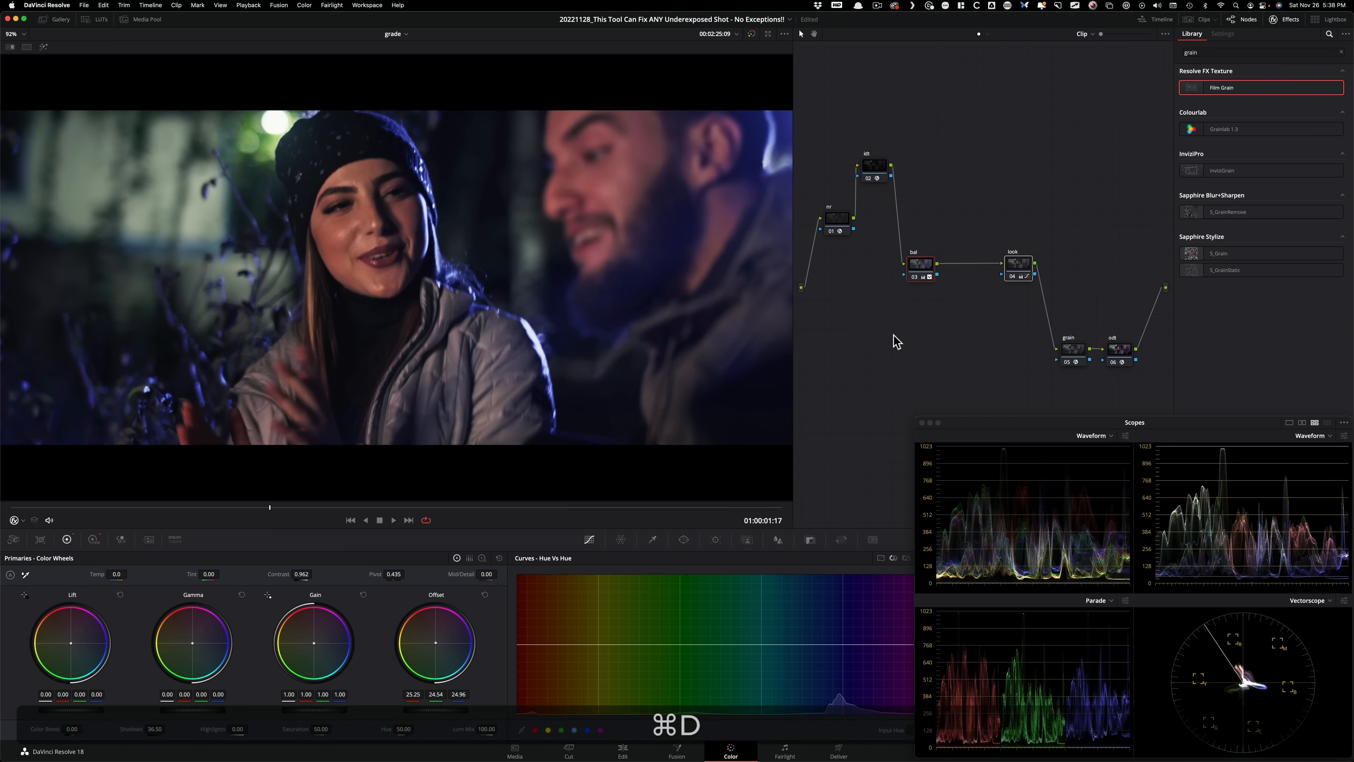